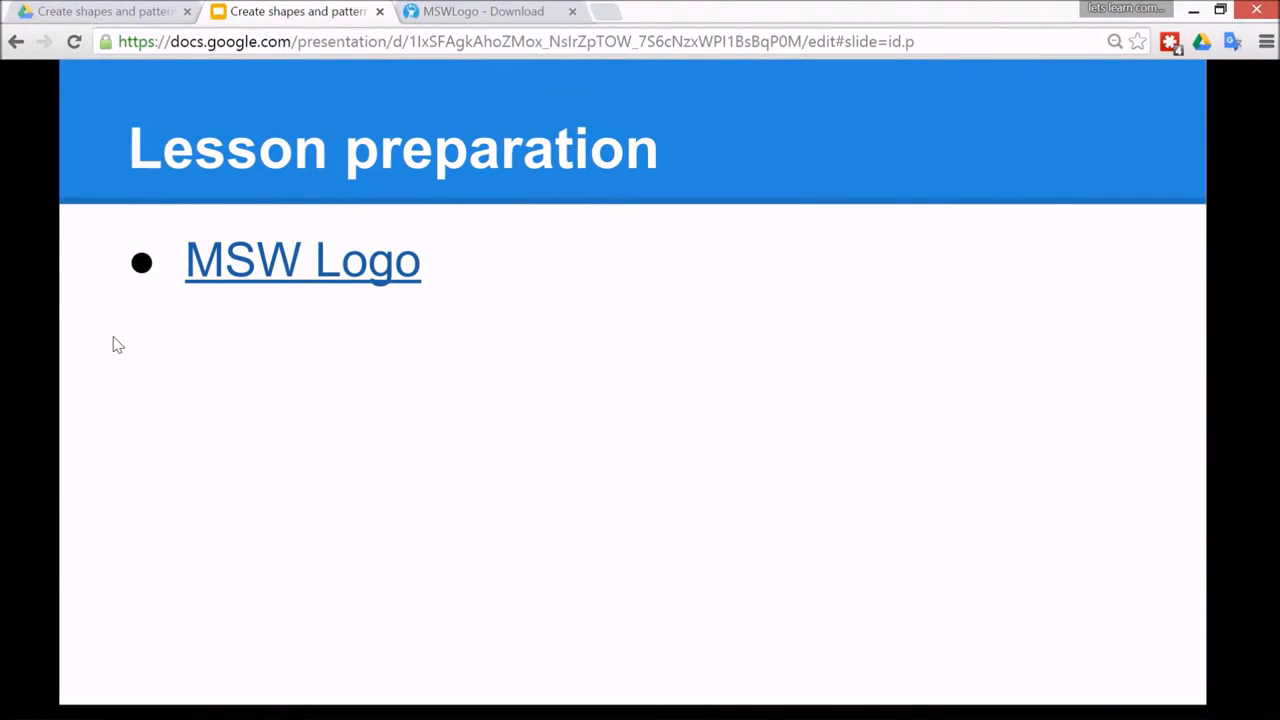
pyautogui.moveTo(267, 282)
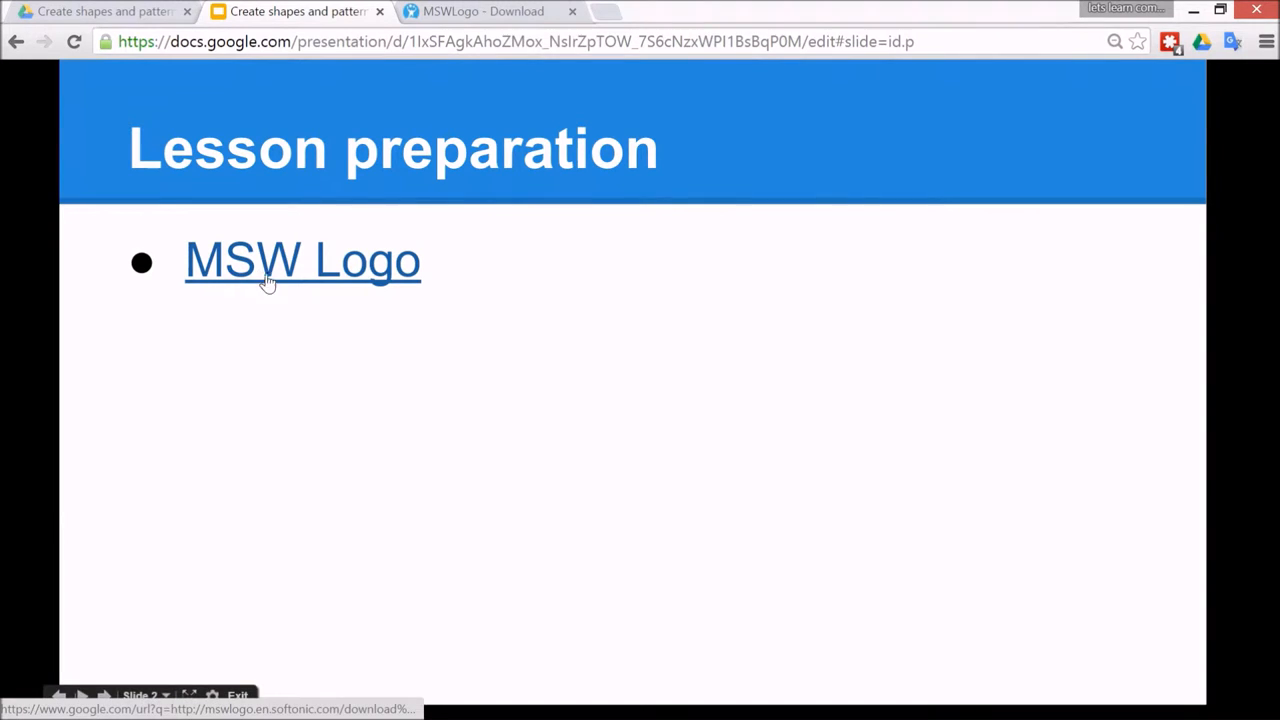
# - Follow the slide's 'MSW Logo' hyperlink to the Softonic MSWLogo download page
pyautogui.click(483, 11)
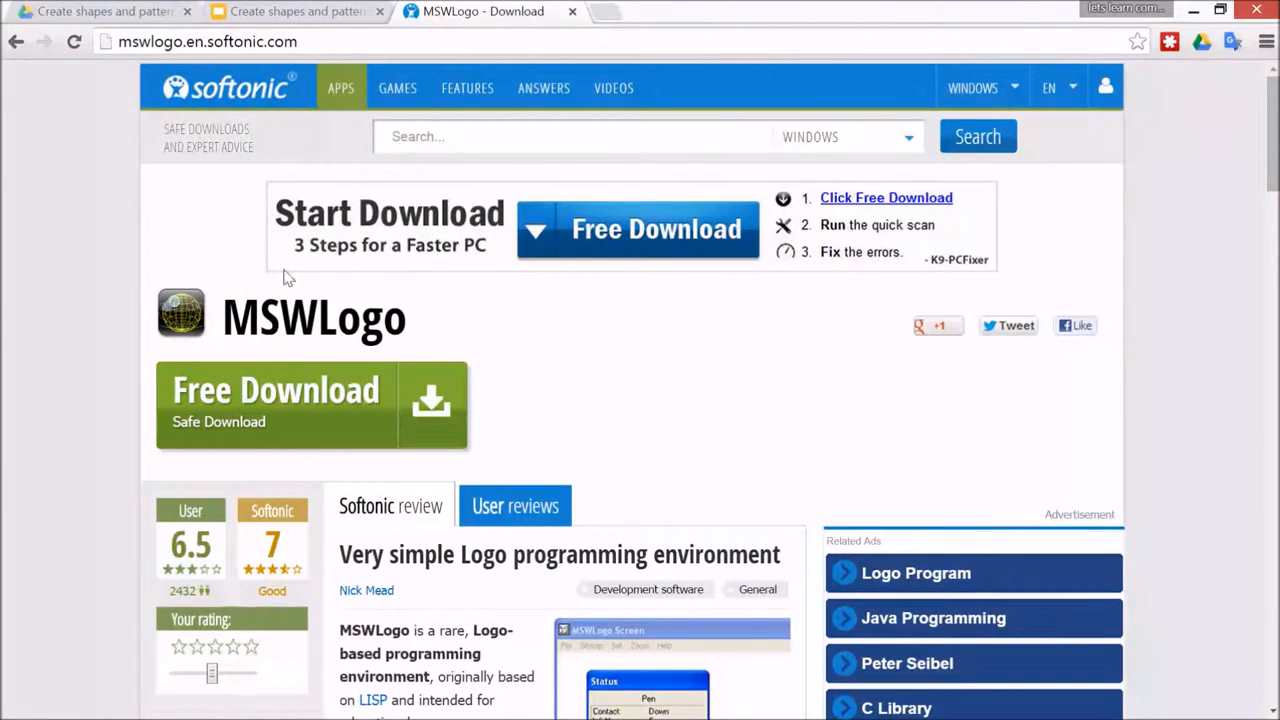
pyautogui.click(293, 11)
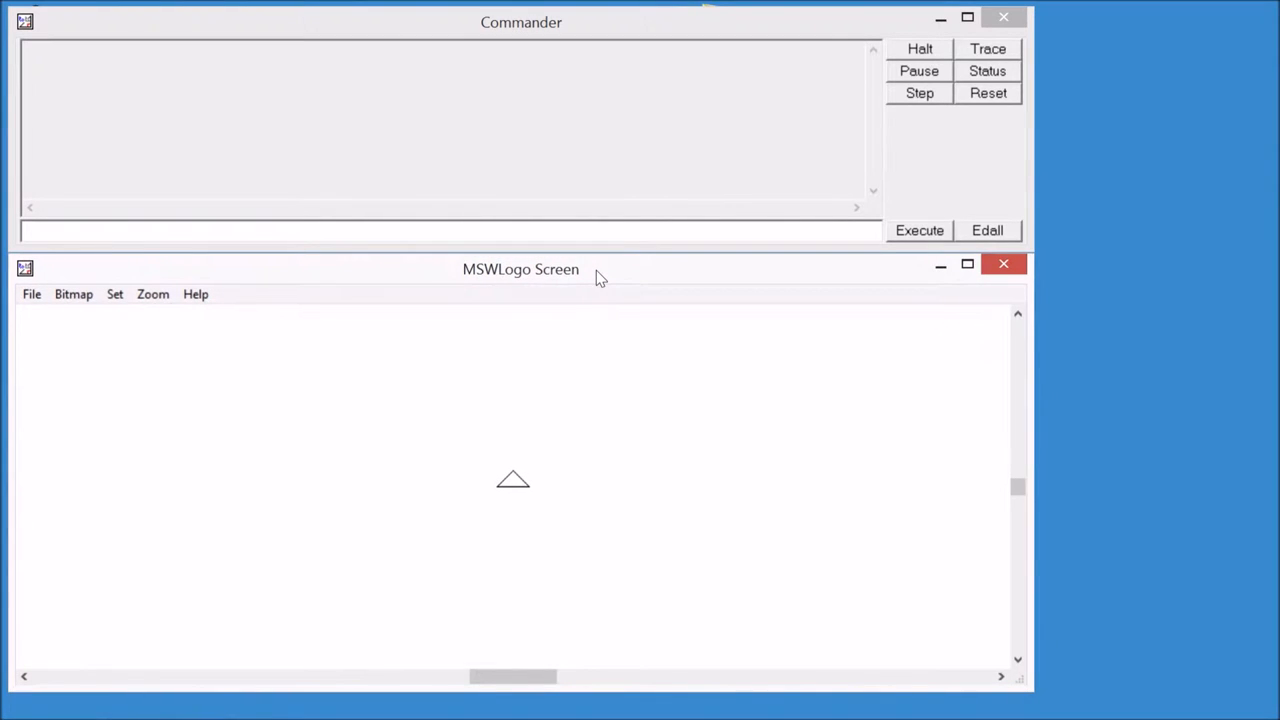
pyautogui.click(520, 269)
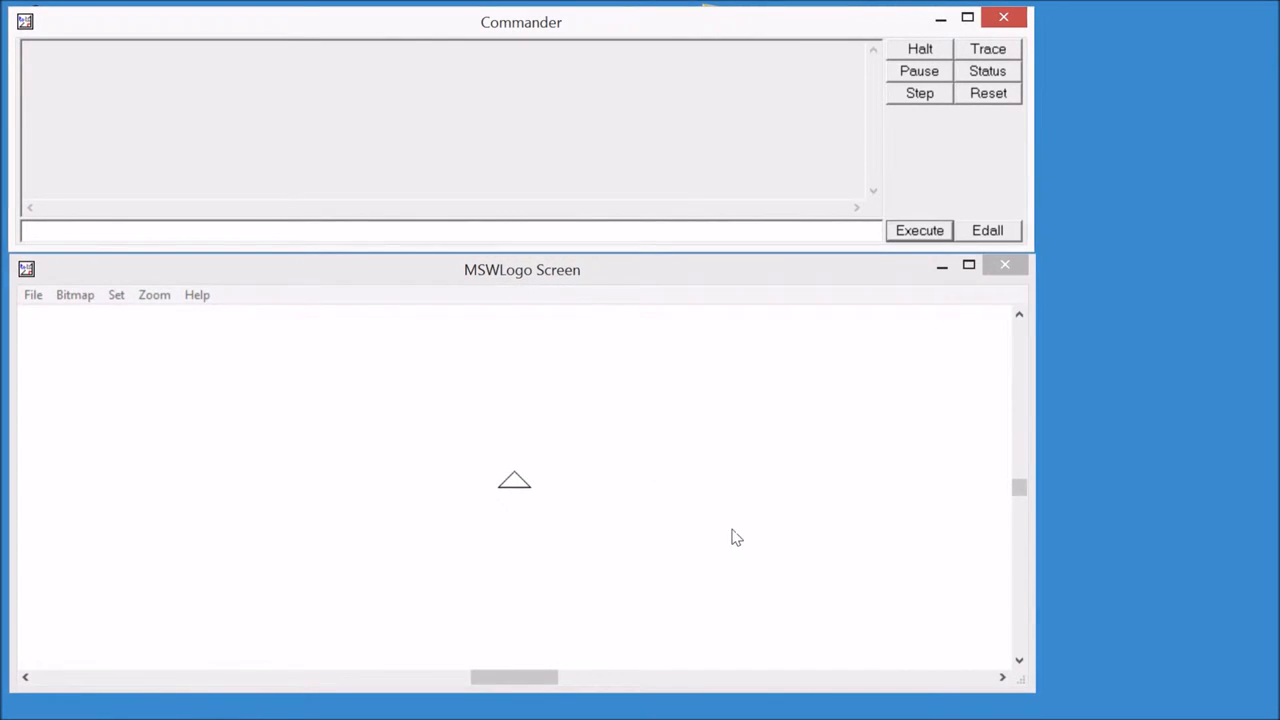
pyautogui.moveTo(877, 481)
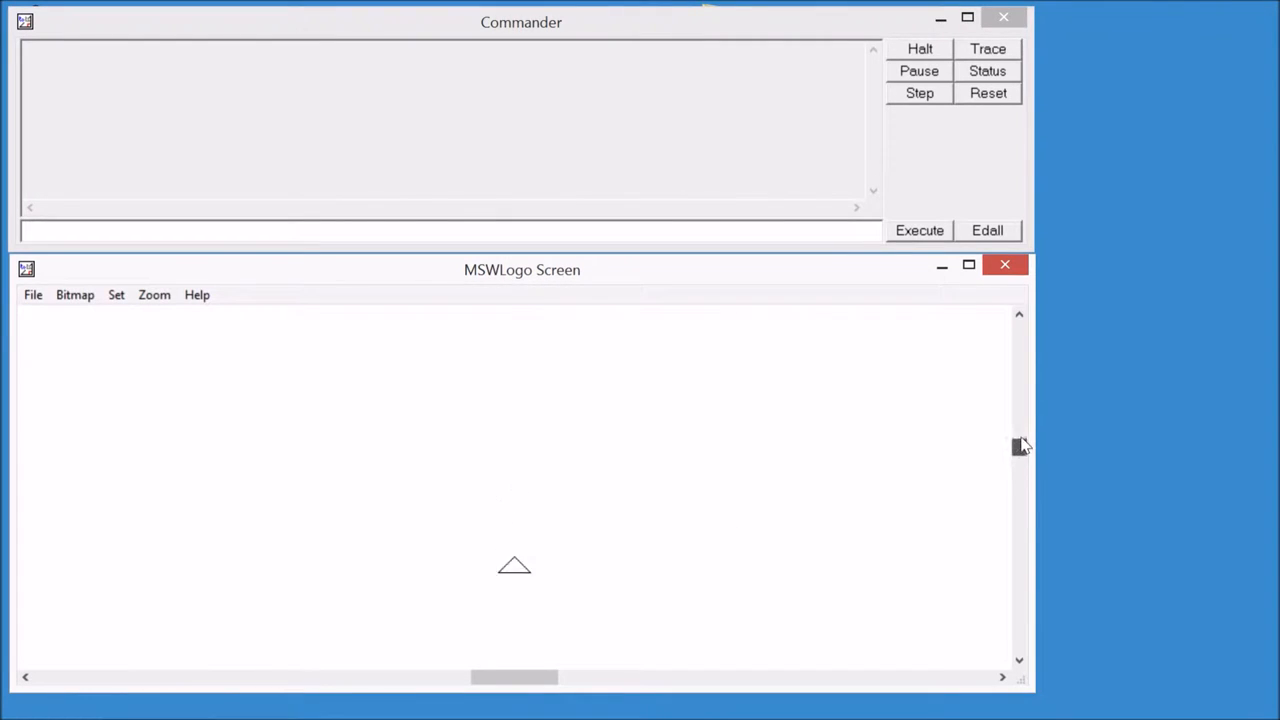
pyautogui.moveTo(1019, 445); pyautogui.dragTo(1019, 330)
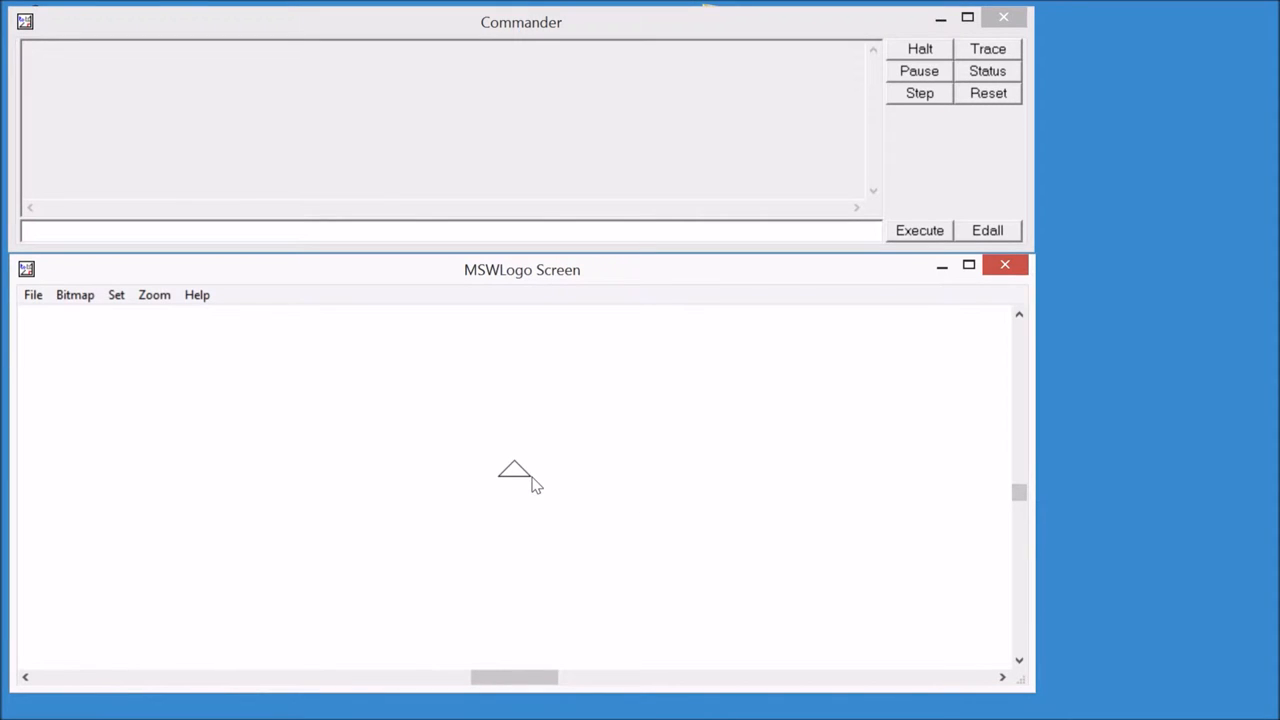
pyautogui.moveTo(1147, 470)
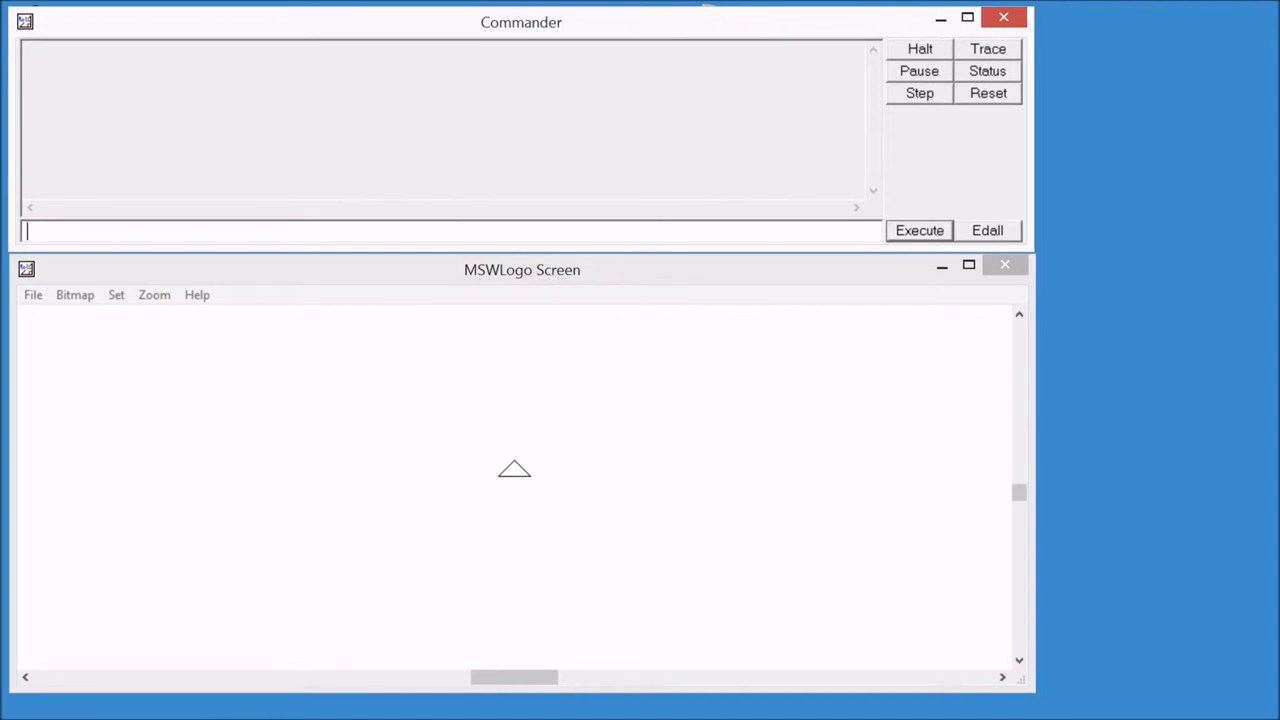
# - Move the turtle forward 100 steps and turn it right 90 degrees
pyautogui.write('forward 100')
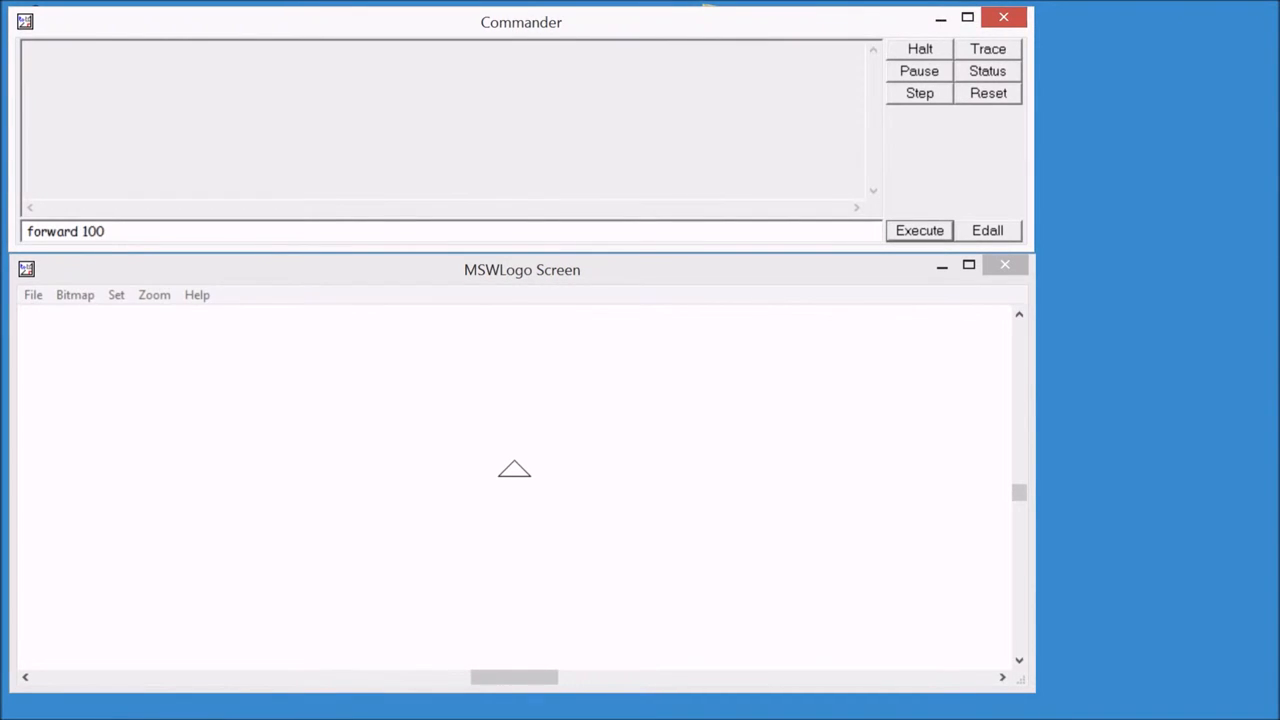
pyautogui.click(918, 230)
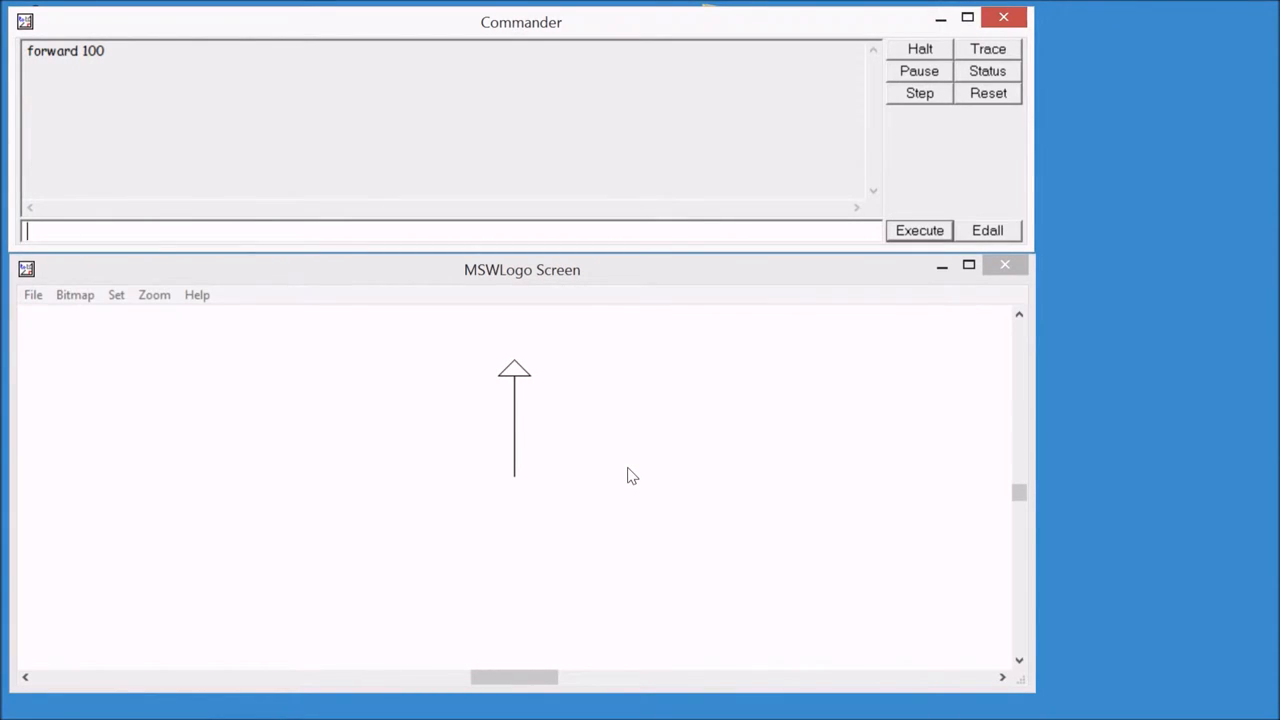
pyautogui.write('right 90')
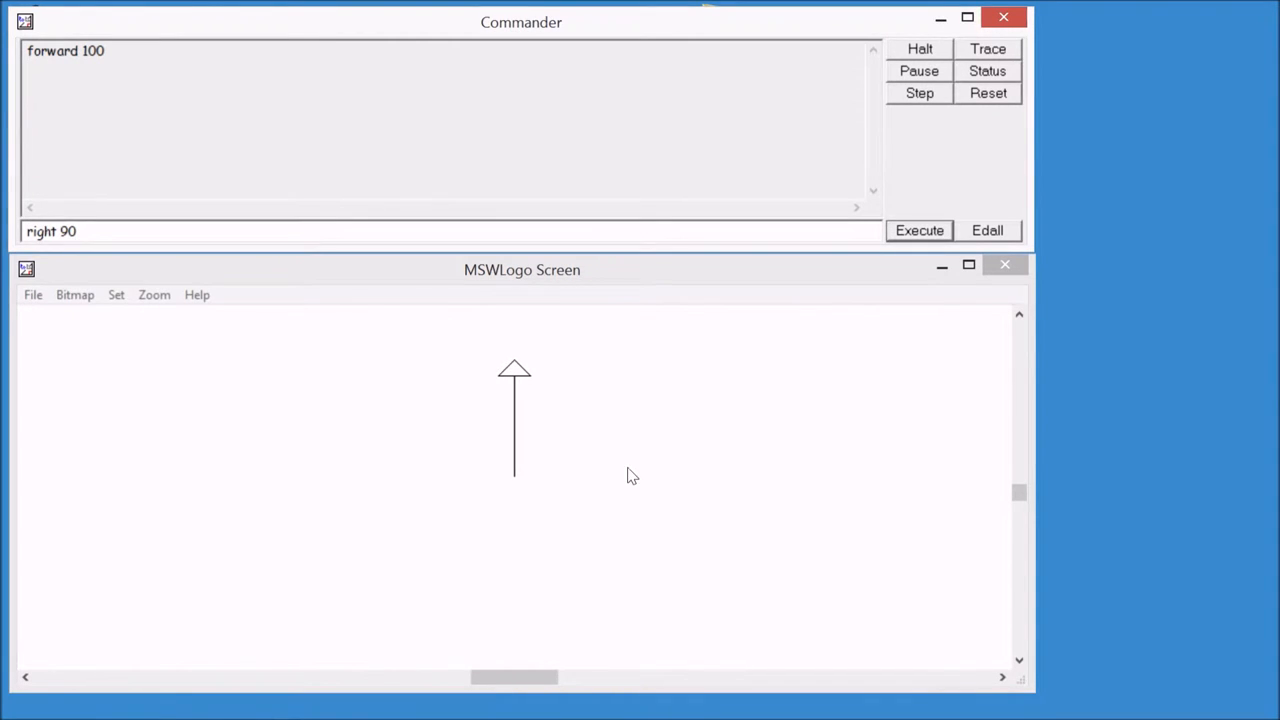
pyautogui.click(918, 230)
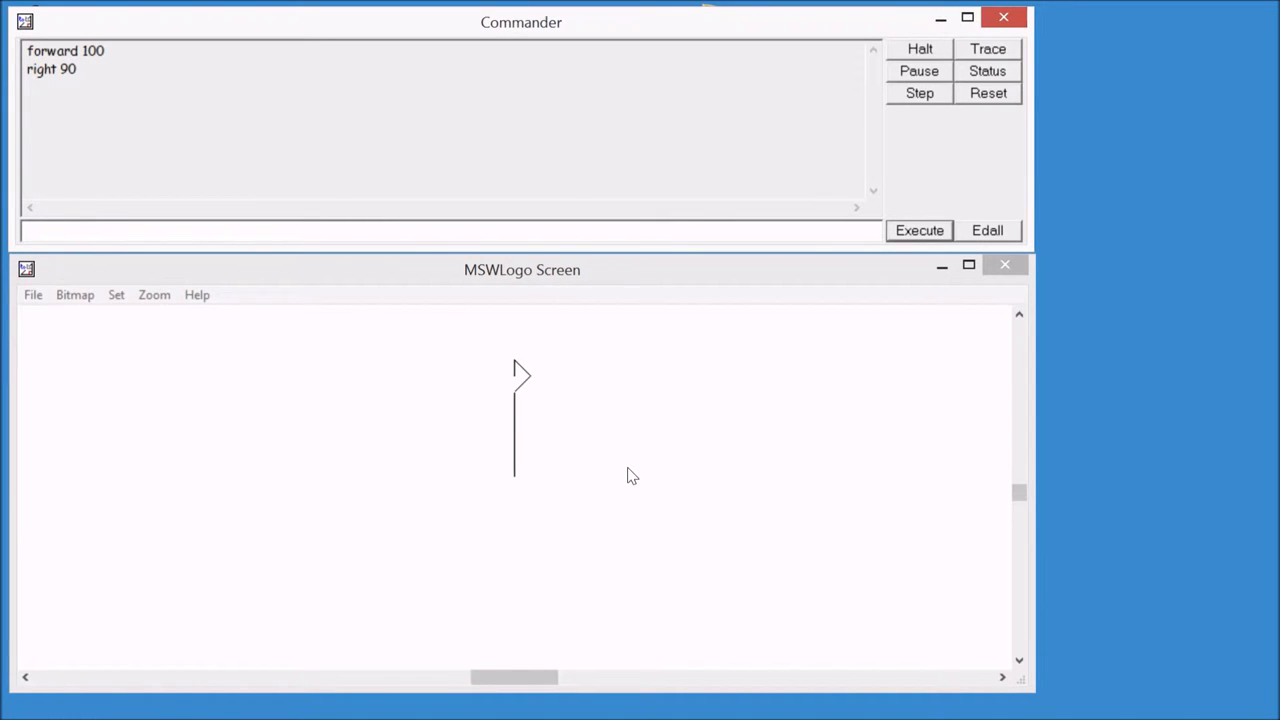
# - Draw a 100-step line across, turn left 90 degrees, and start a back command
pyautogui.write('fd')
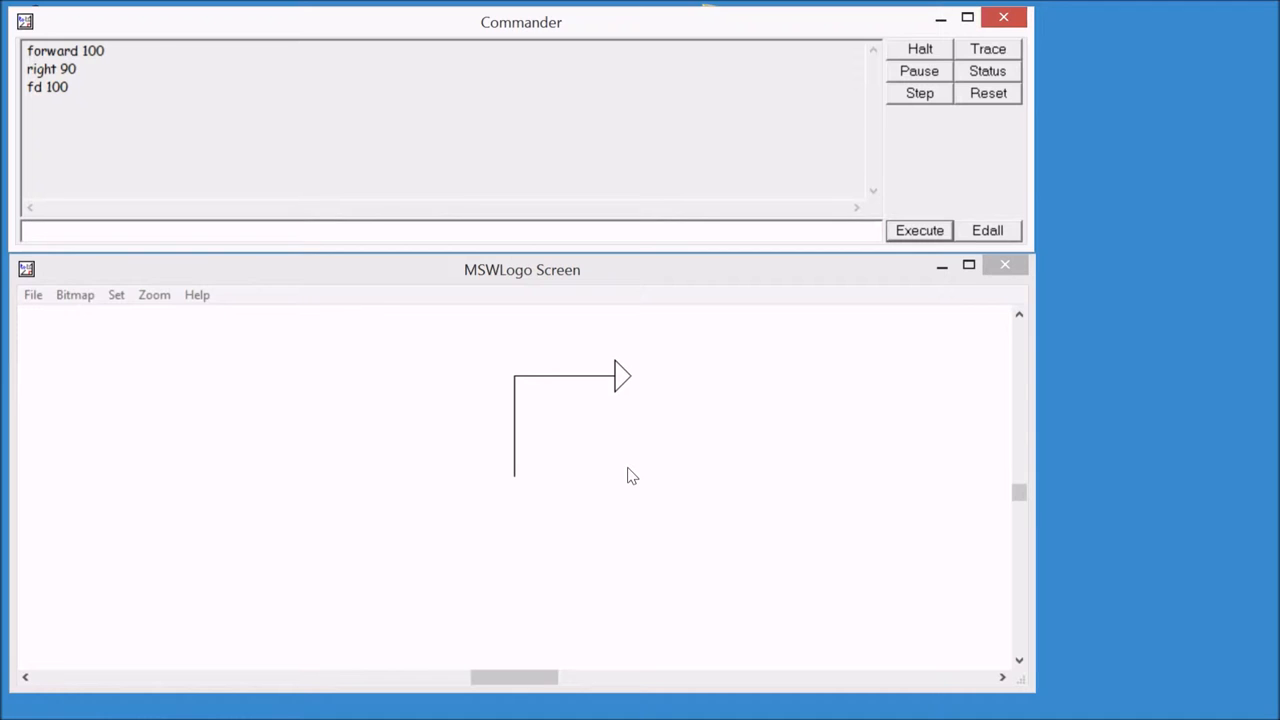
pyautogui.write('lt')
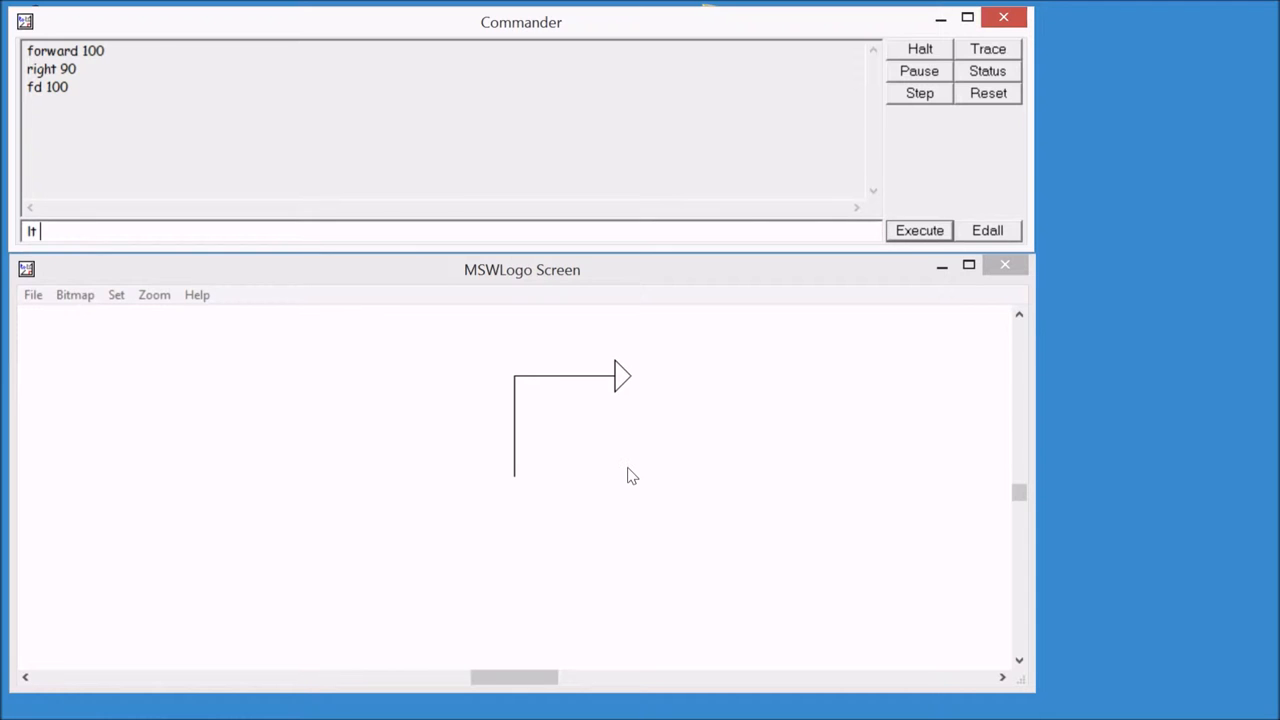
pyautogui.write('90')
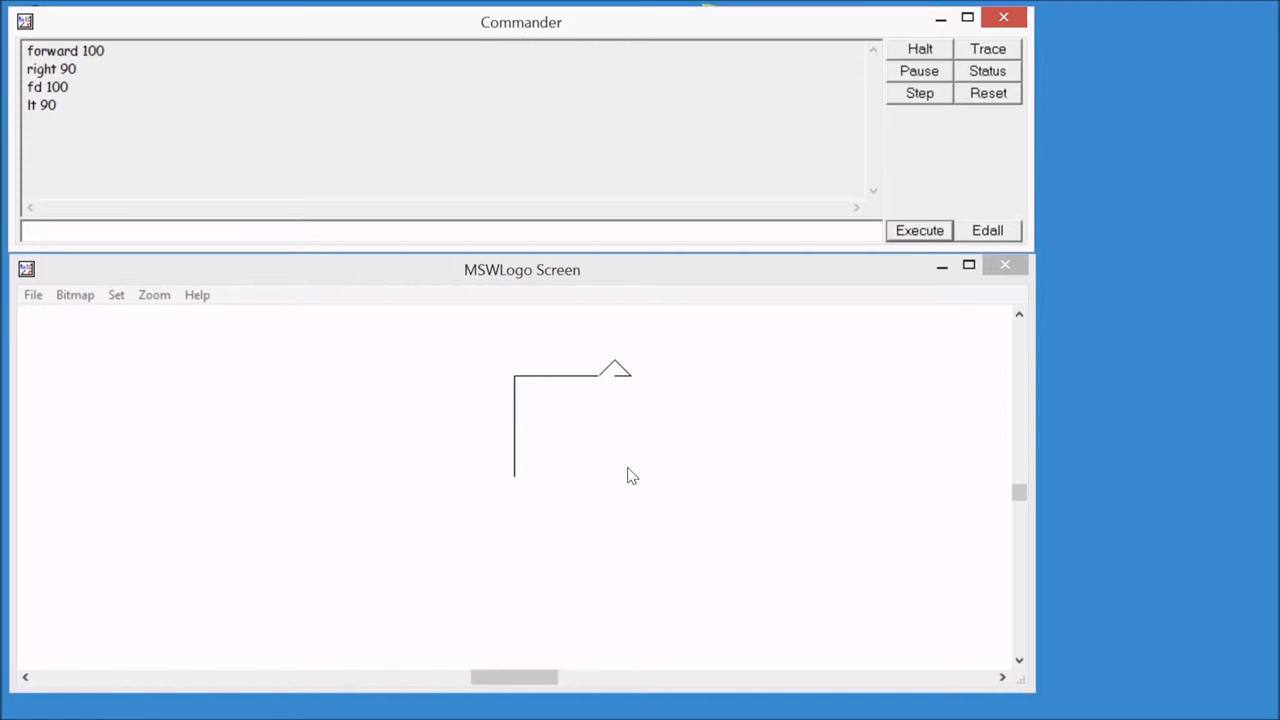
pyautogui.click(450, 230)
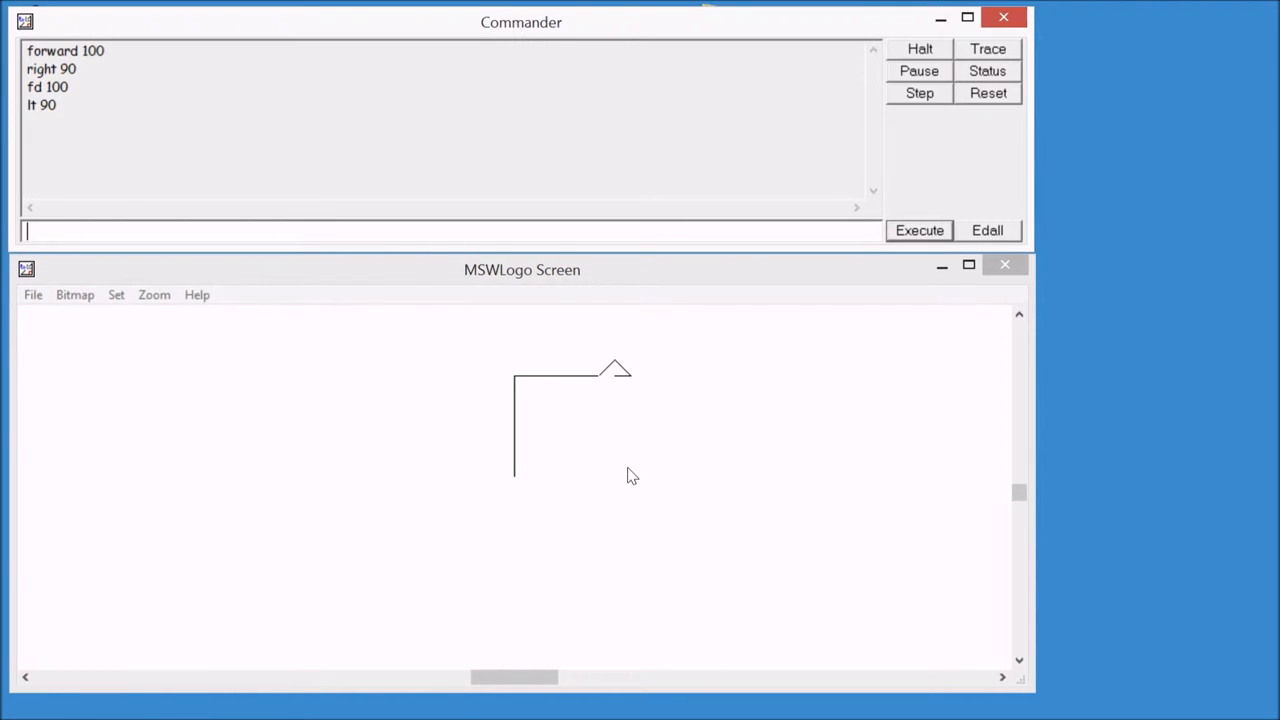
pyautogui.write('bk')
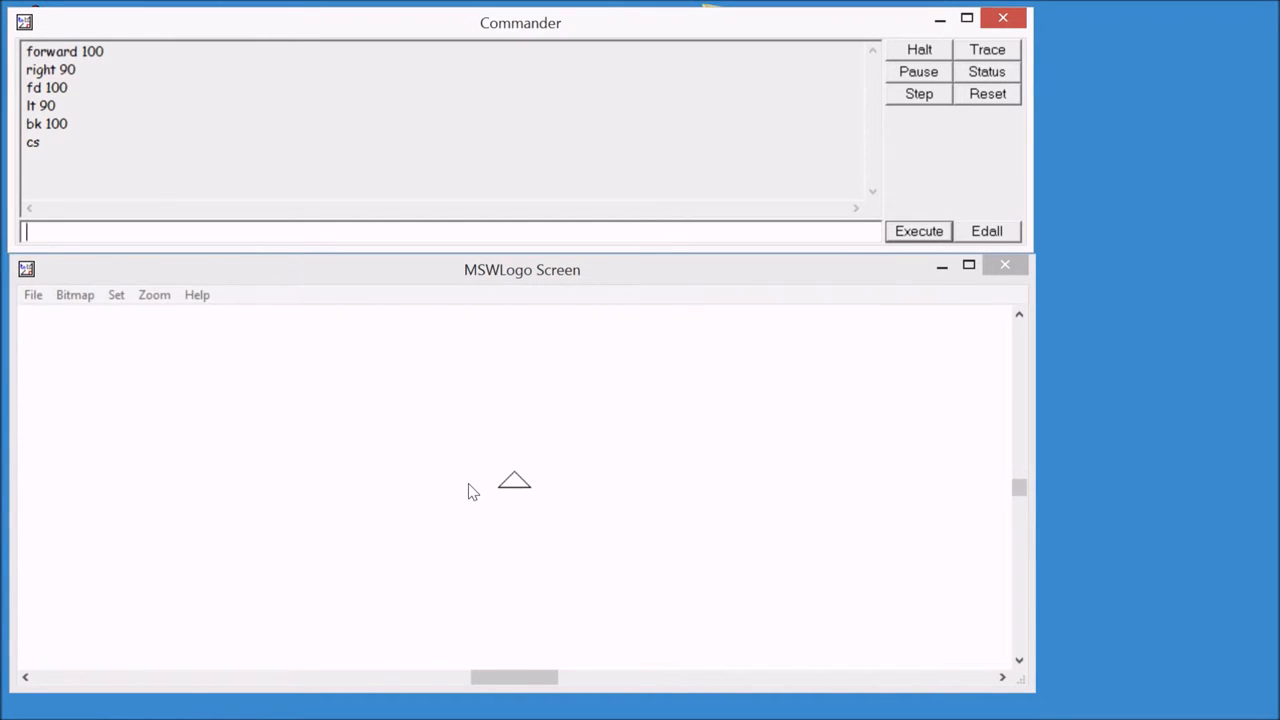
# - Set the pen colour with setpc and draw a 100-step coloured line upward
pyautogui.write('setpc')
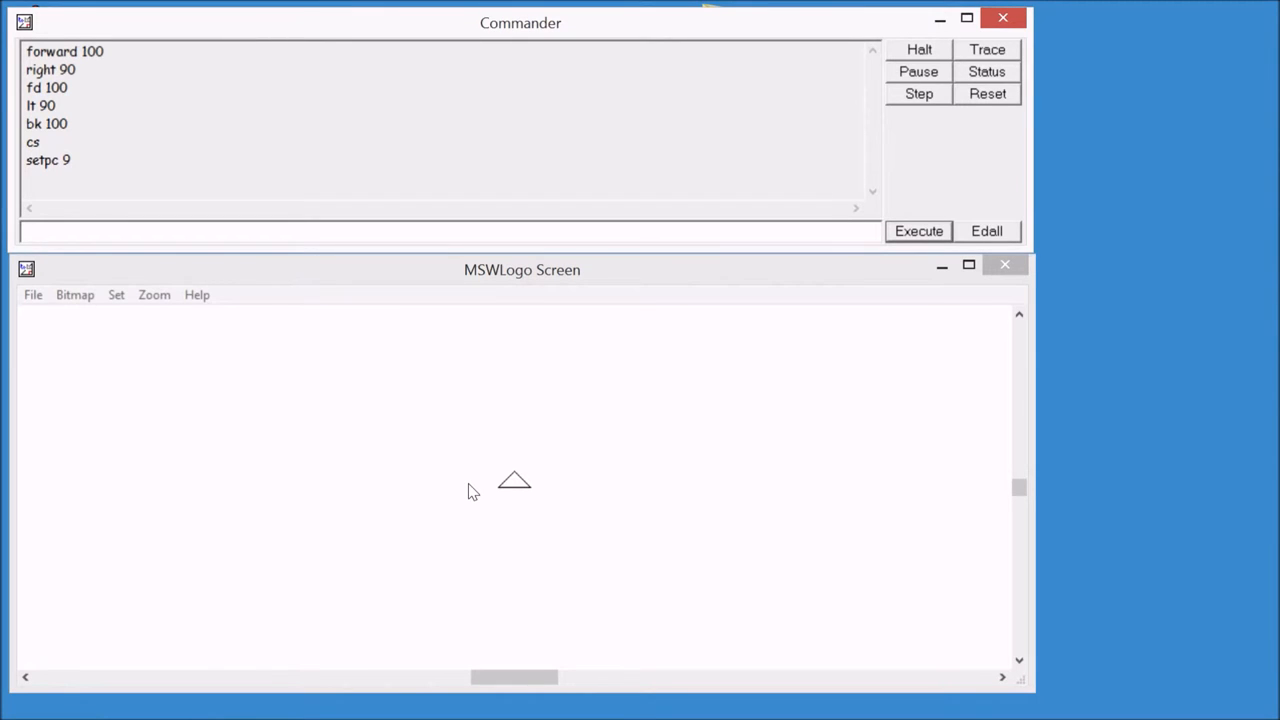
pyautogui.write('fd')
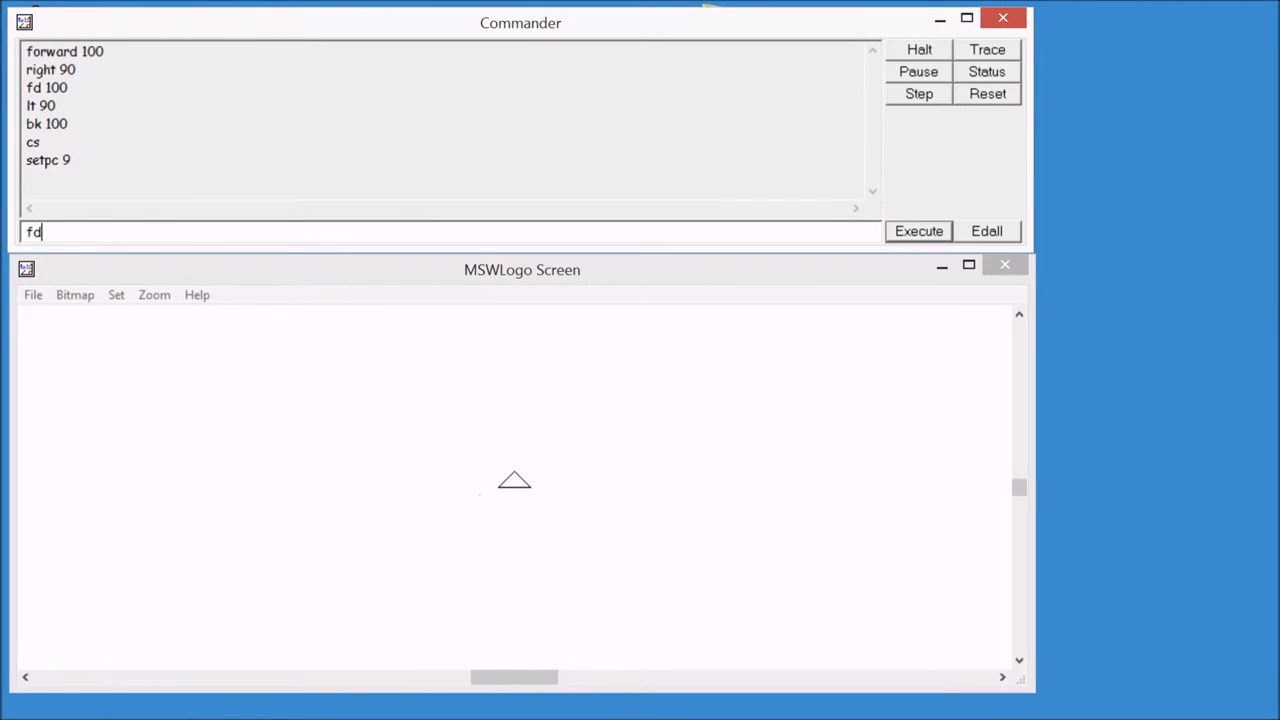
pyautogui.write('100')
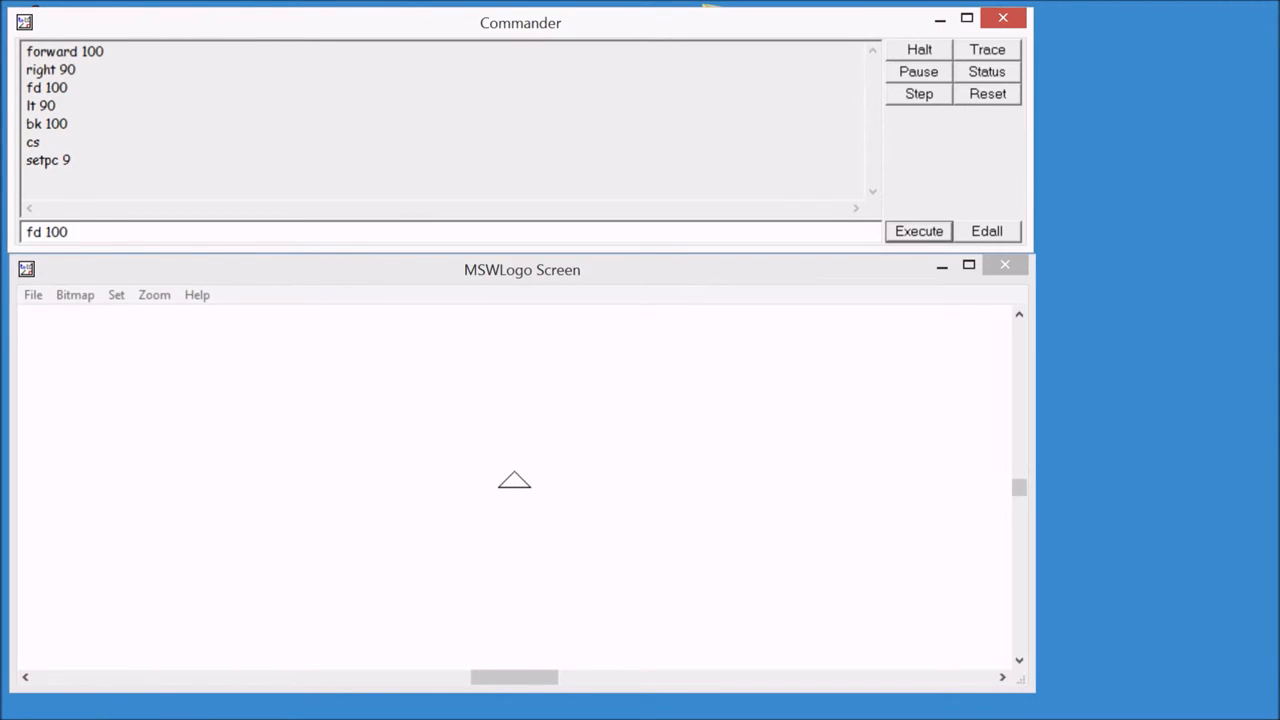
pyautogui.click(917, 231)
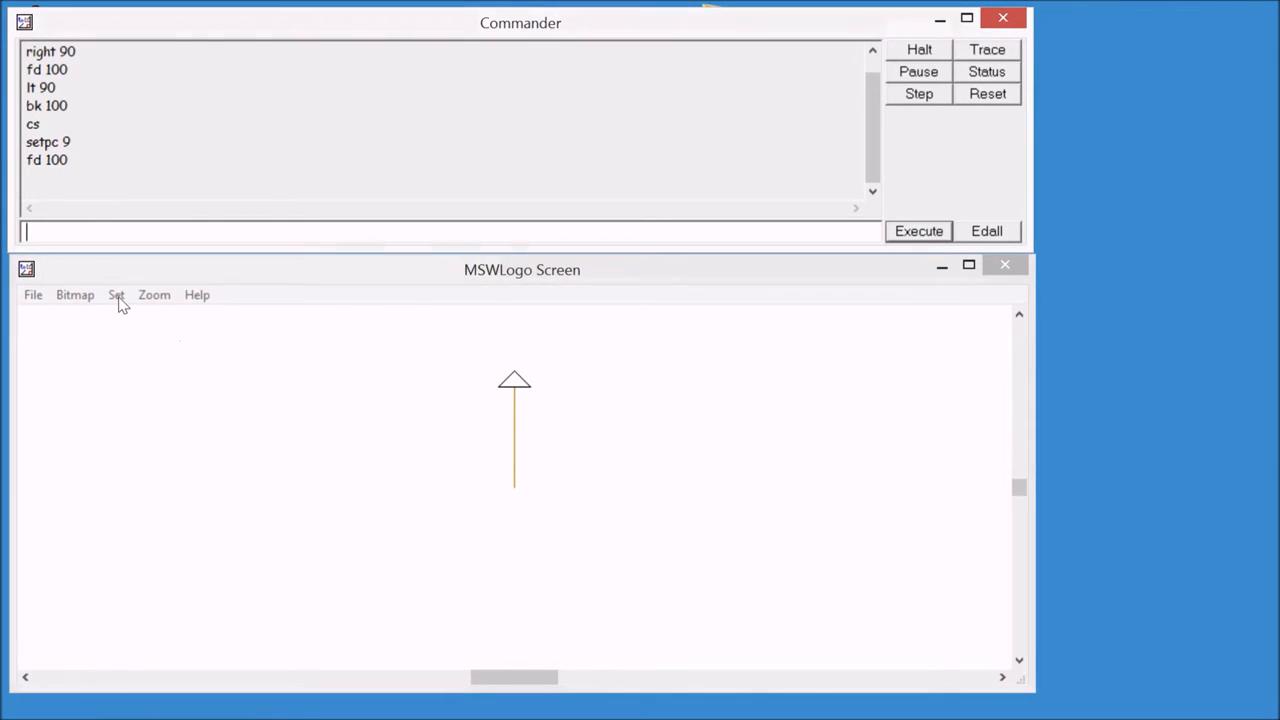
# - Pick a pen colour from Set > PenColor, turn right 100 and draw another line
pyautogui.click(115, 294)
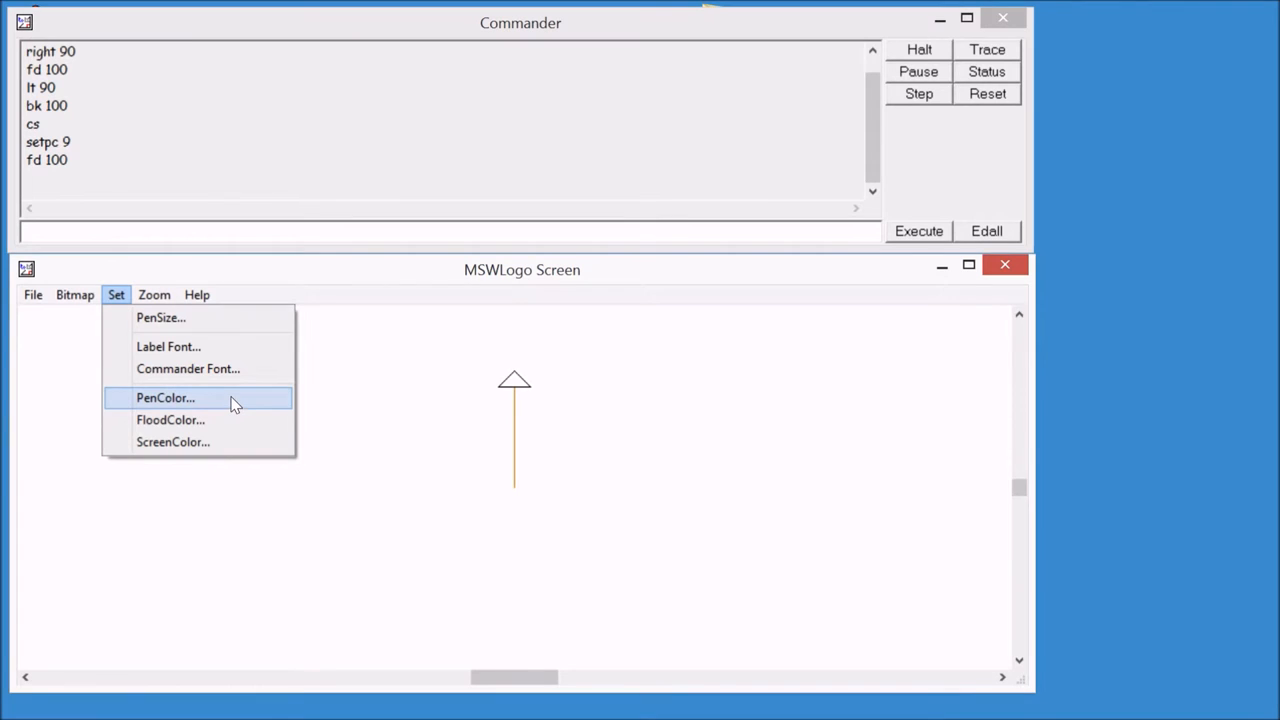
pyautogui.click(165, 397)
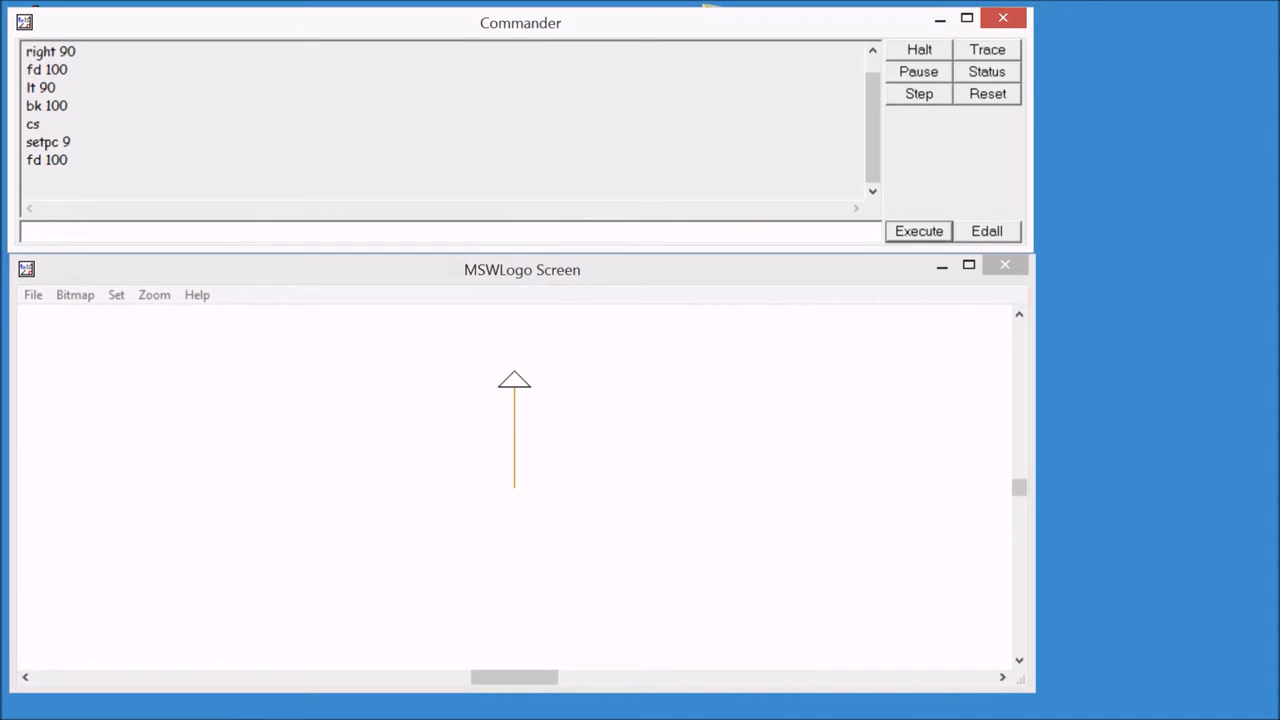
pyautogui.write('rt 1')
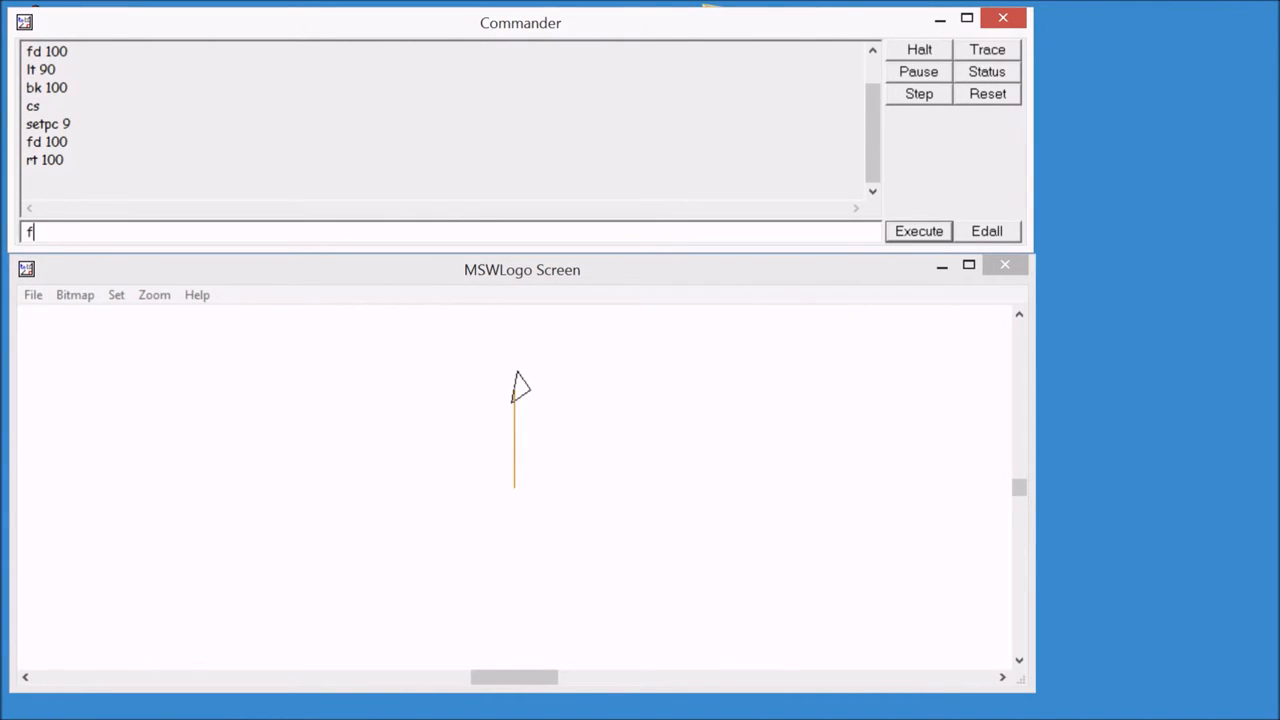
pyautogui.click(917, 231)
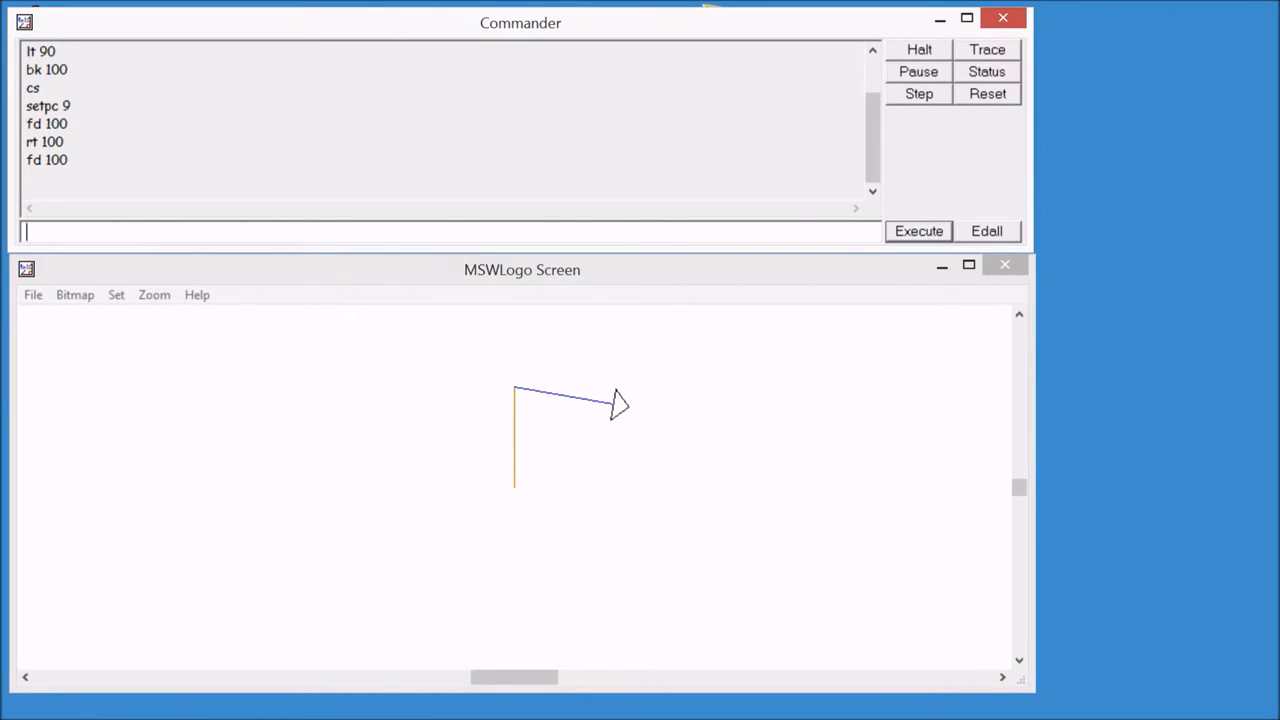
pyautogui.click(917, 231)
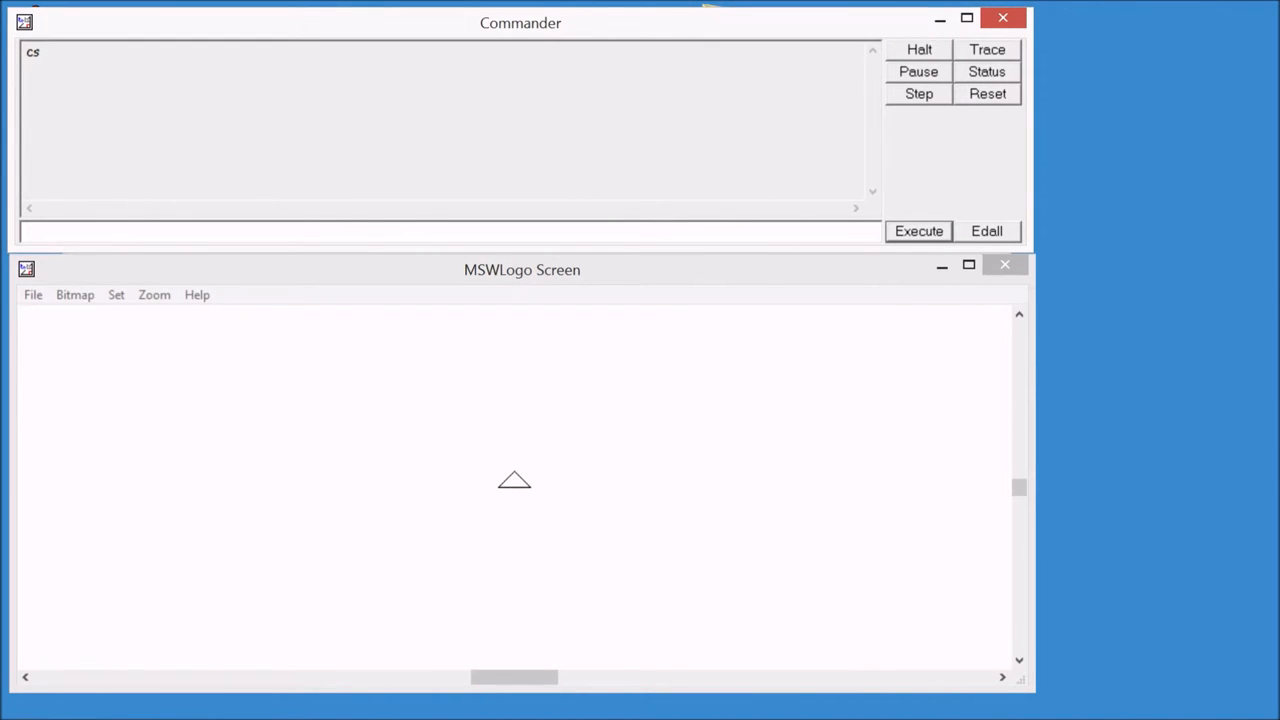
# - Raise the pen and move, turn left 30, lower the pen, and draw forward 40
pyautogui.write('pu')
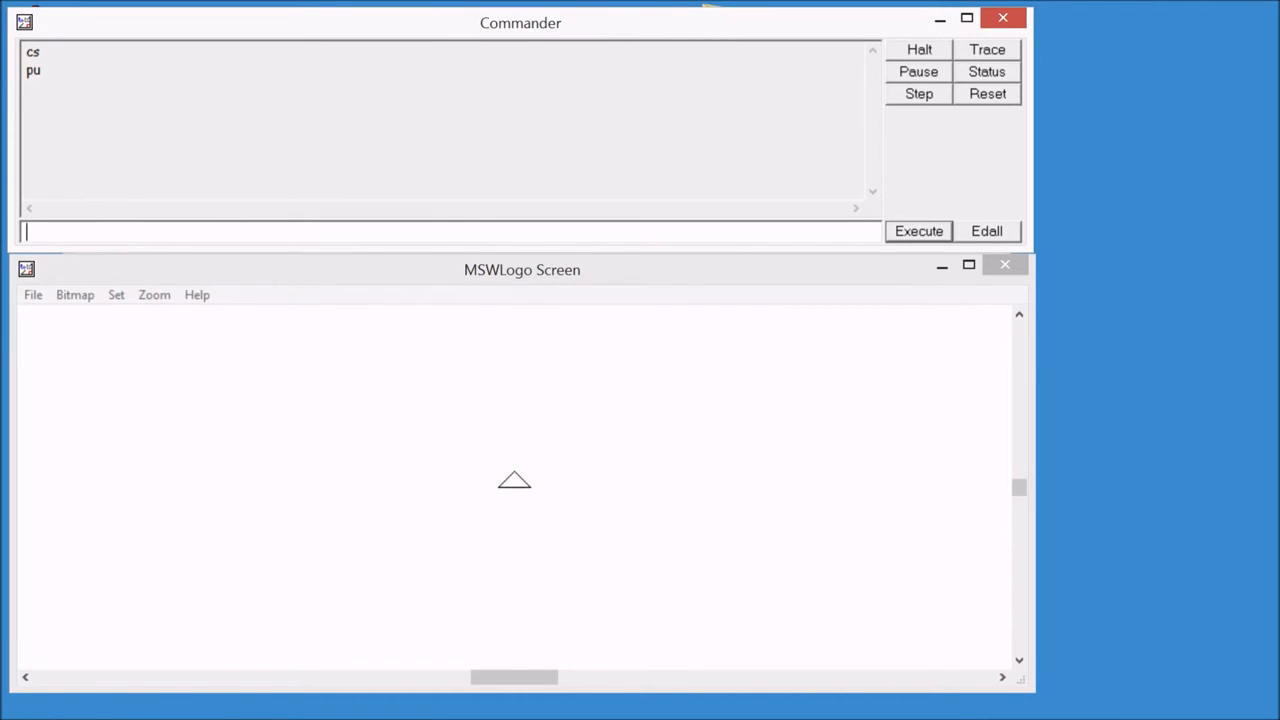
pyautogui.write('fd')
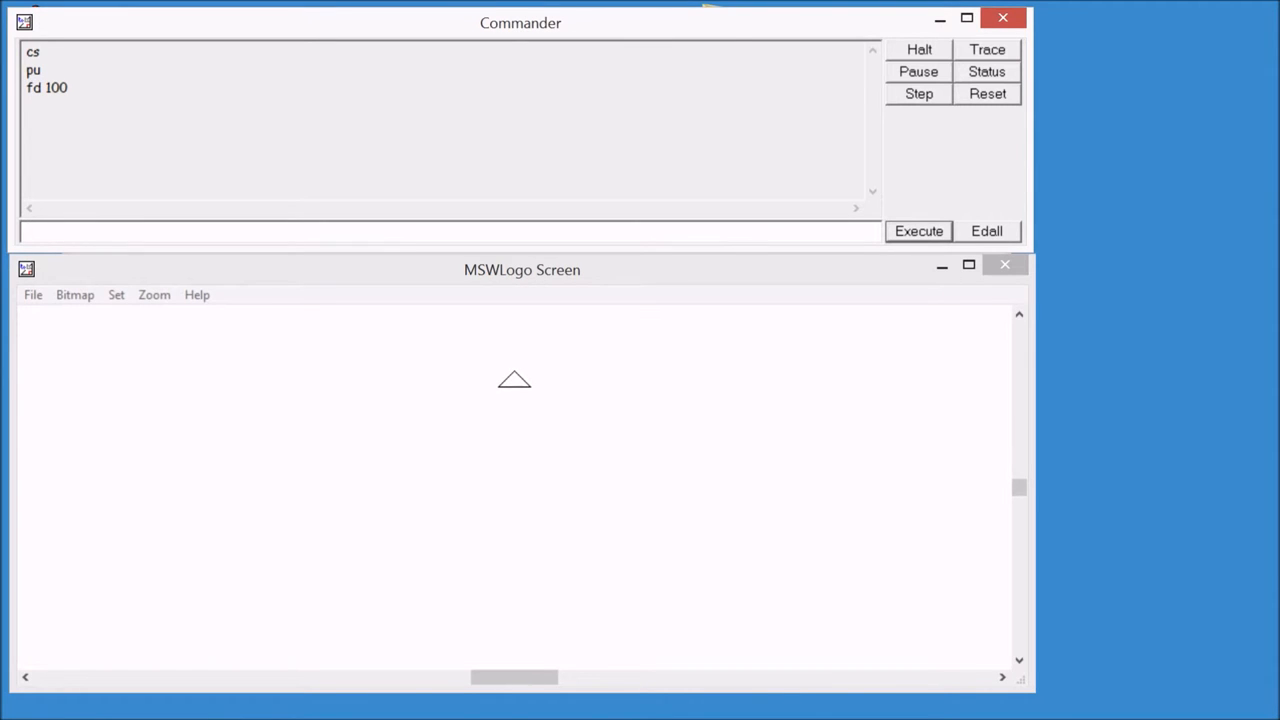
pyautogui.write('lt 30')
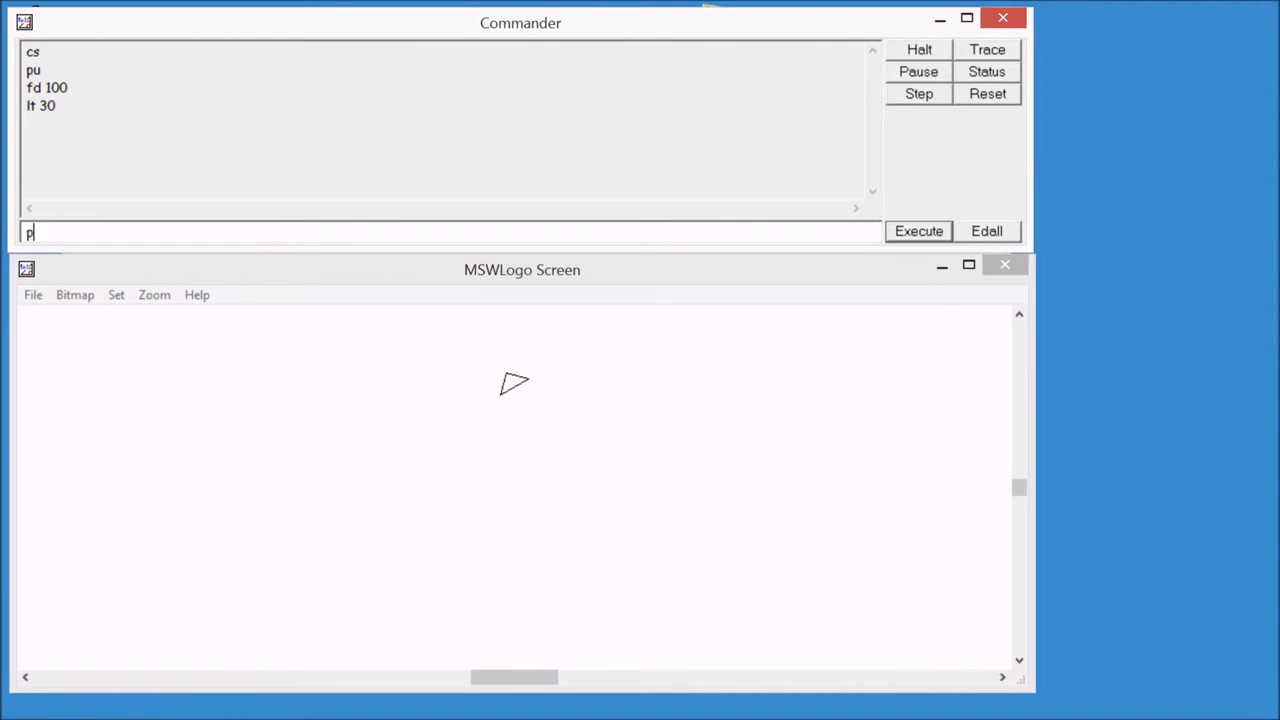
pyautogui.write('d')
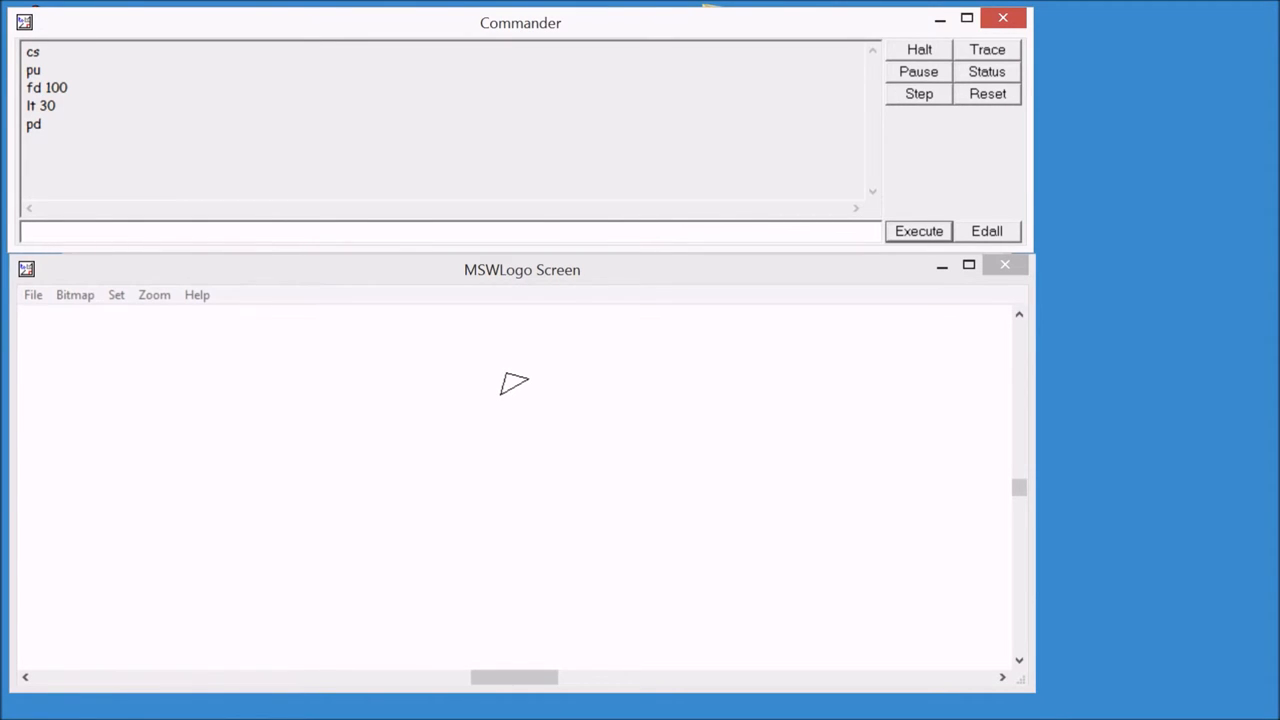
pyautogui.write('fd 40')
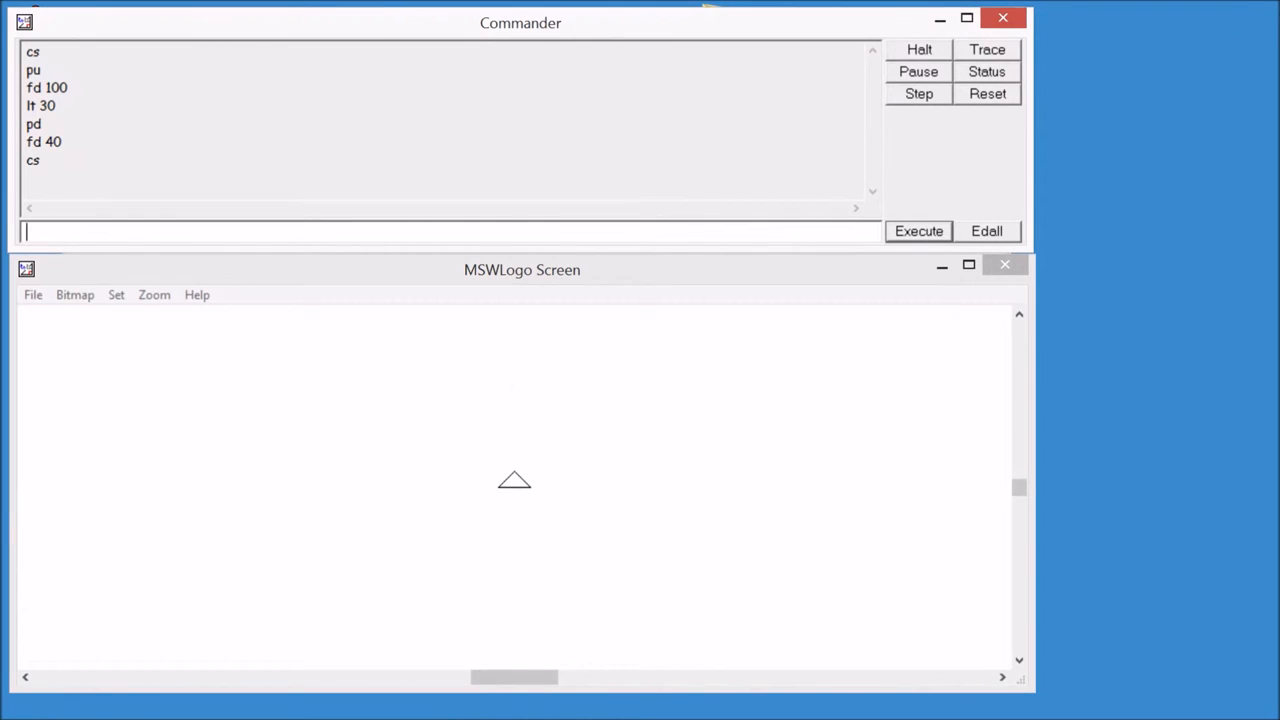
# - Set pen size [5 5], draw a thick 100-step line, then clear the screen
pyautogui.write('s')
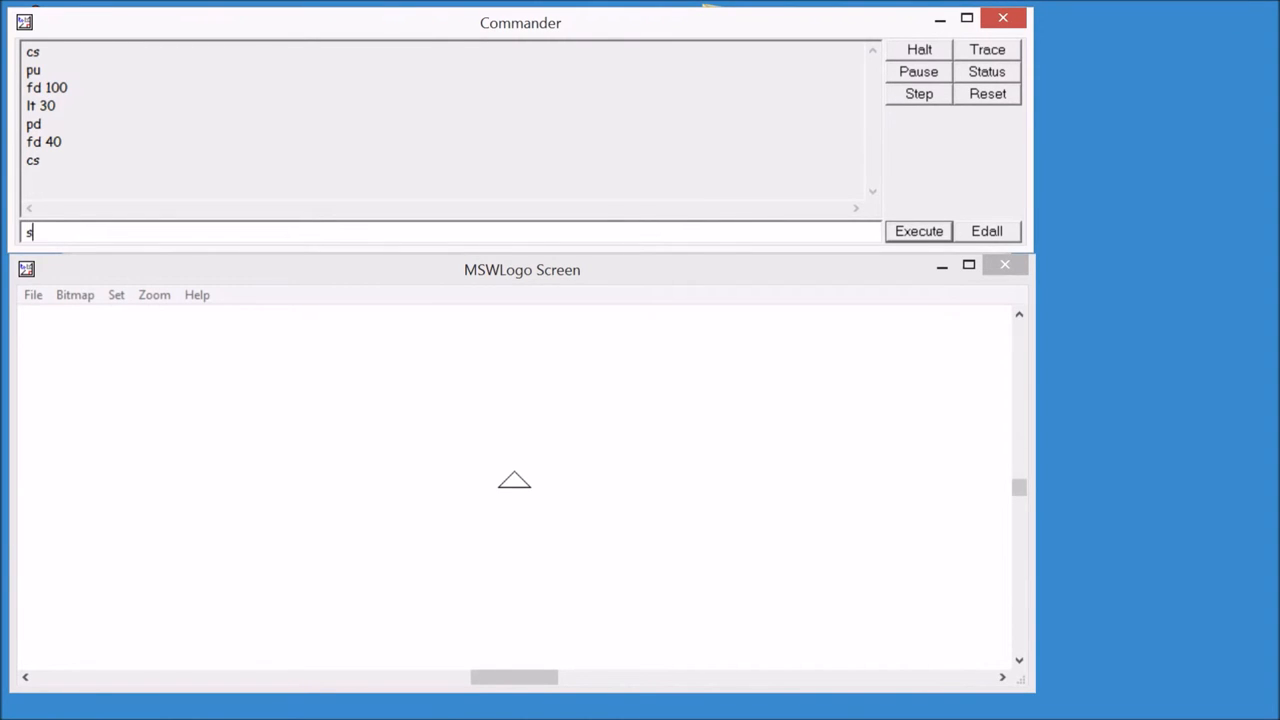
pyautogui.write('et')
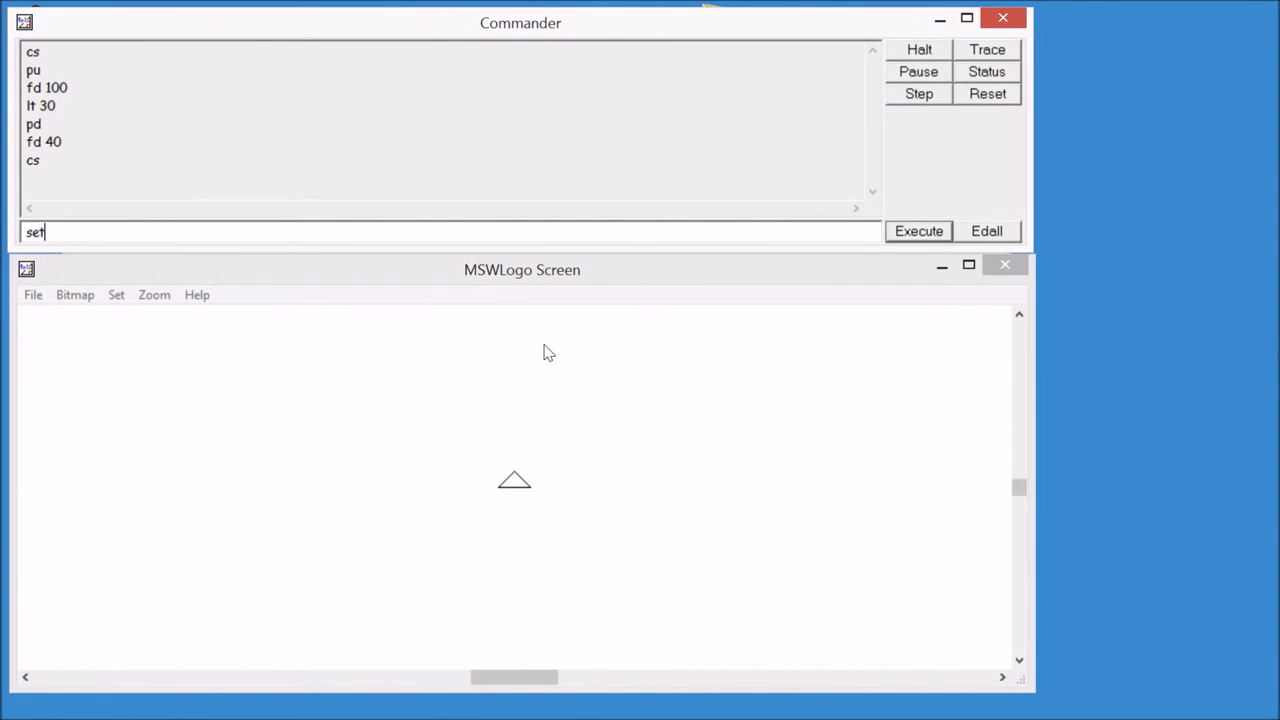
pyautogui.write('pensiz')
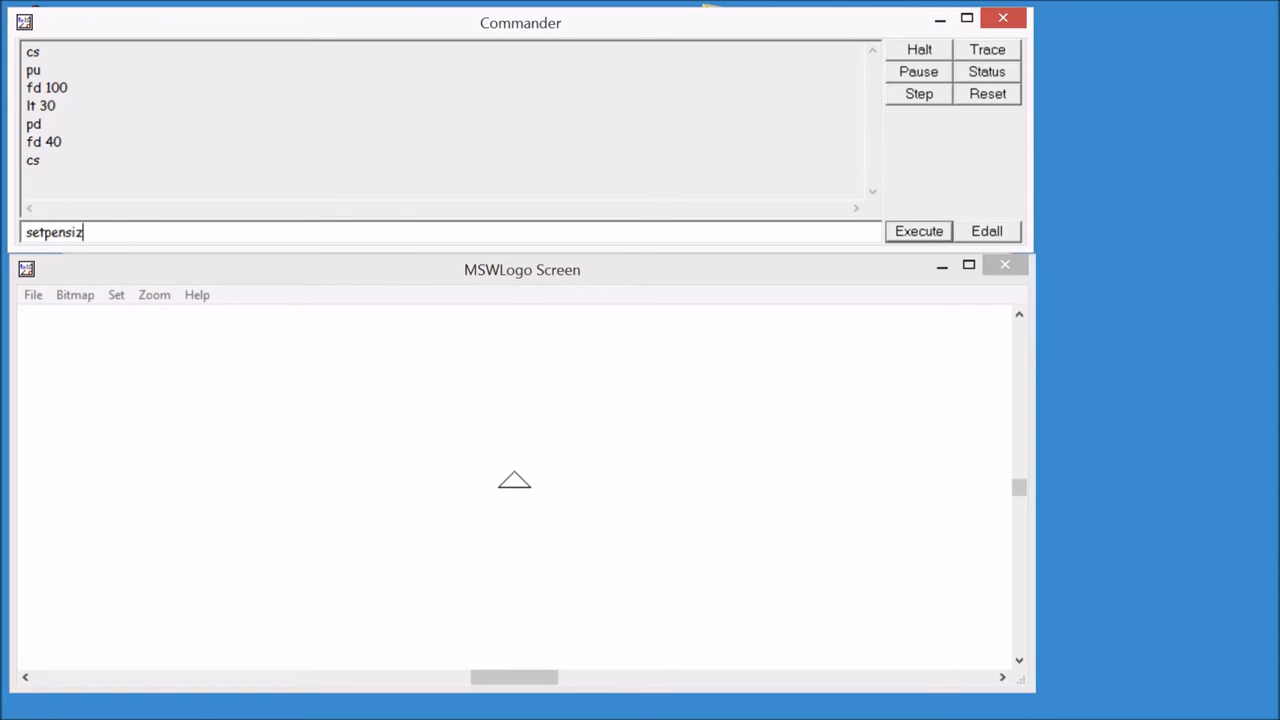
pyautogui.write('e')
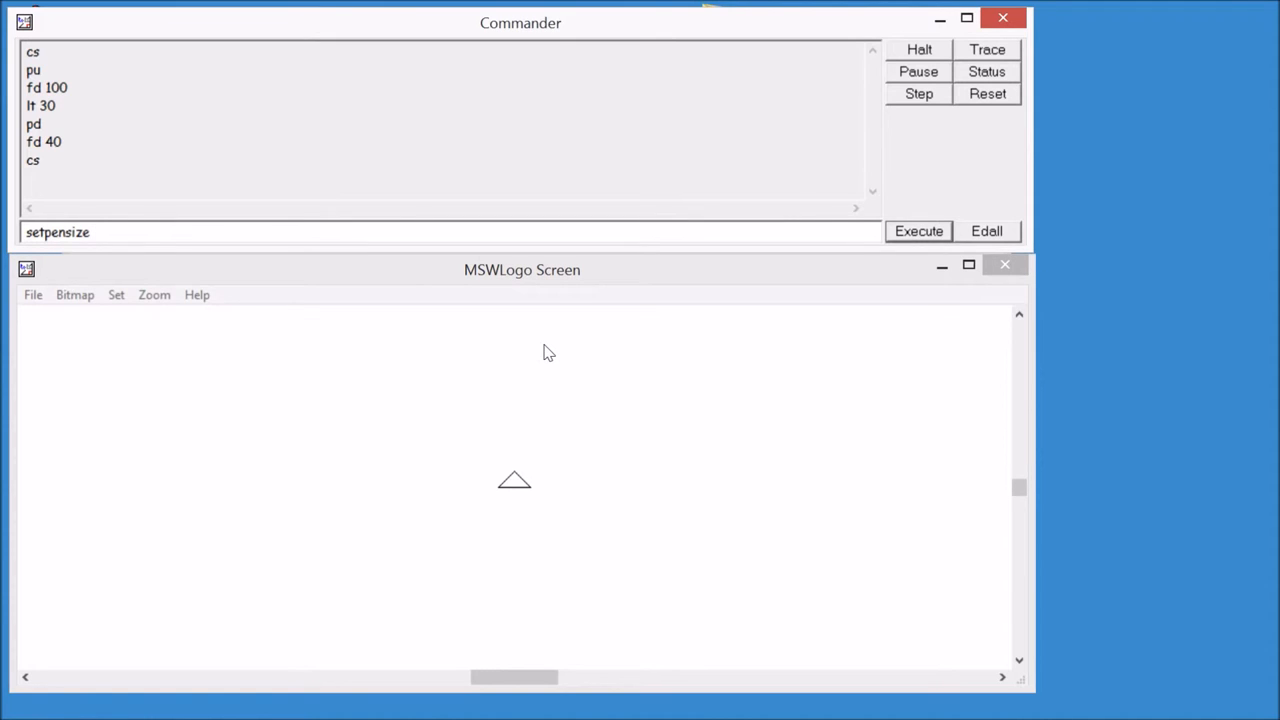
pyautogui.write('[')
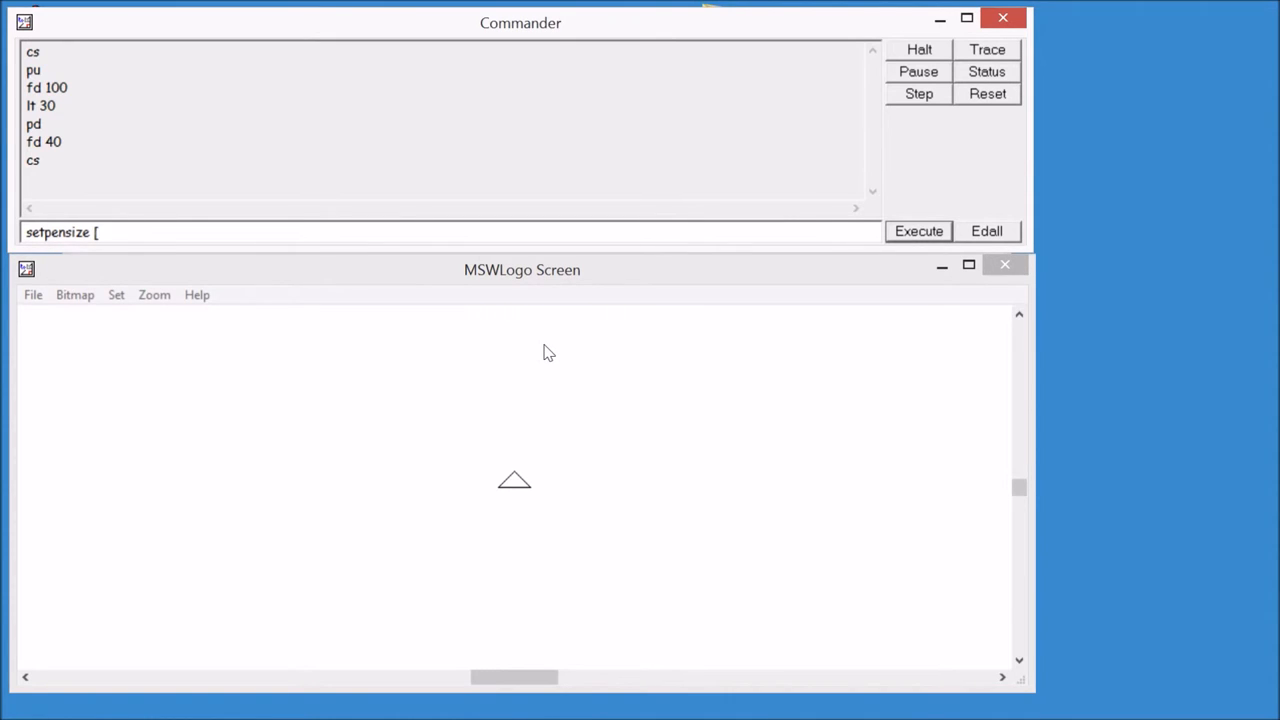
pyautogui.write('2')
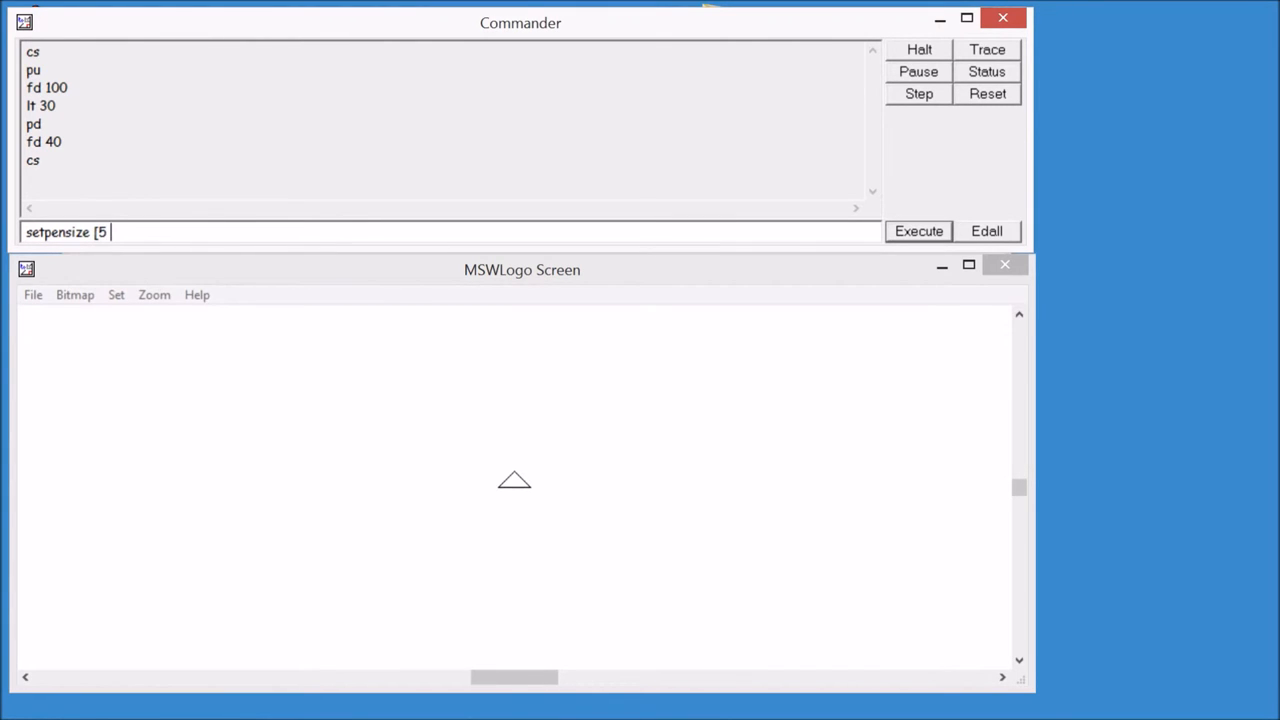
pyautogui.write('5]')
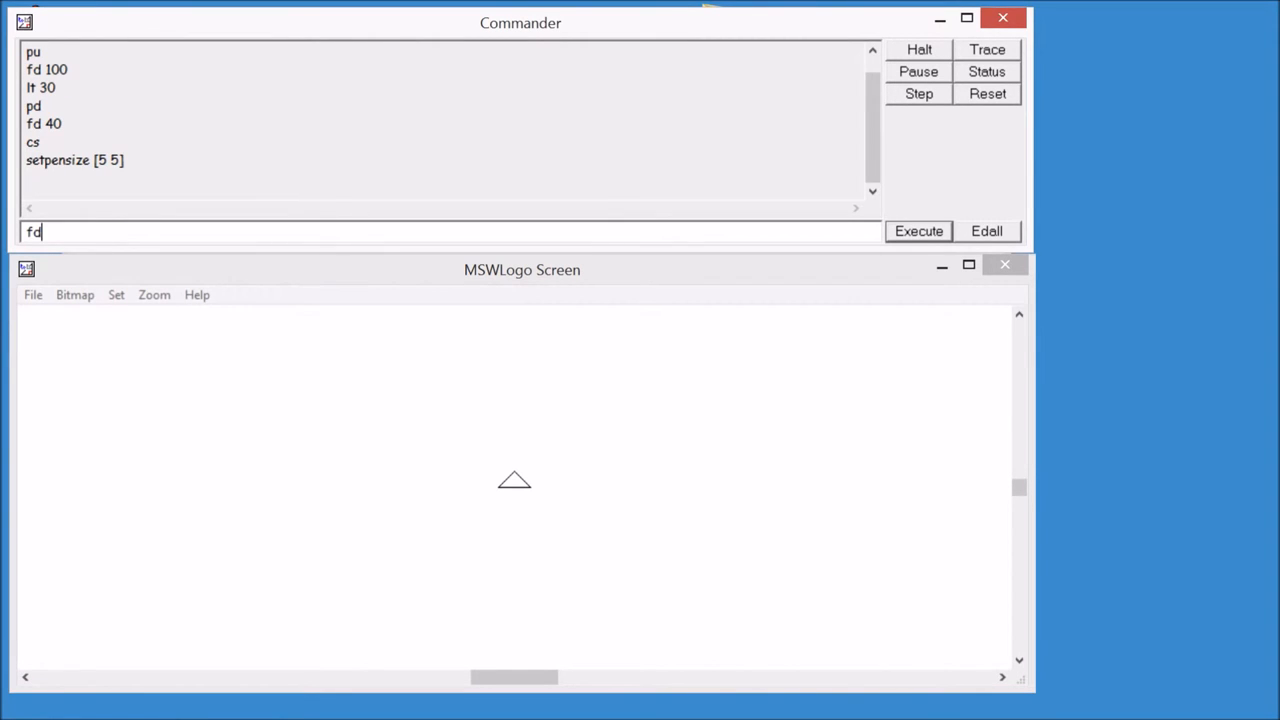
pyautogui.click(918, 231)
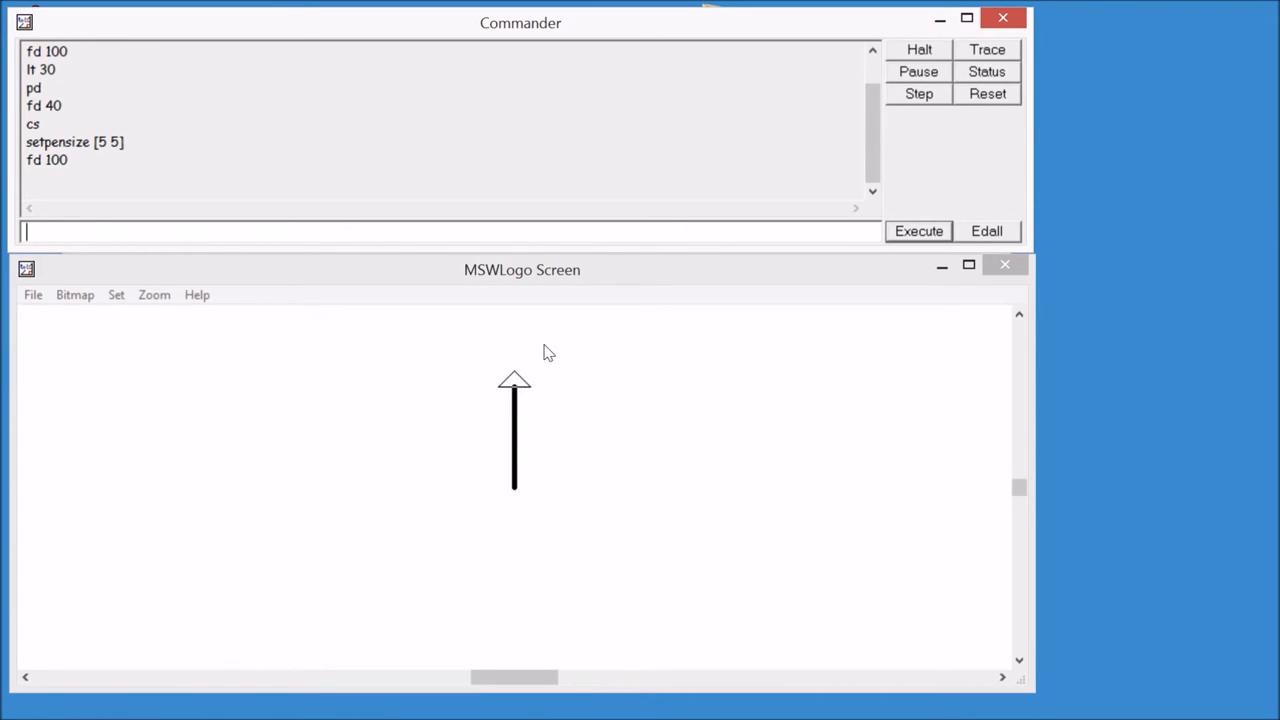
pyautogui.click(917, 231)
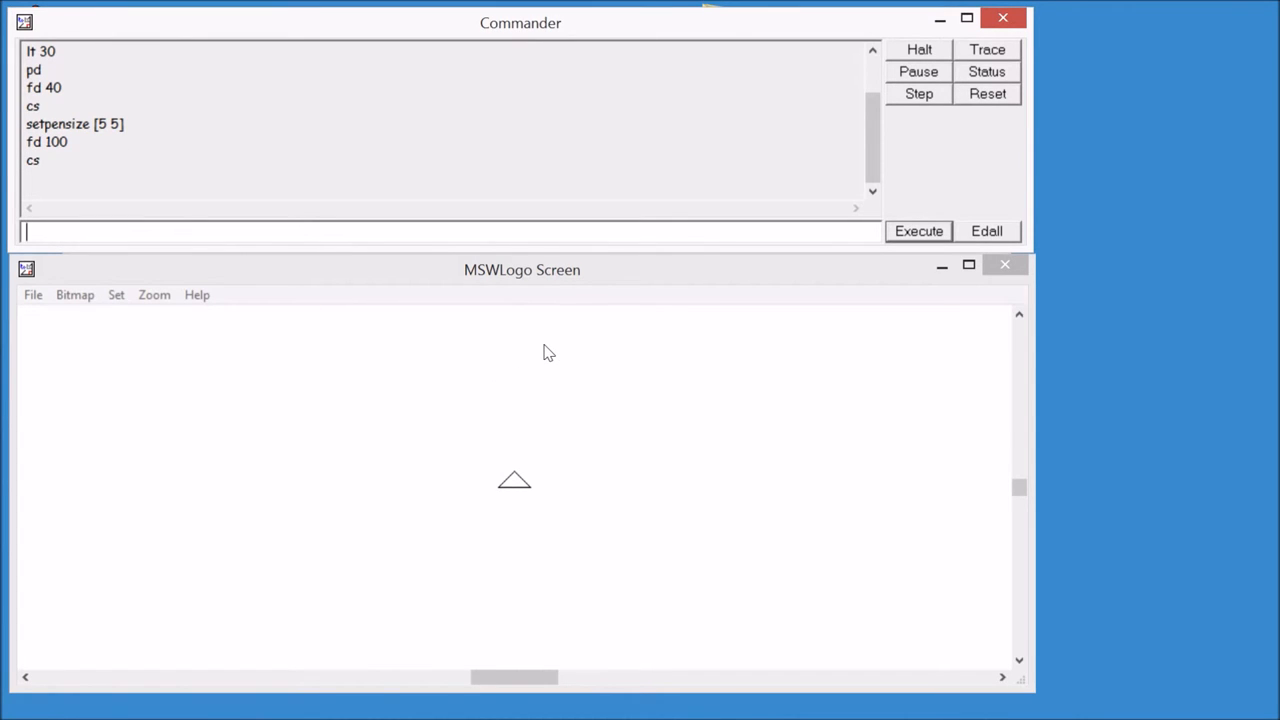
pyautogui.write('r')
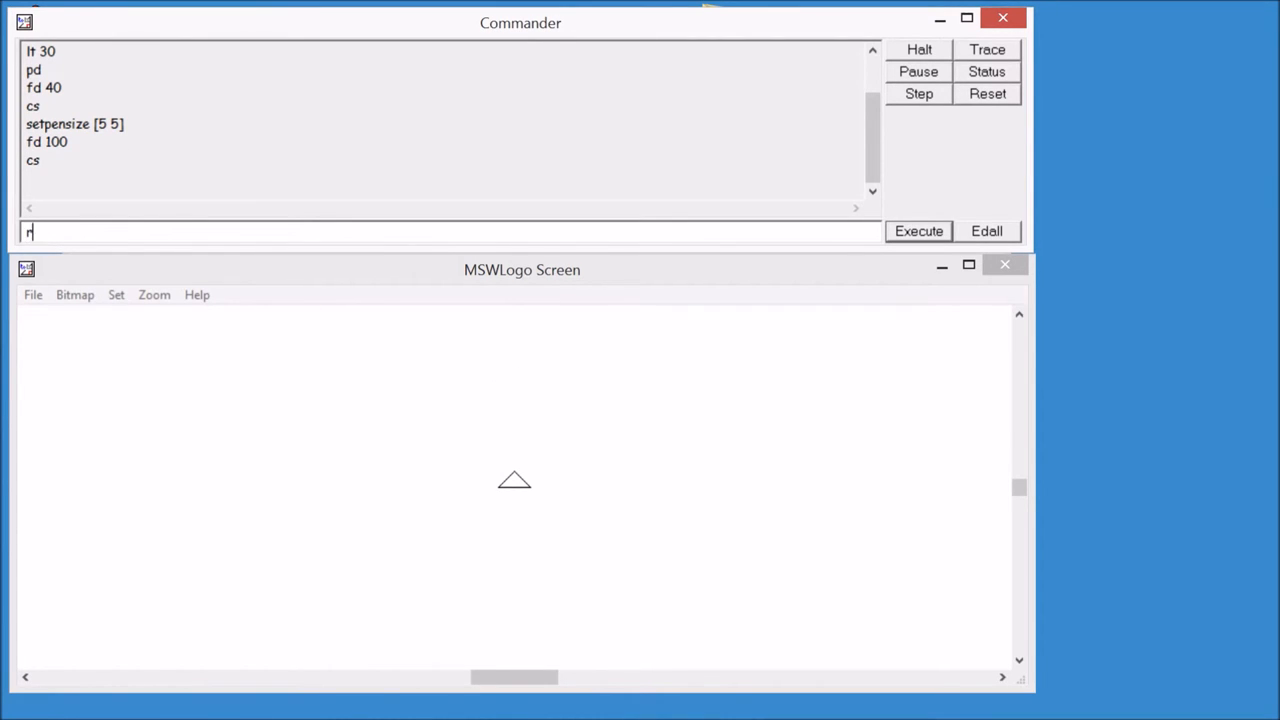
pyautogui.write('epeat')
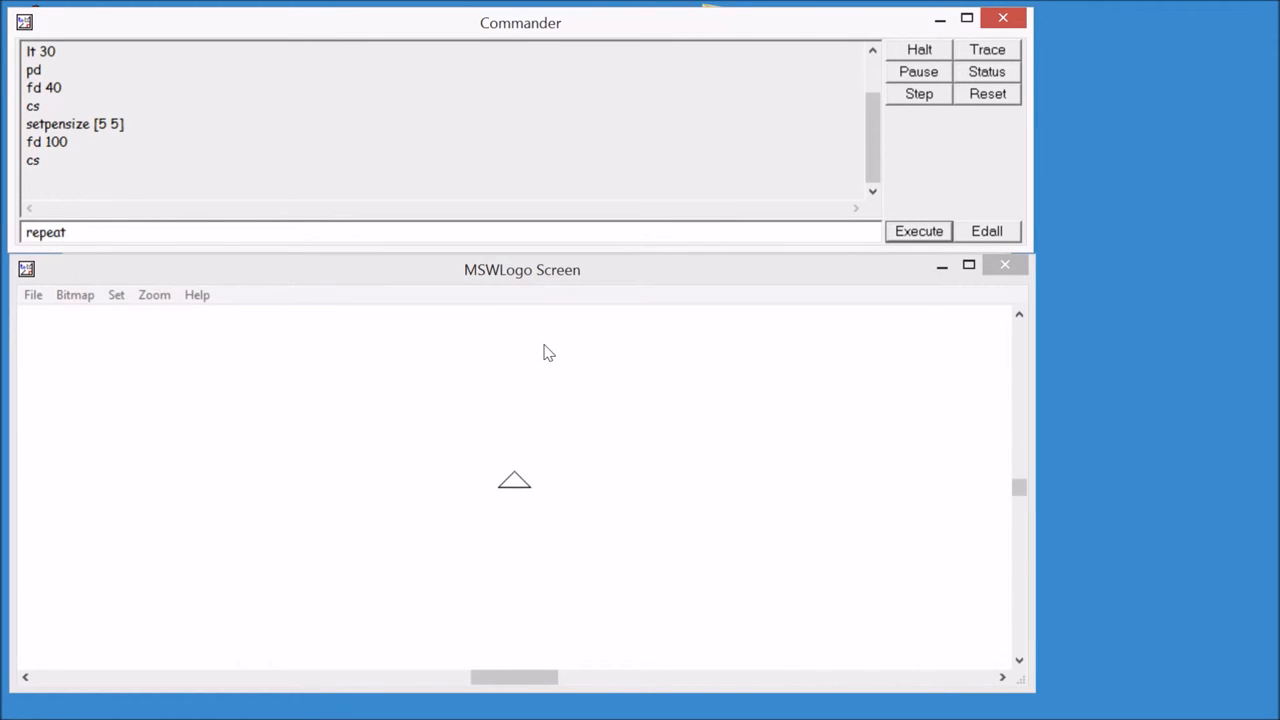
# - Run repeat 4 [fd 100 rt 90] to draw a 100-step square
pyautogui.write('4')
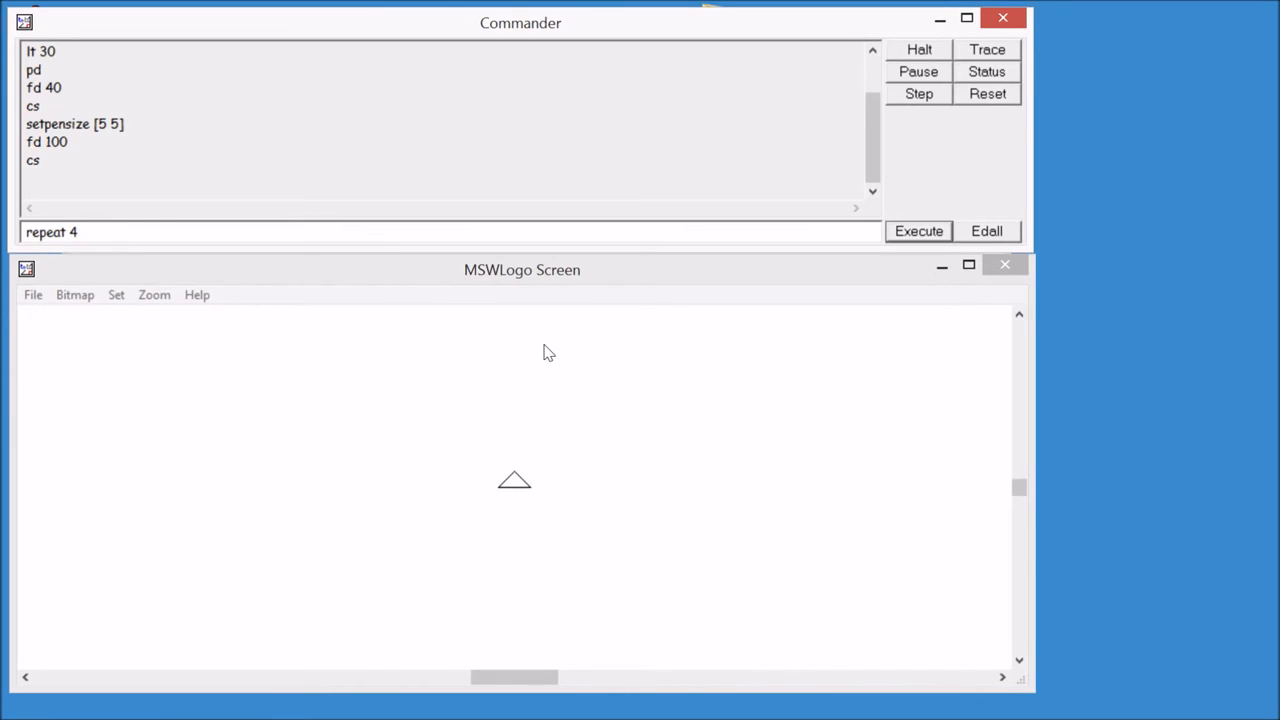
pyautogui.write('[')
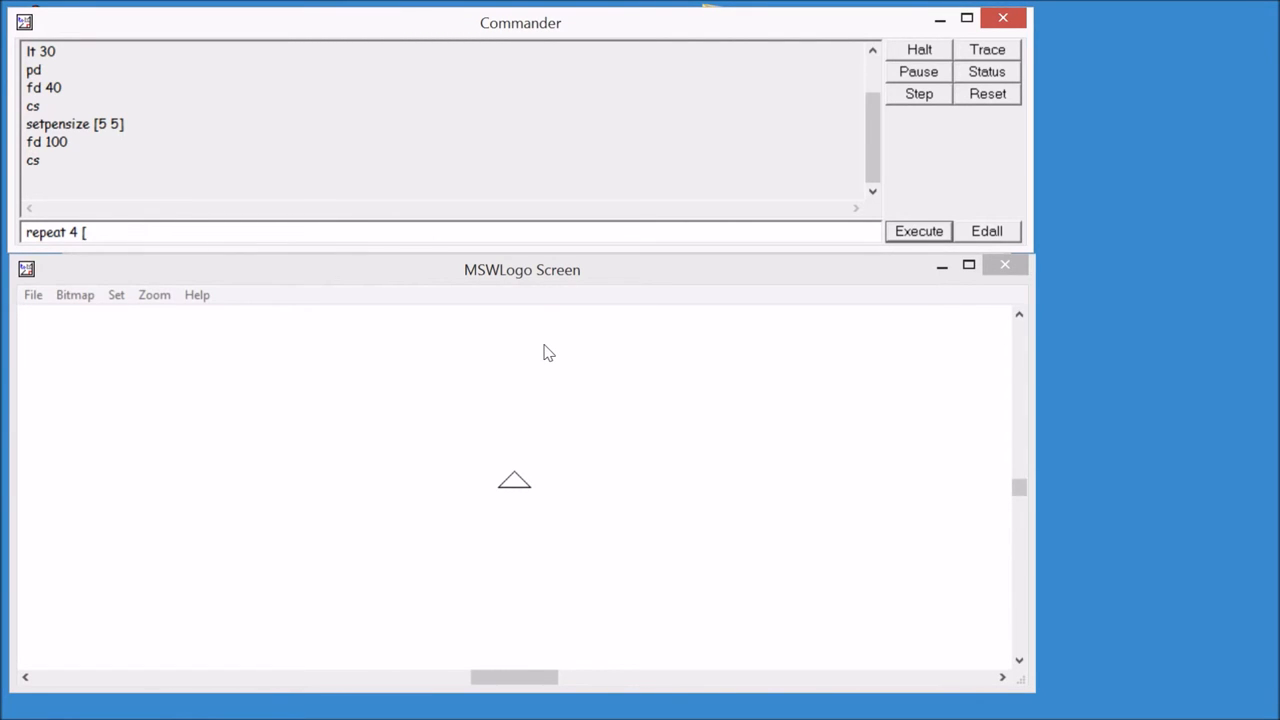
pyautogui.write('fd 100 rt 90')
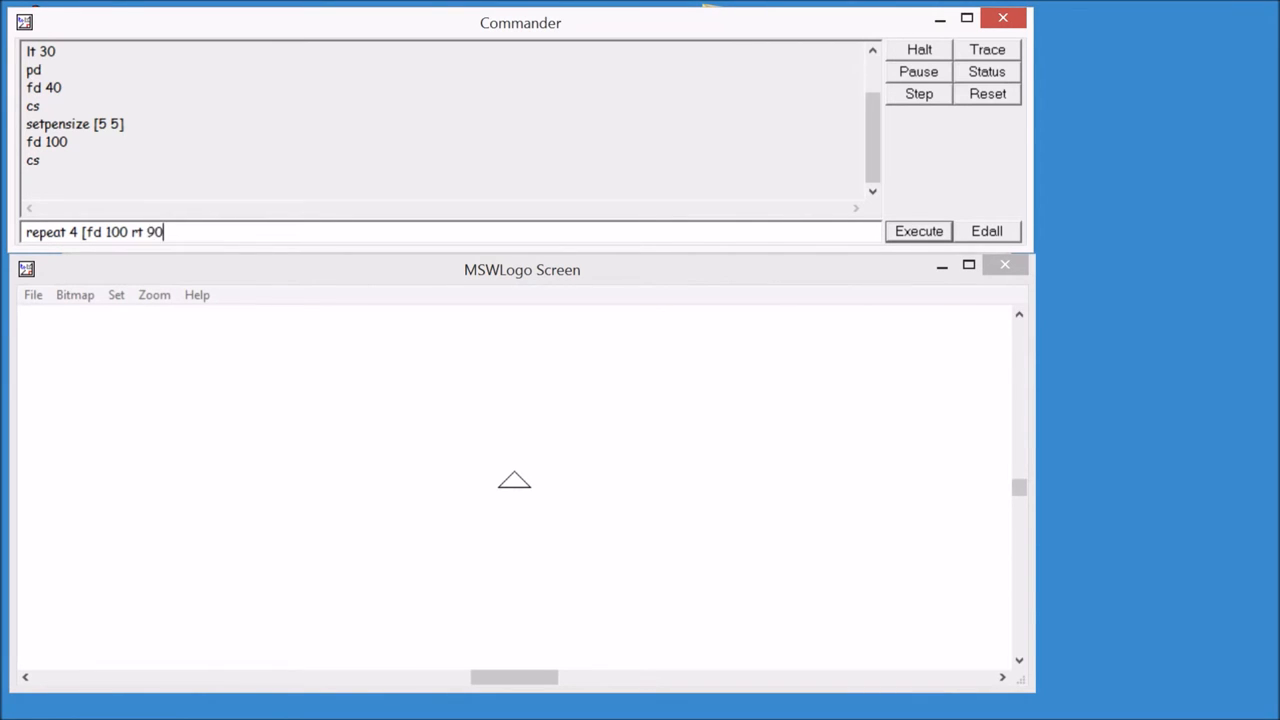
pyautogui.click(917, 231)
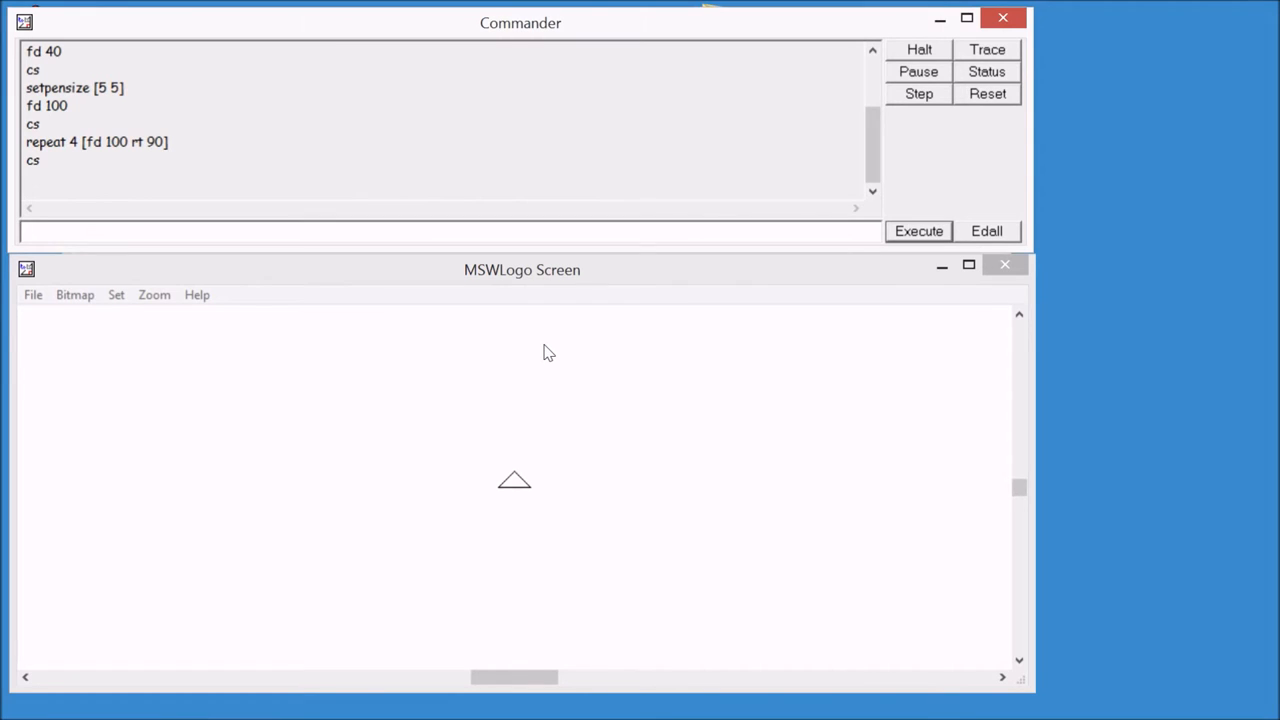
# - Run repeat 3 [fd 100 rt 120] to draw a 100-step triangle
pyautogui.write('repeat 3')
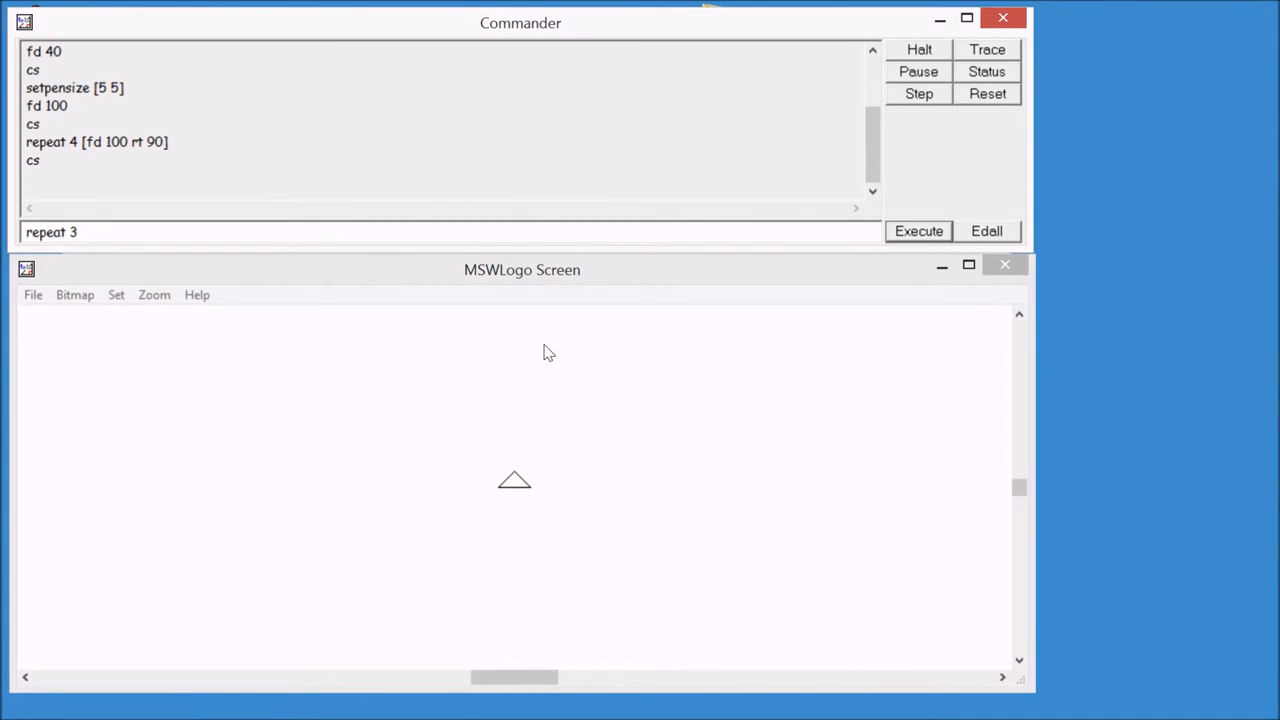
pyautogui.write('[f')
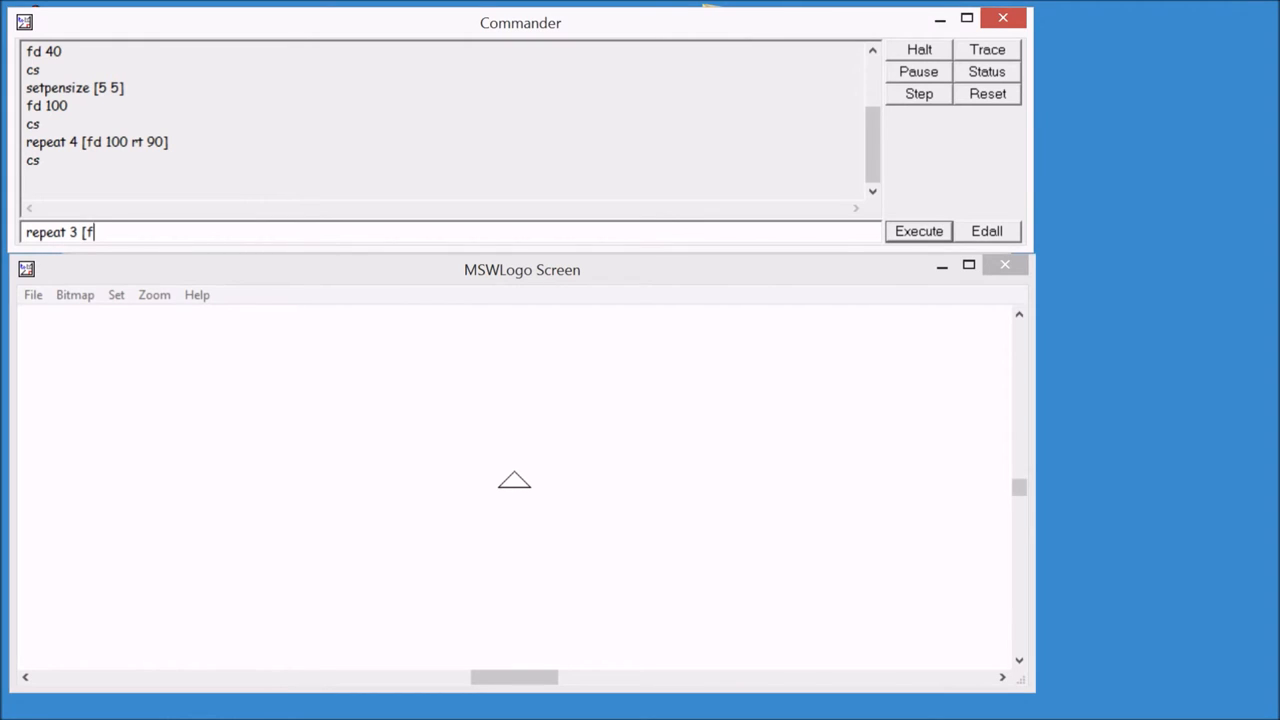
pyautogui.write('d 100')
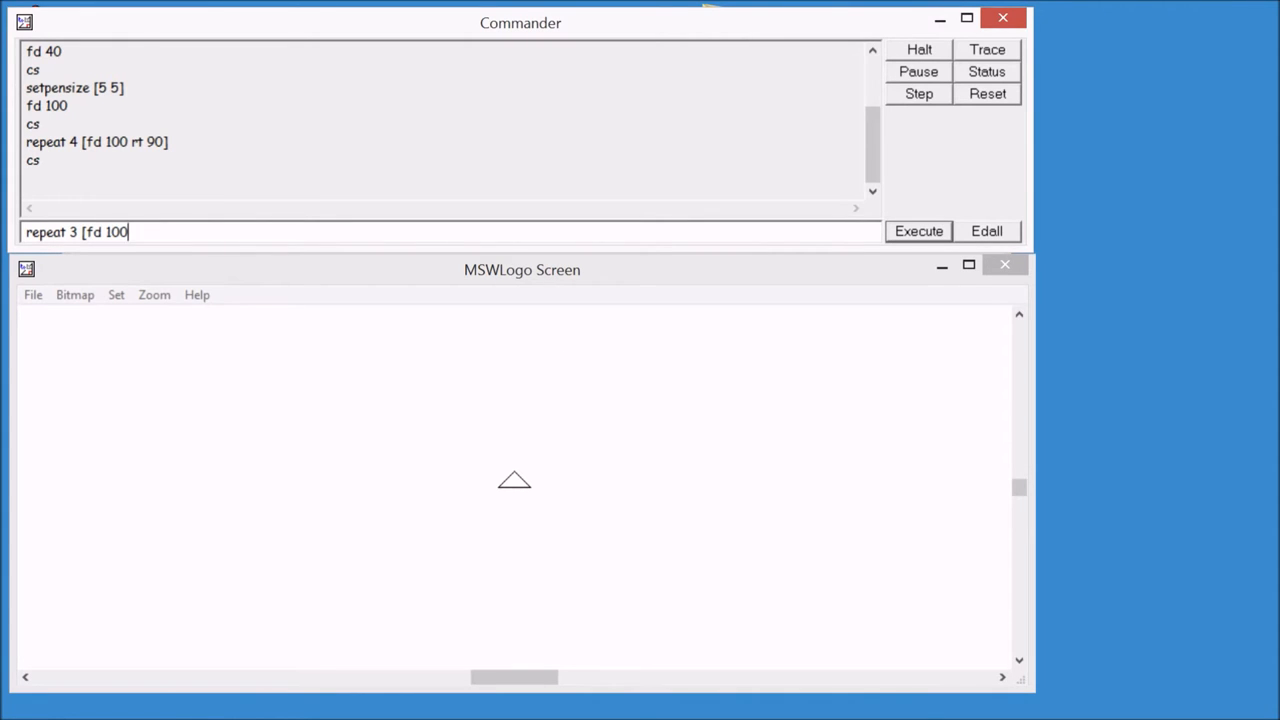
pyautogui.write('rt')
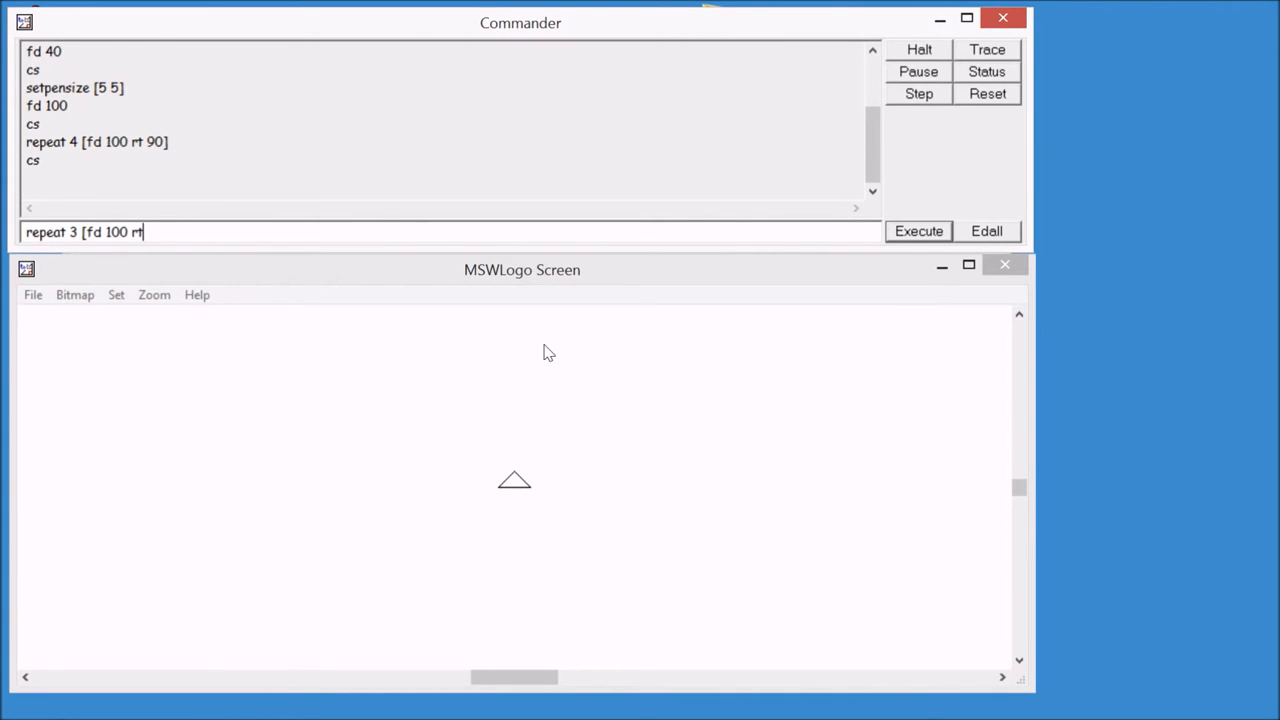
pyautogui.write('12')
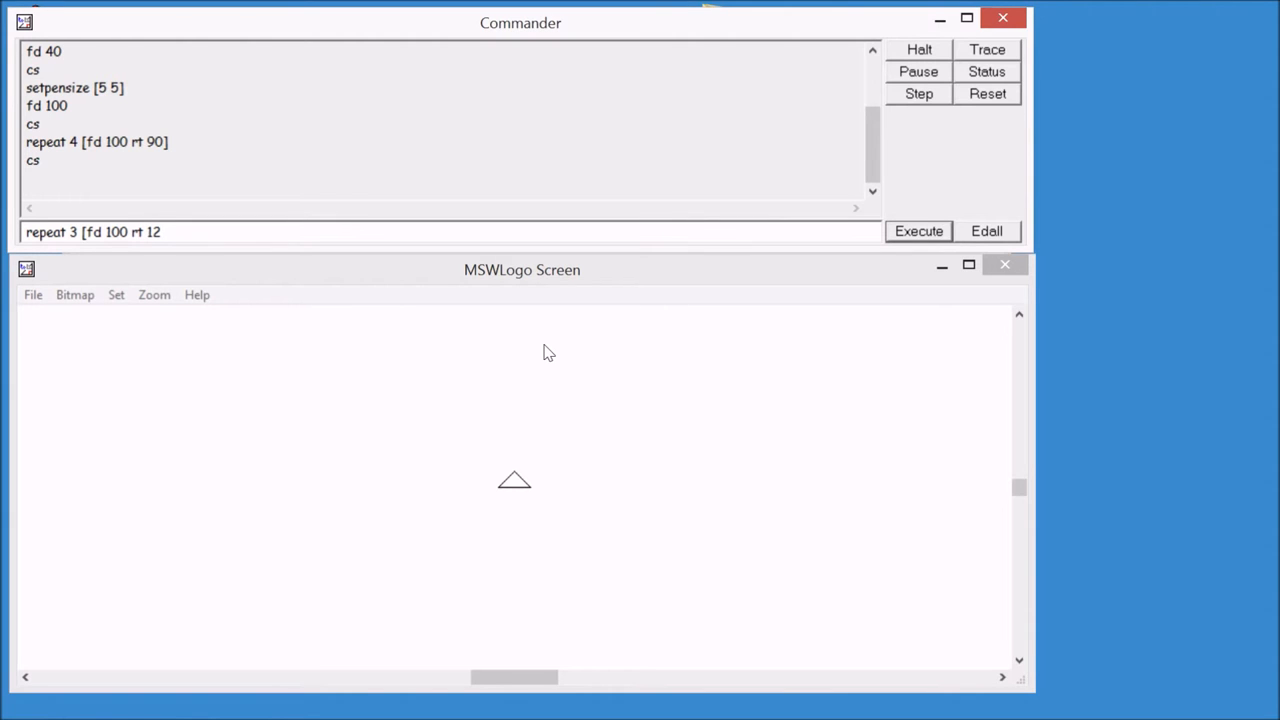
pyautogui.write('0')
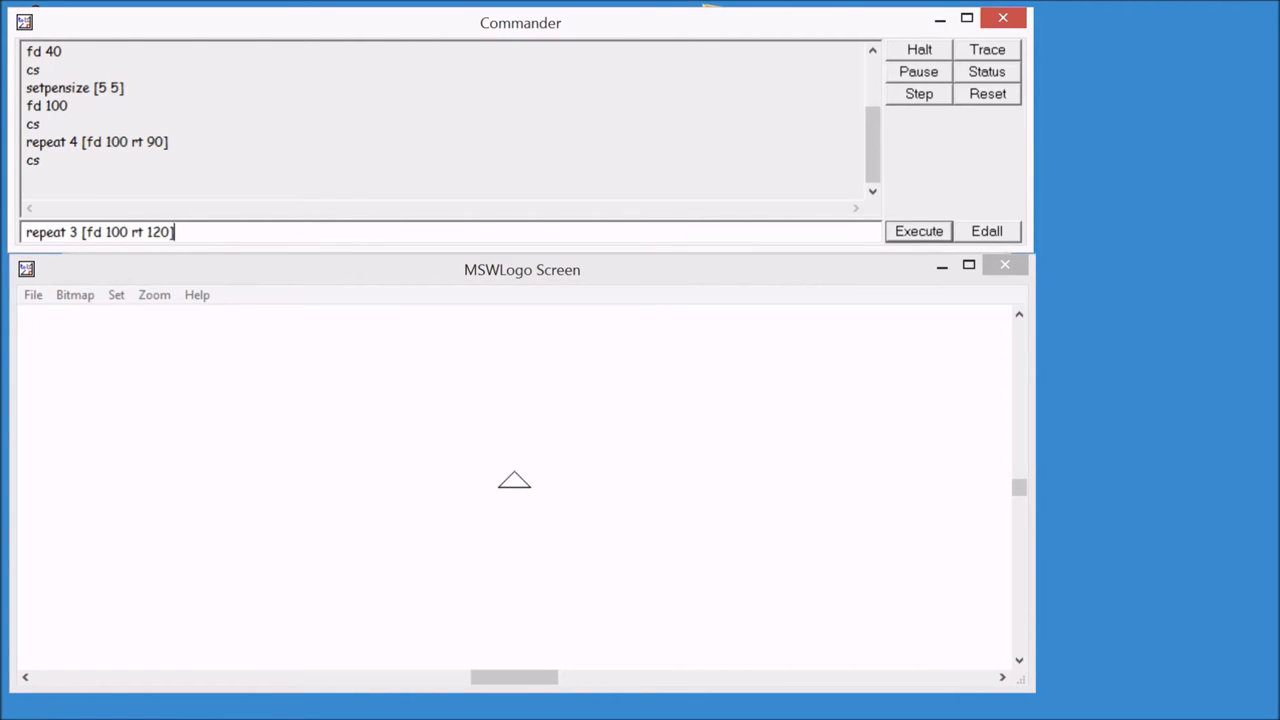
pyautogui.click(917, 231)
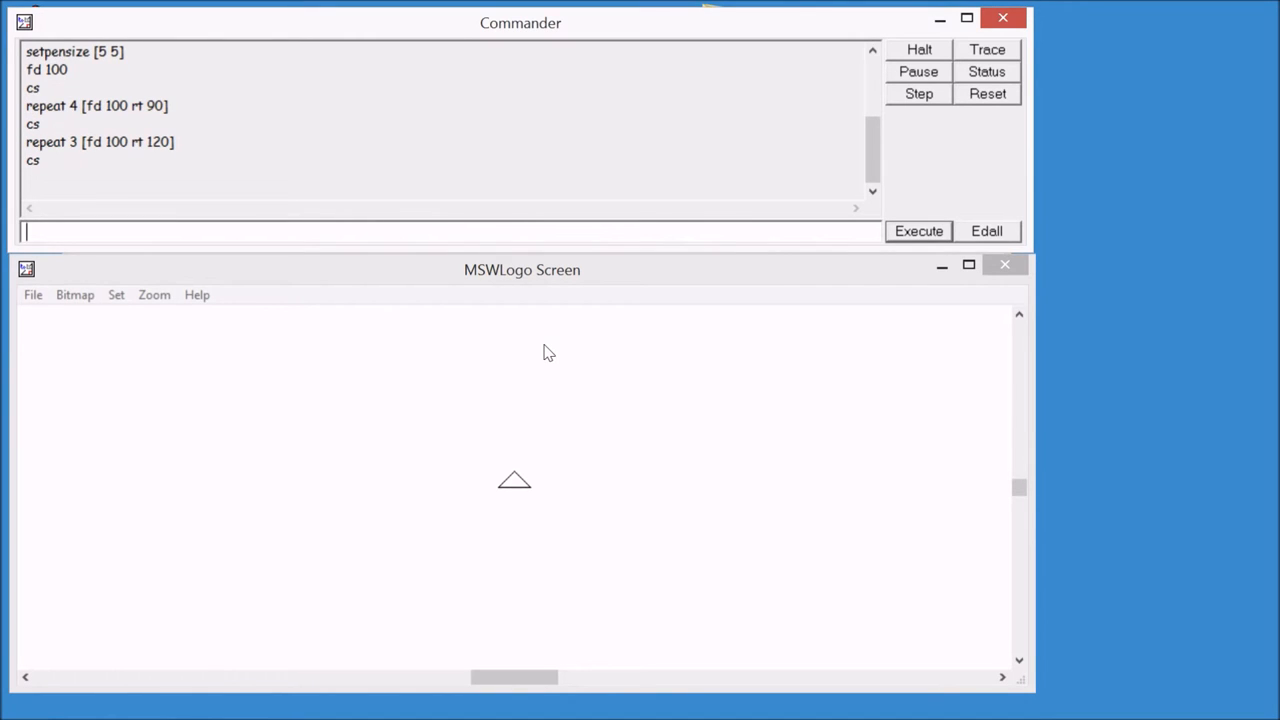
# - Run repeat 5 [fd 100 rt 72] to draw a 100-step pentagon
pyautogui.write('repeat 5 [')
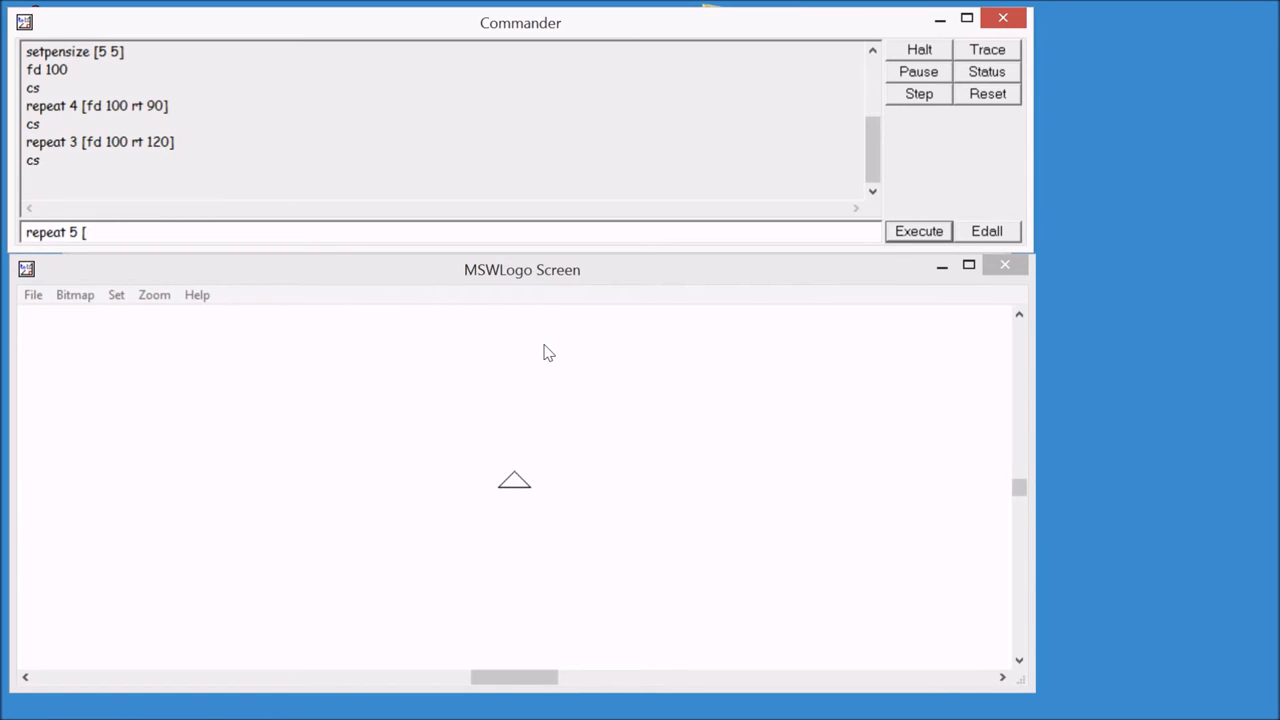
pyautogui.write('fd 100 rt')
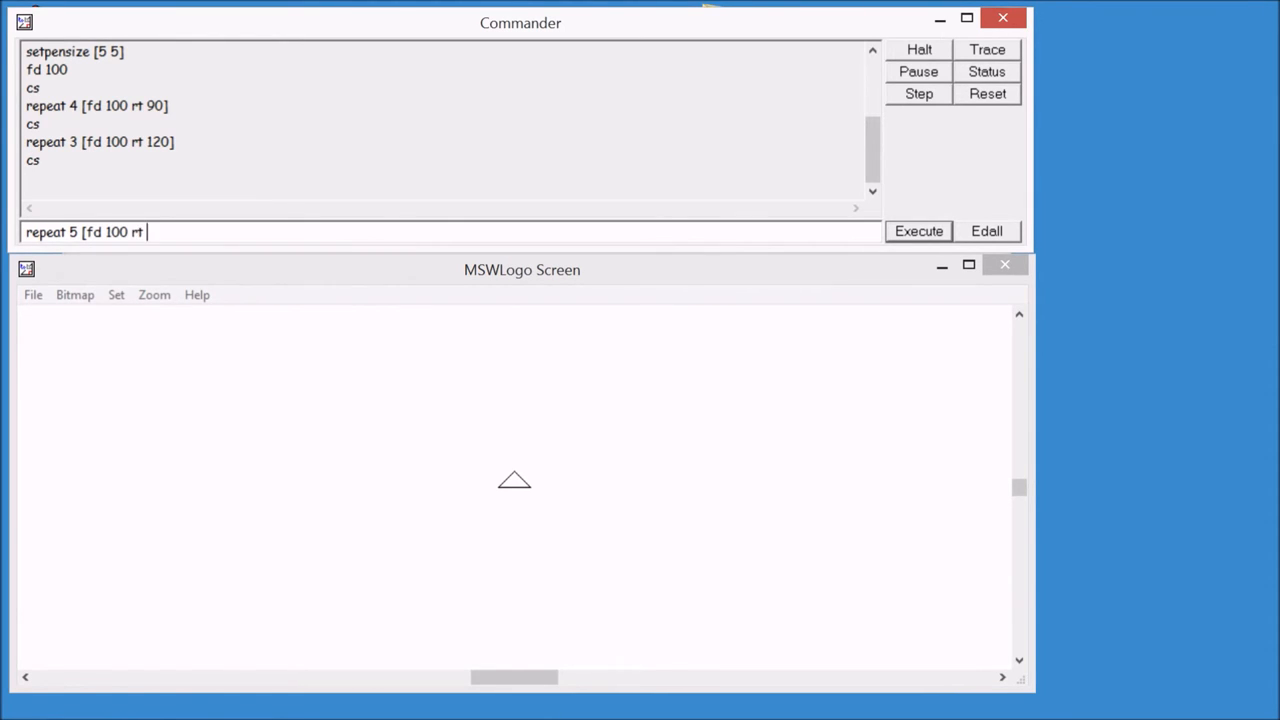
pyautogui.write('72')
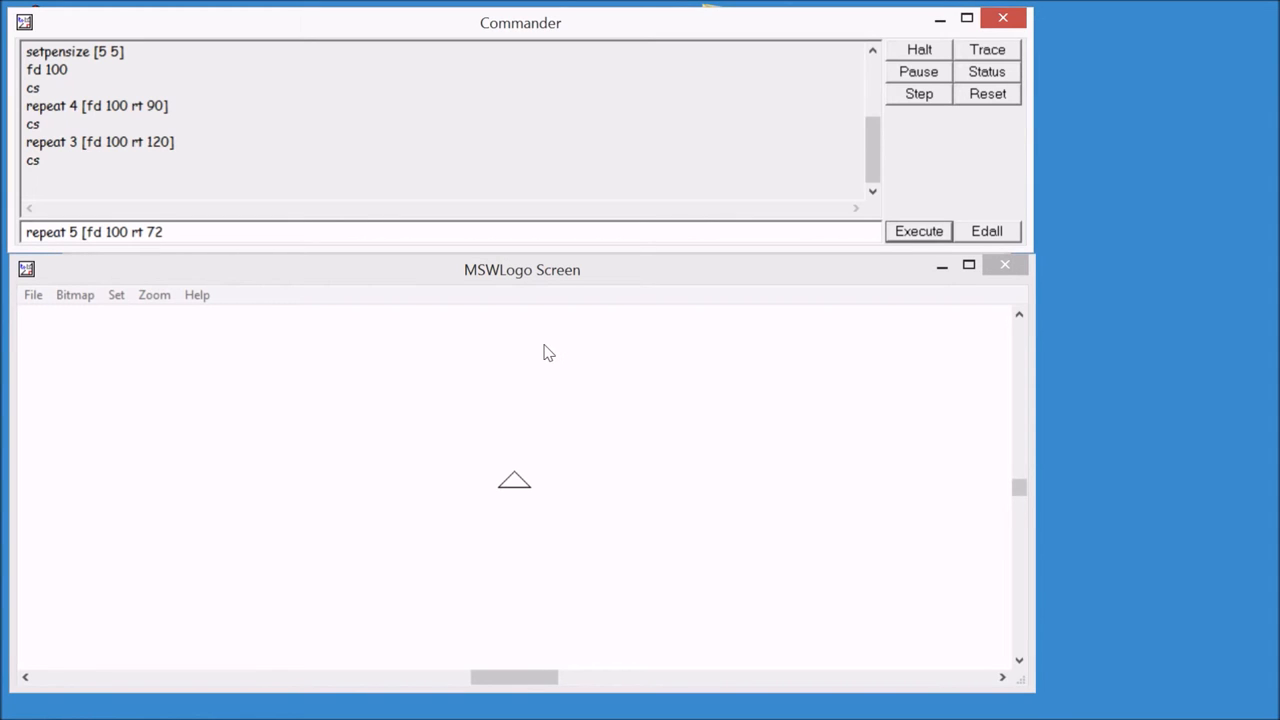
pyautogui.click(917, 231)
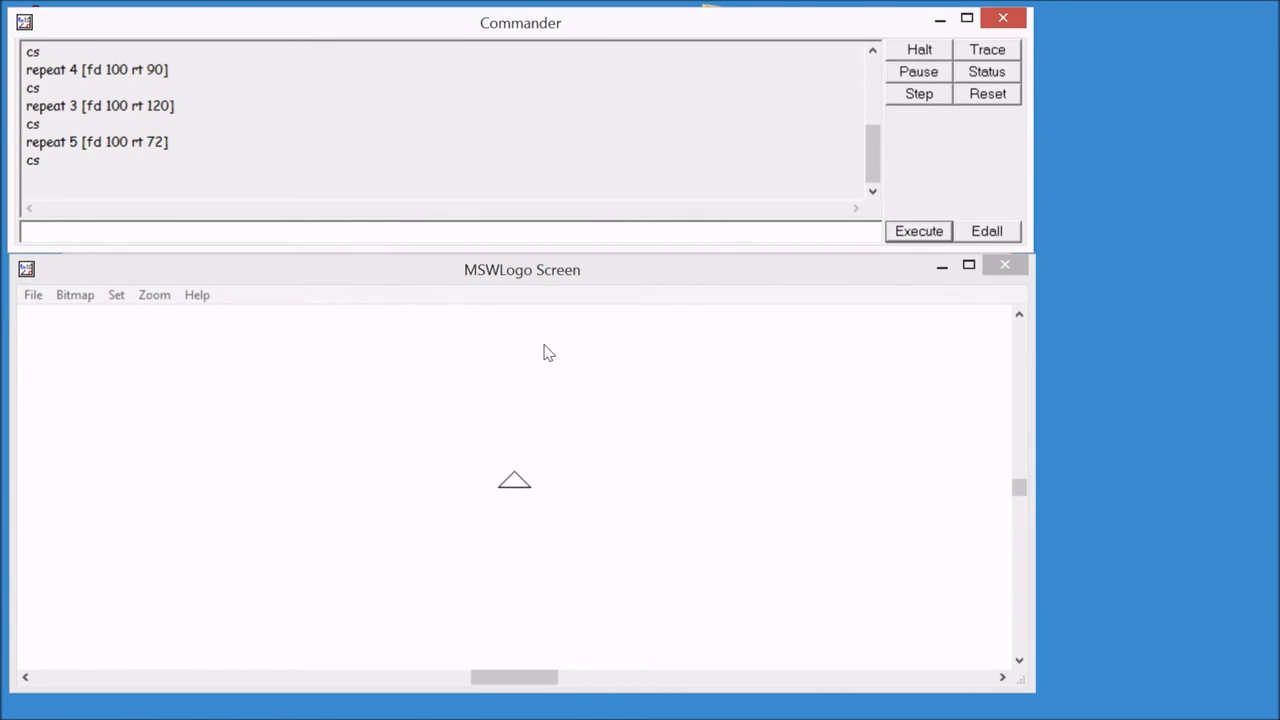
# - Run repeat 6 [fd 50 rt 60] to draw a hexagon with 50-step sides
pyautogui.write('repeat 6 fd')
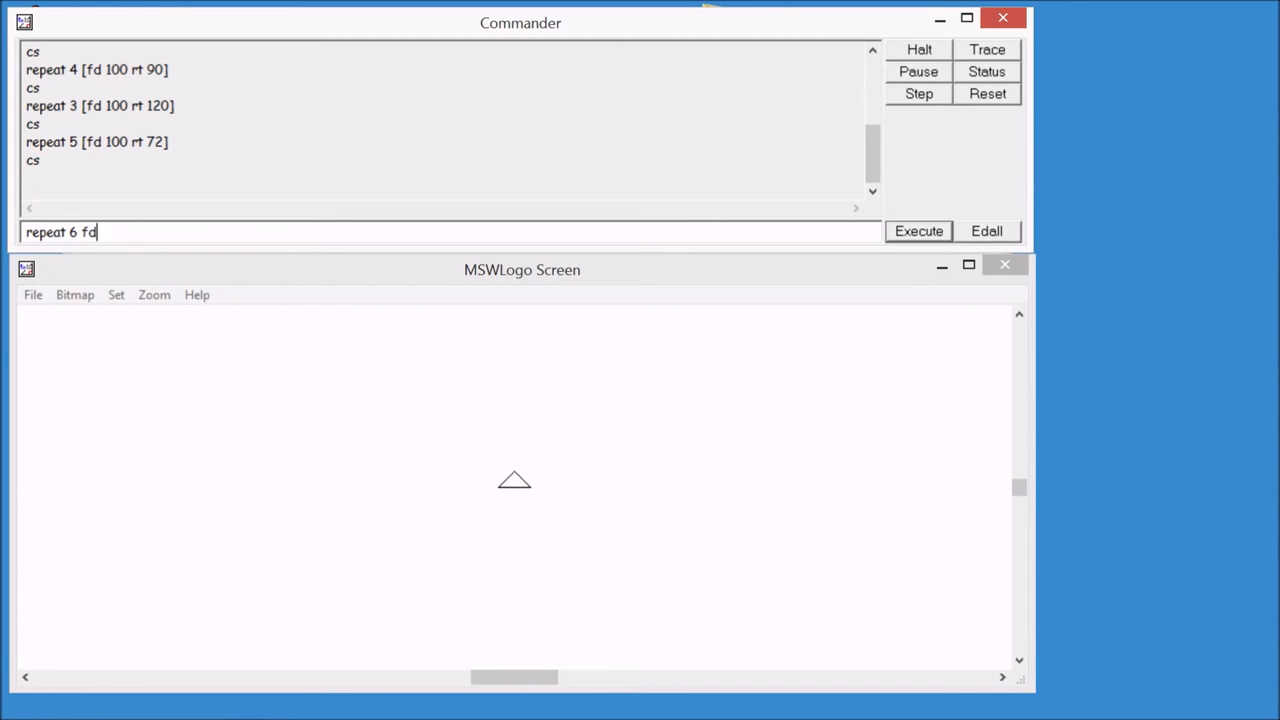
pyautogui.write('50')
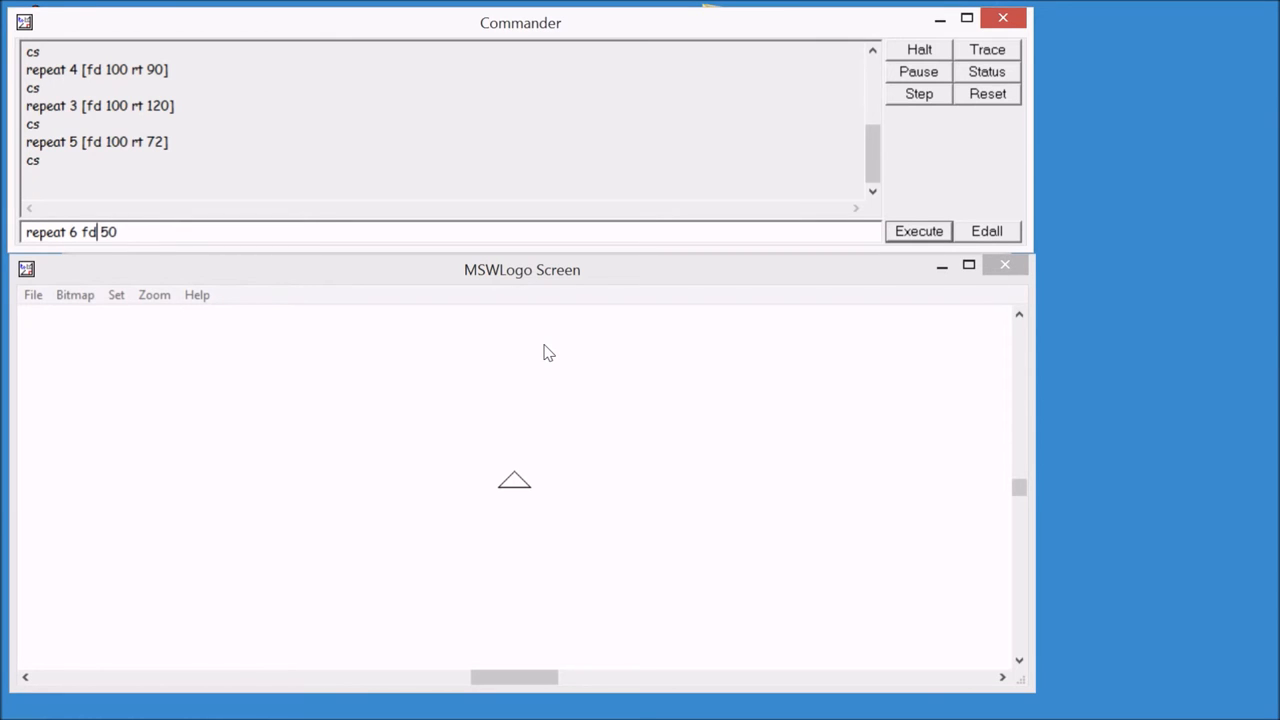
pyautogui.write('[')
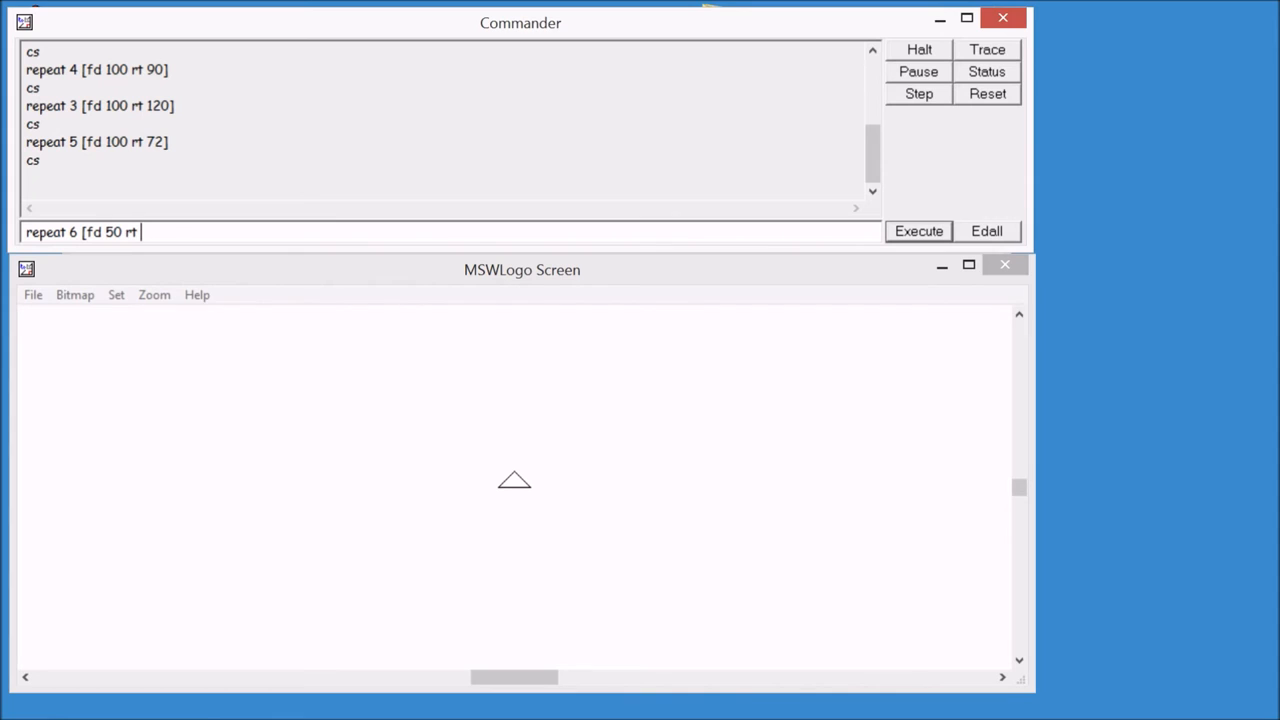
pyautogui.write('60')
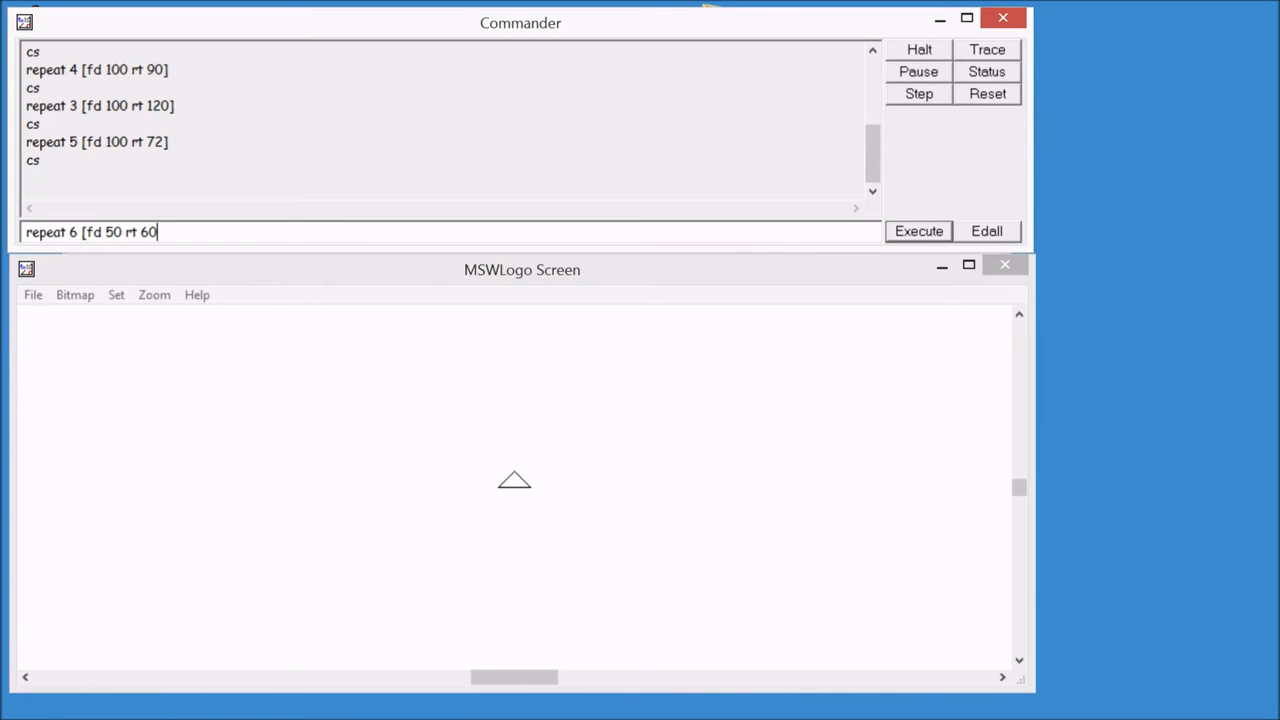
pyautogui.click(917, 231)
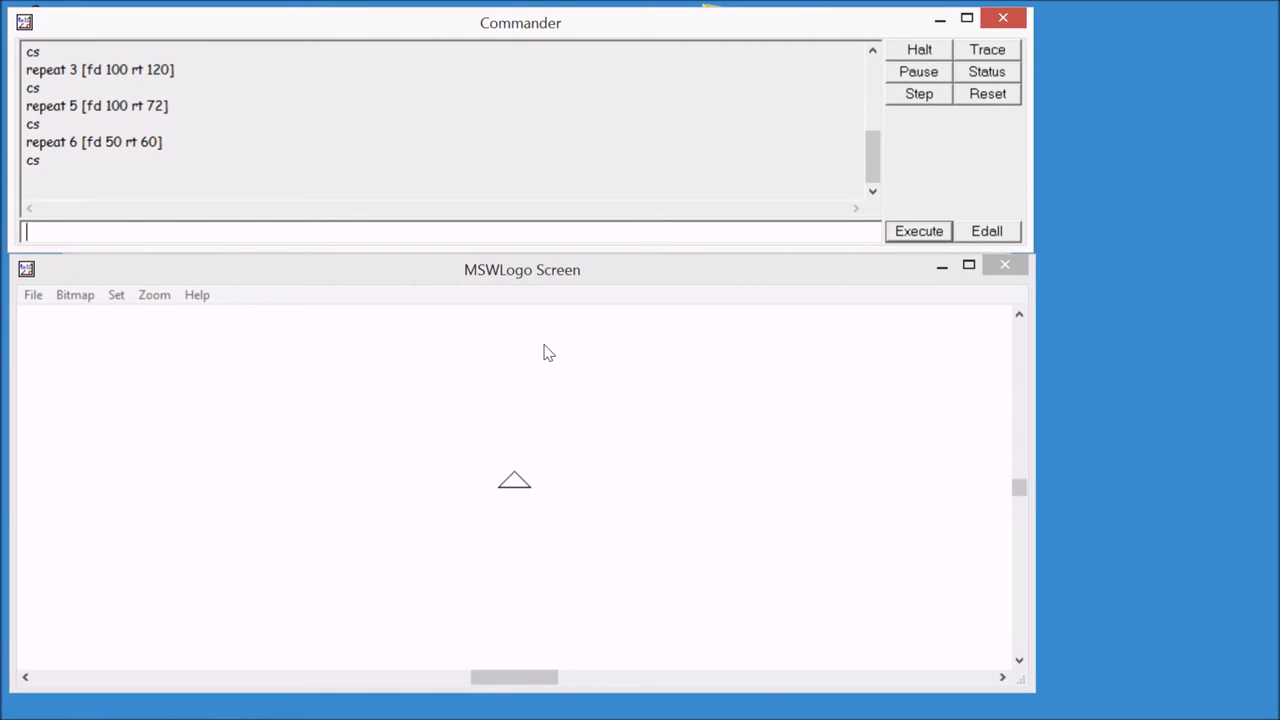
# - Run repeat 8 [fd 100 rt 45] to draw a 100-step octagon
pyautogui.write('repeat 8 [')
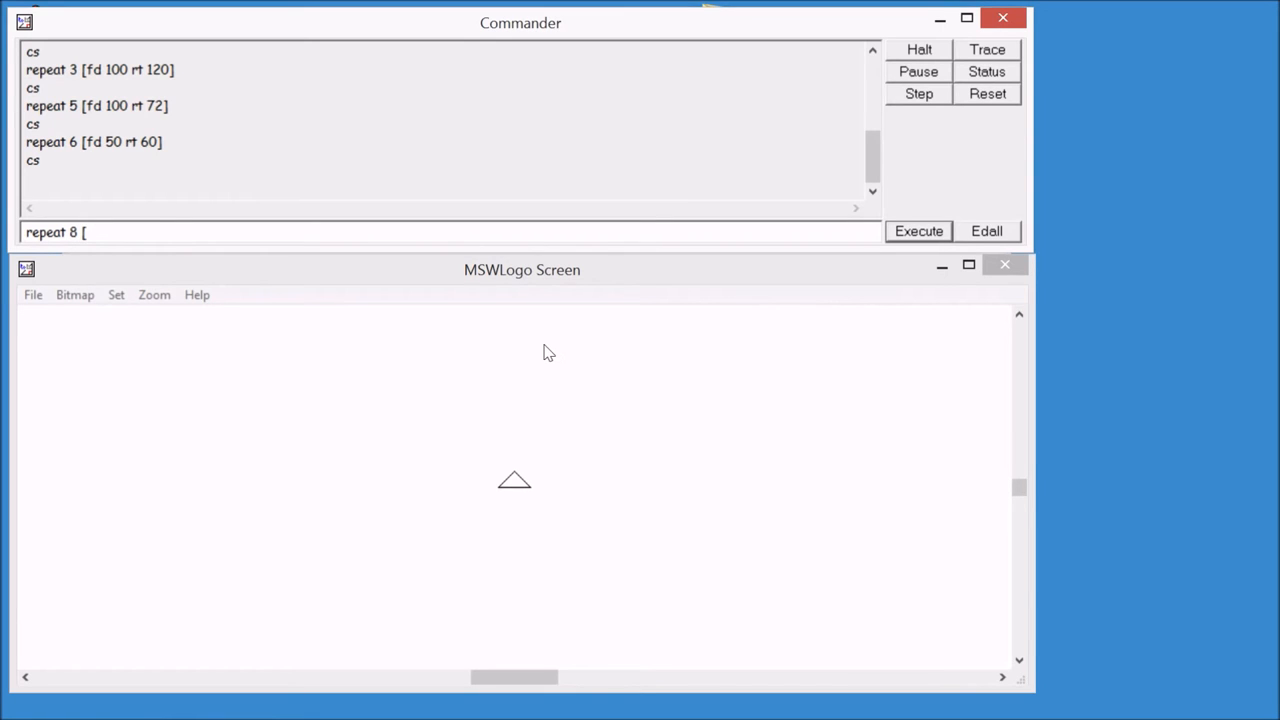
pyautogui.write('fd')
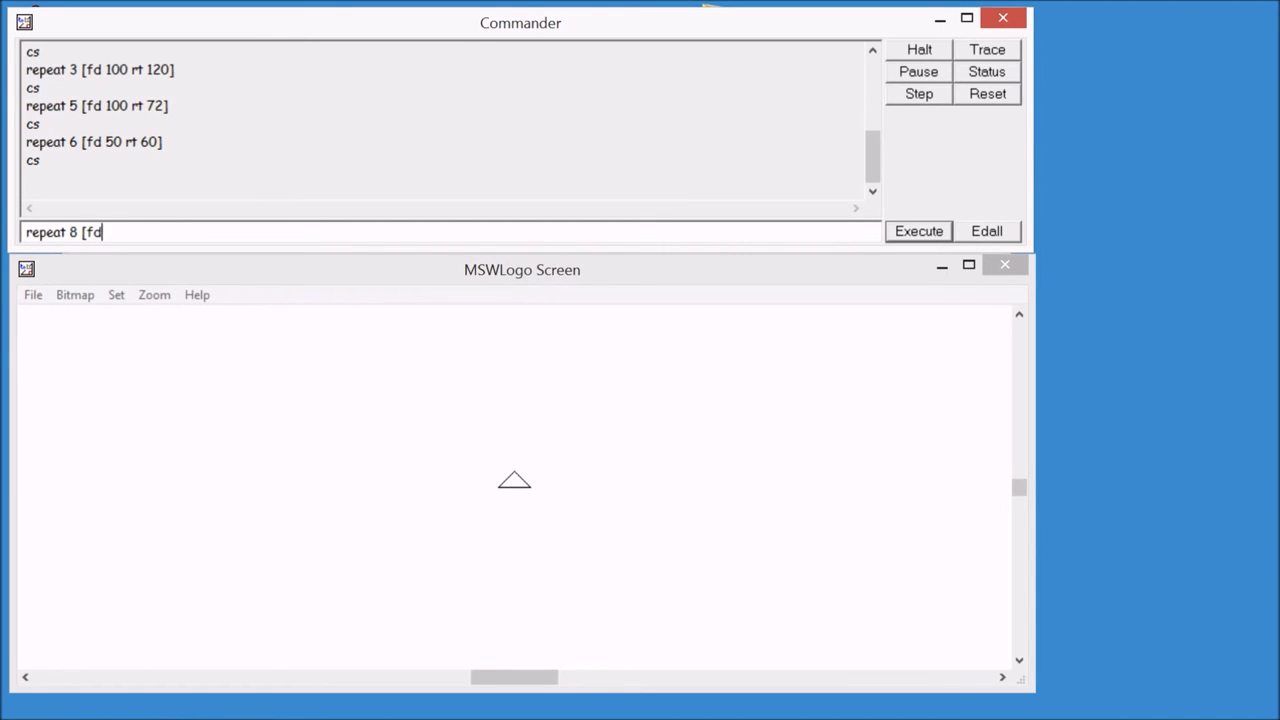
pyautogui.write('100 rt')
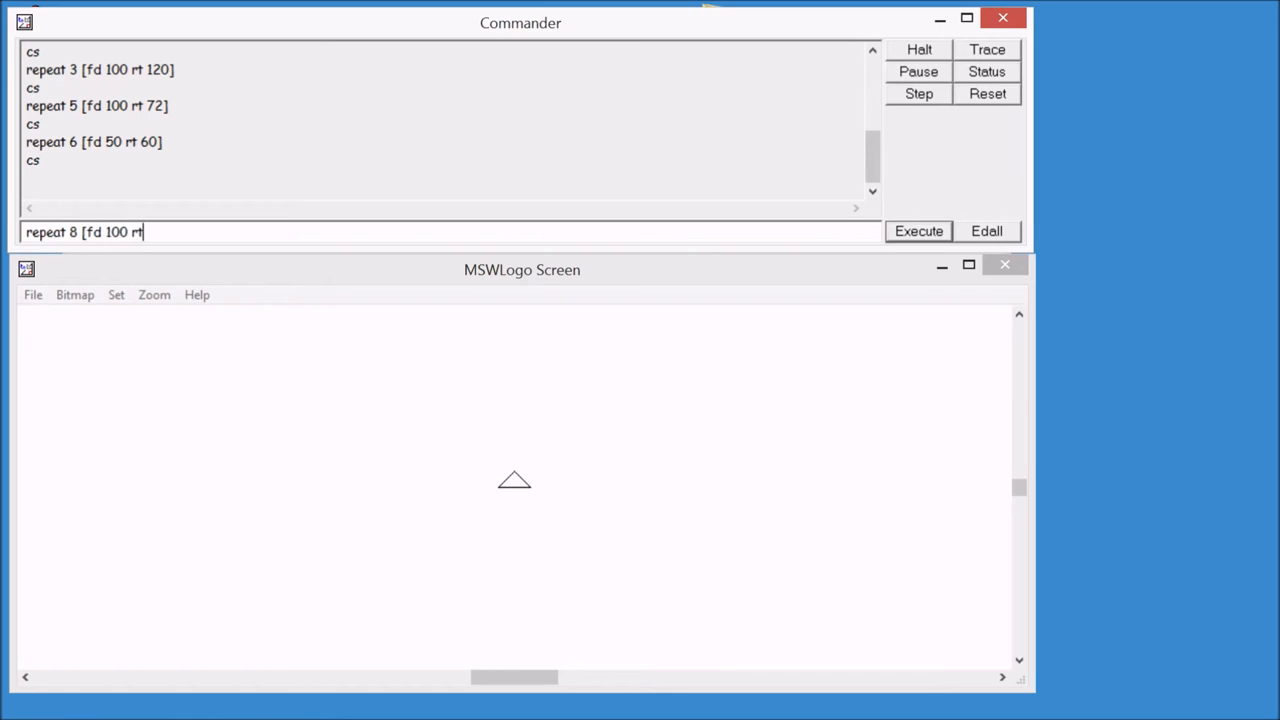
pyautogui.write('45')
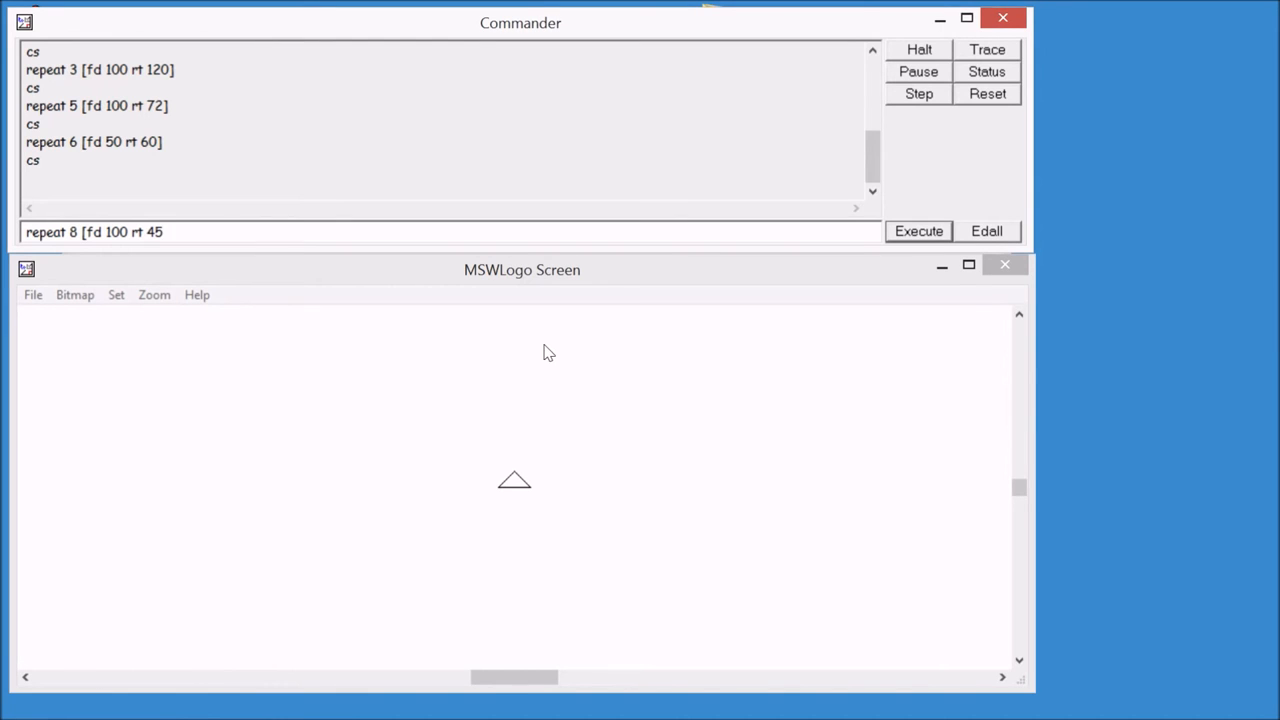
pyautogui.click(917, 231)
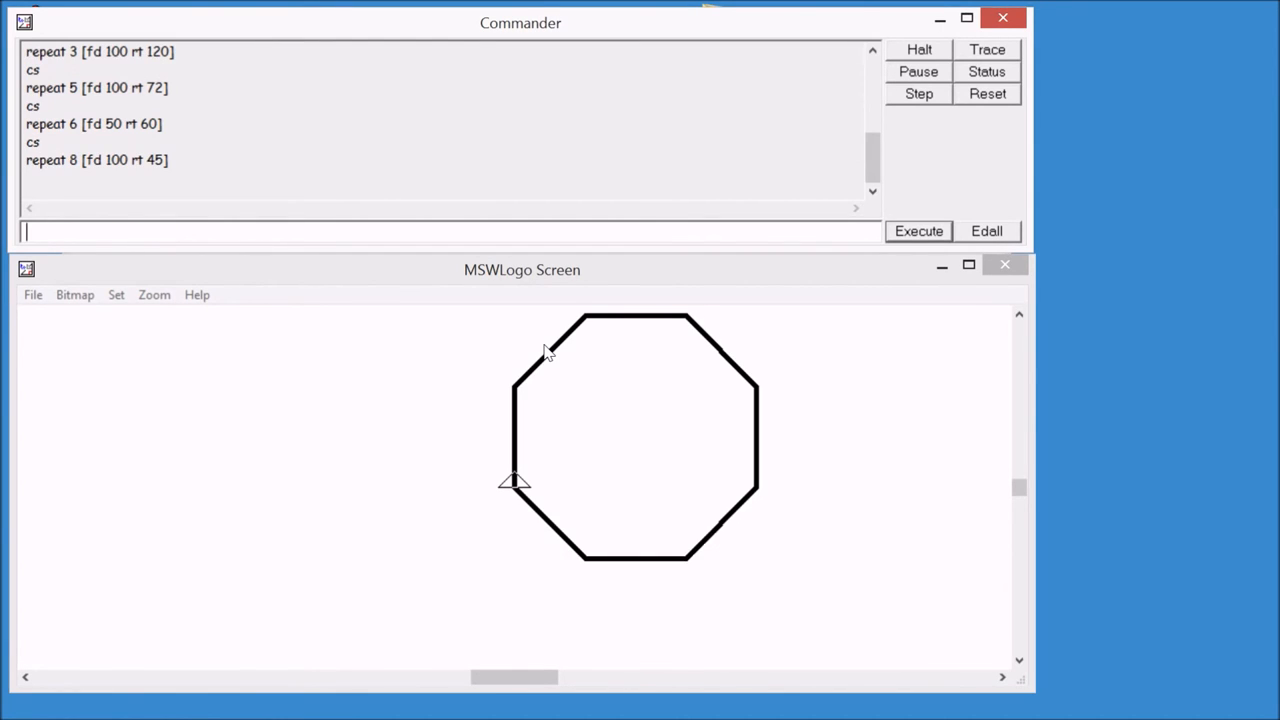
pyautogui.moveTo(410, 380)
pyautogui.write('repeat 100 [fd 166 rt 112]')
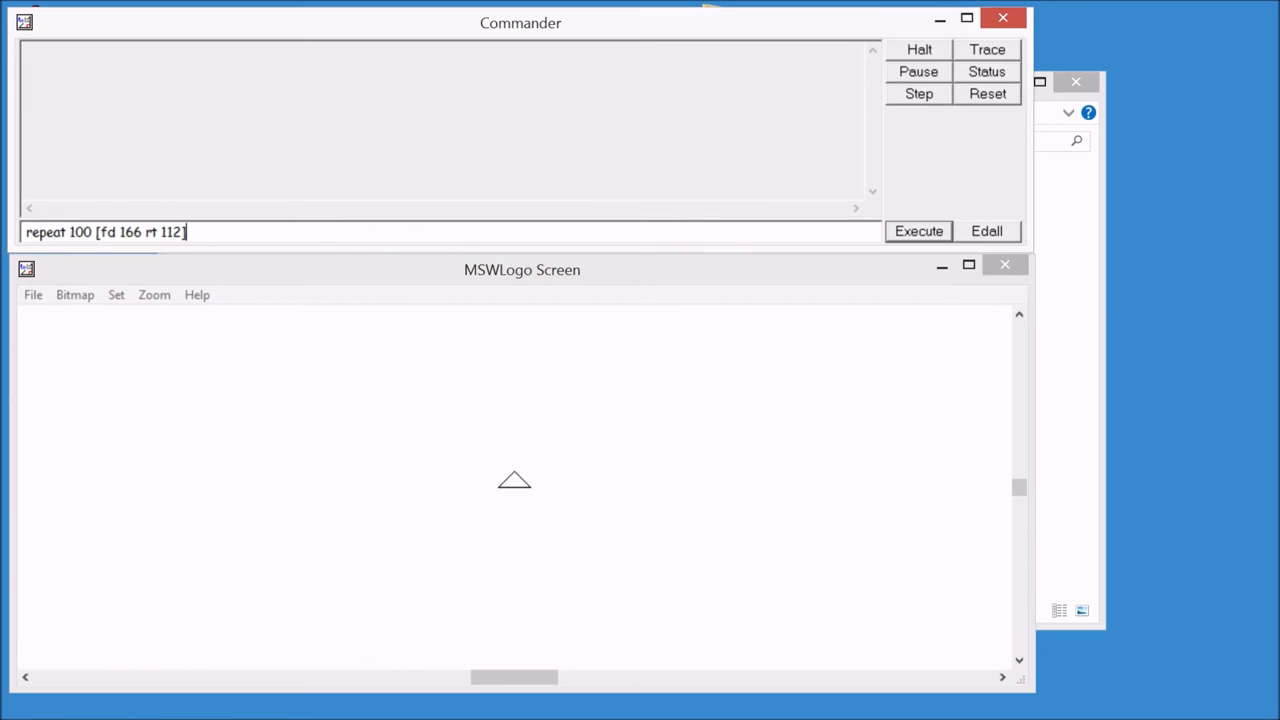
# - Edit the count and run 'repeat 100 [fd 166 rt 112]' in the Commander
pyautogui.doubleClick(82, 232)
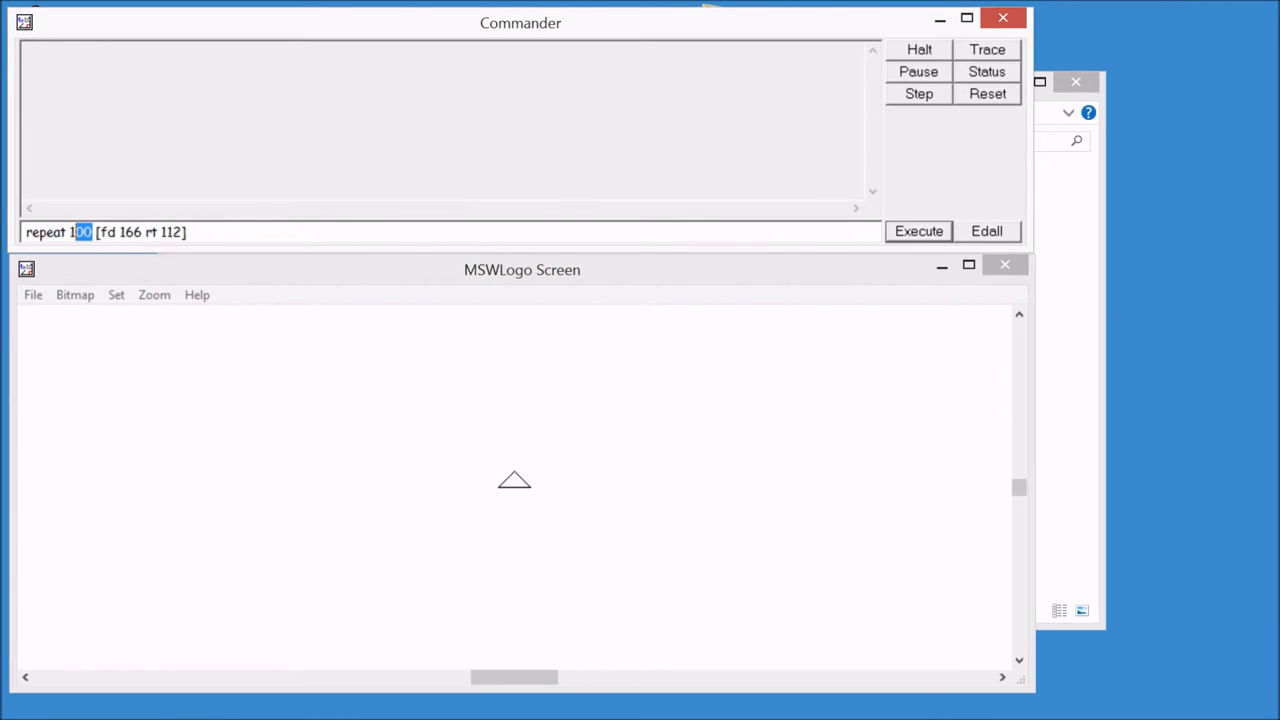
pyautogui.doubleClick(131, 231)
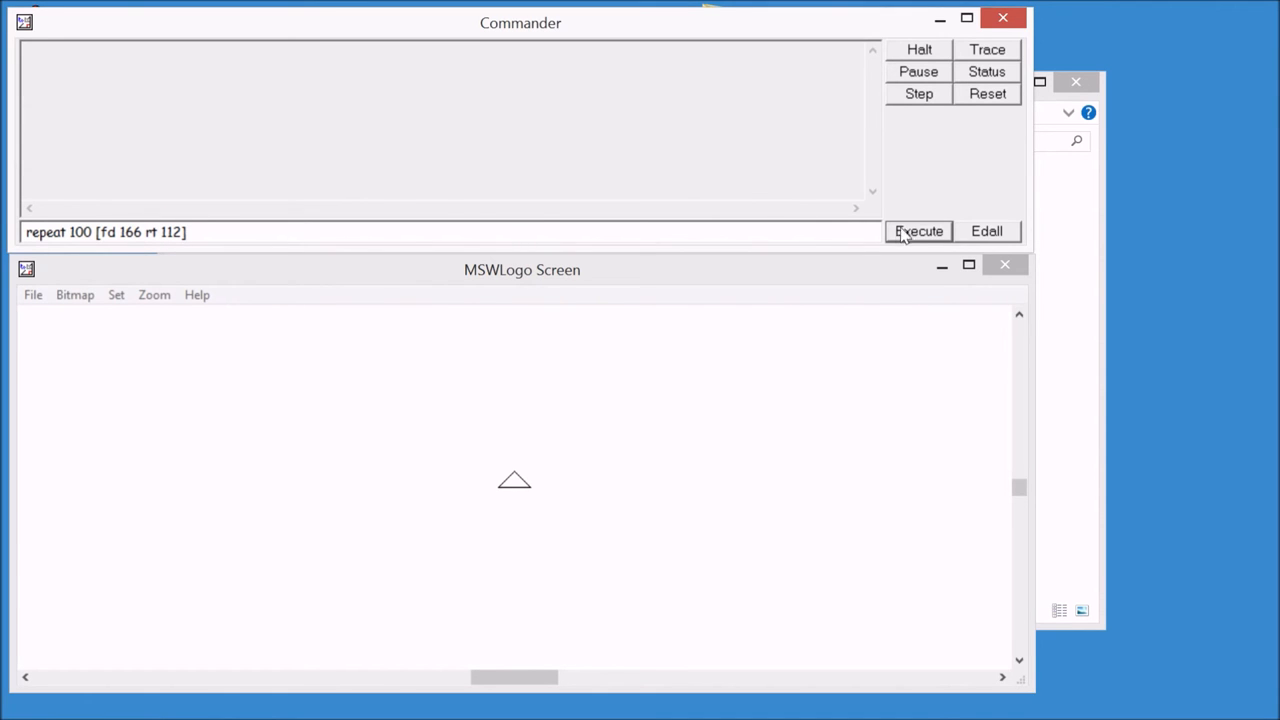
pyautogui.click(917, 231)
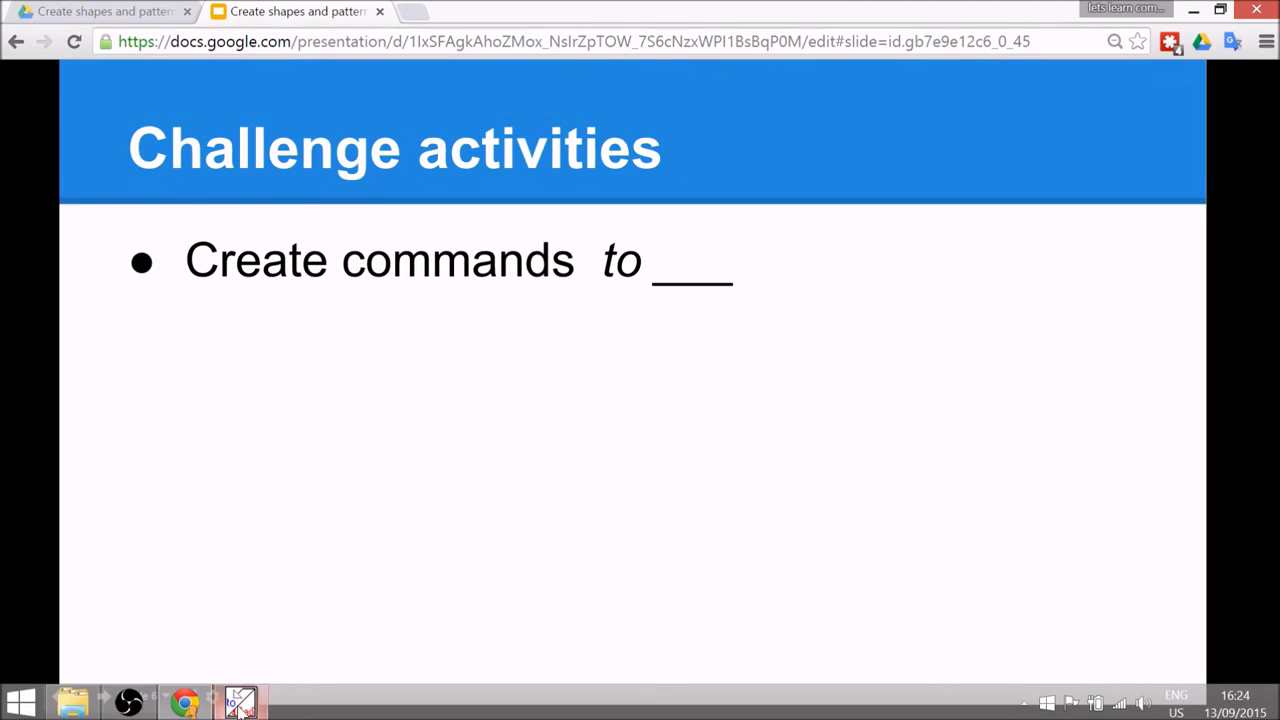
# - Return to the MSWLogo Commander and begin a procedure definition with 'to'
pyautogui.click(240, 700)
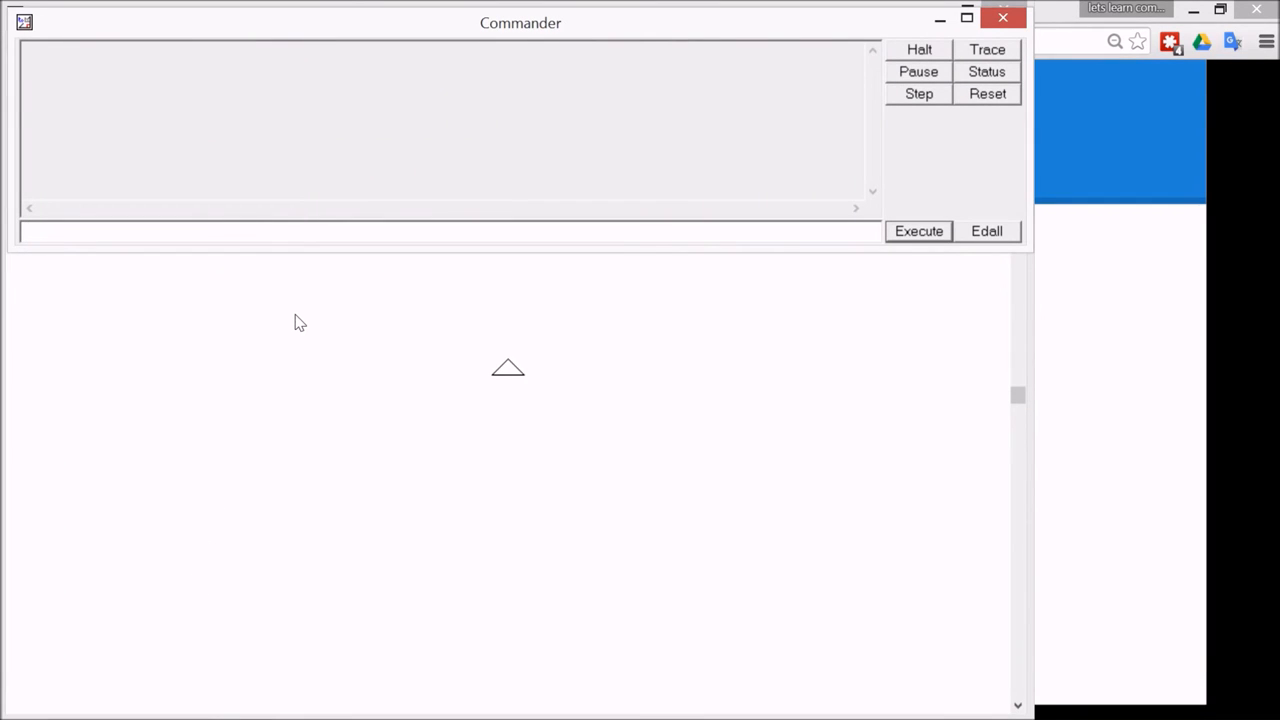
pyautogui.write('to')
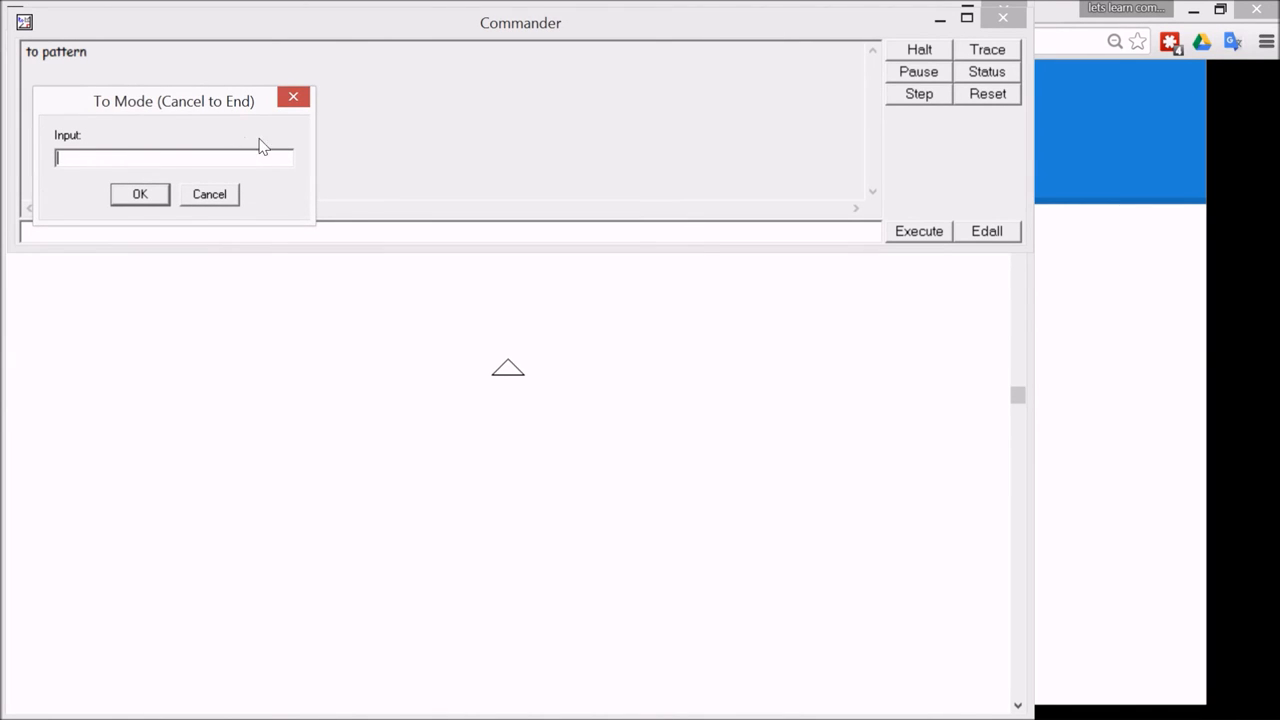
# - Give 'pattern' the body 'repeat 100 [fd 289 rt 98]', then start typing 'patte' to call it
pyautogui.moveTo(173, 100); pyautogui.dragTo(231, 173)
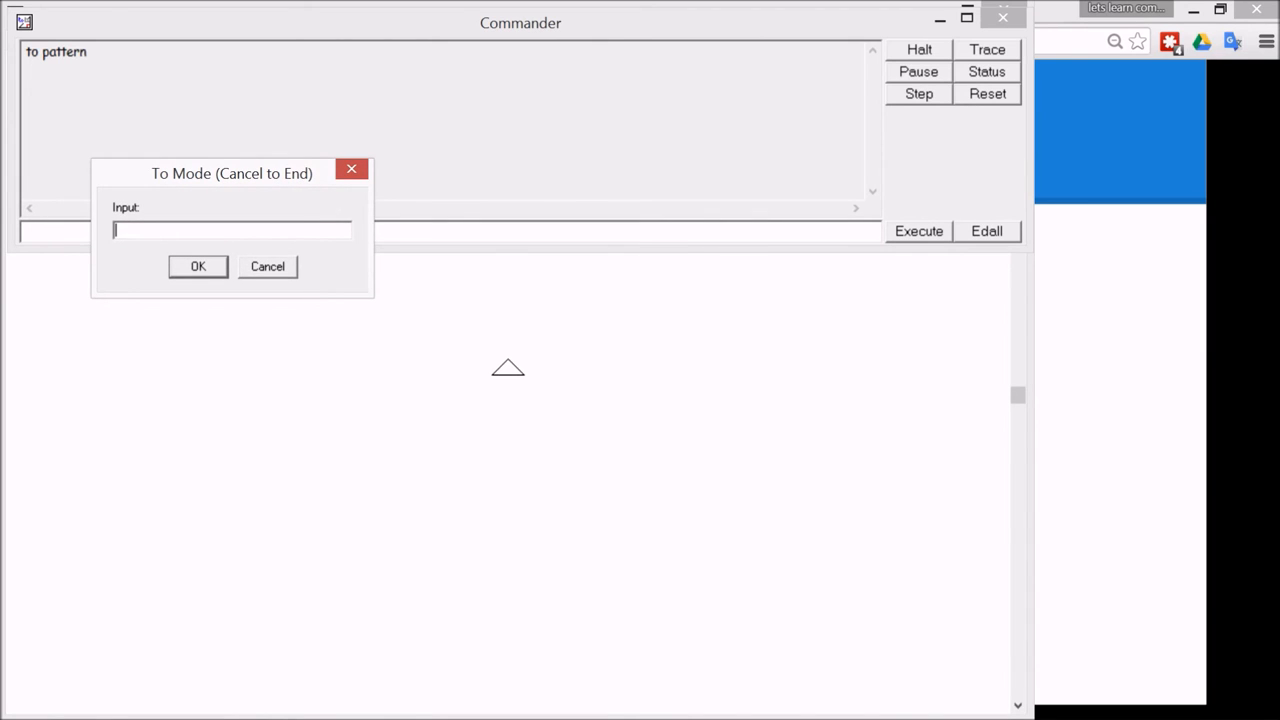
pyautogui.write('repeat 100 [fd 289 rt 98]')
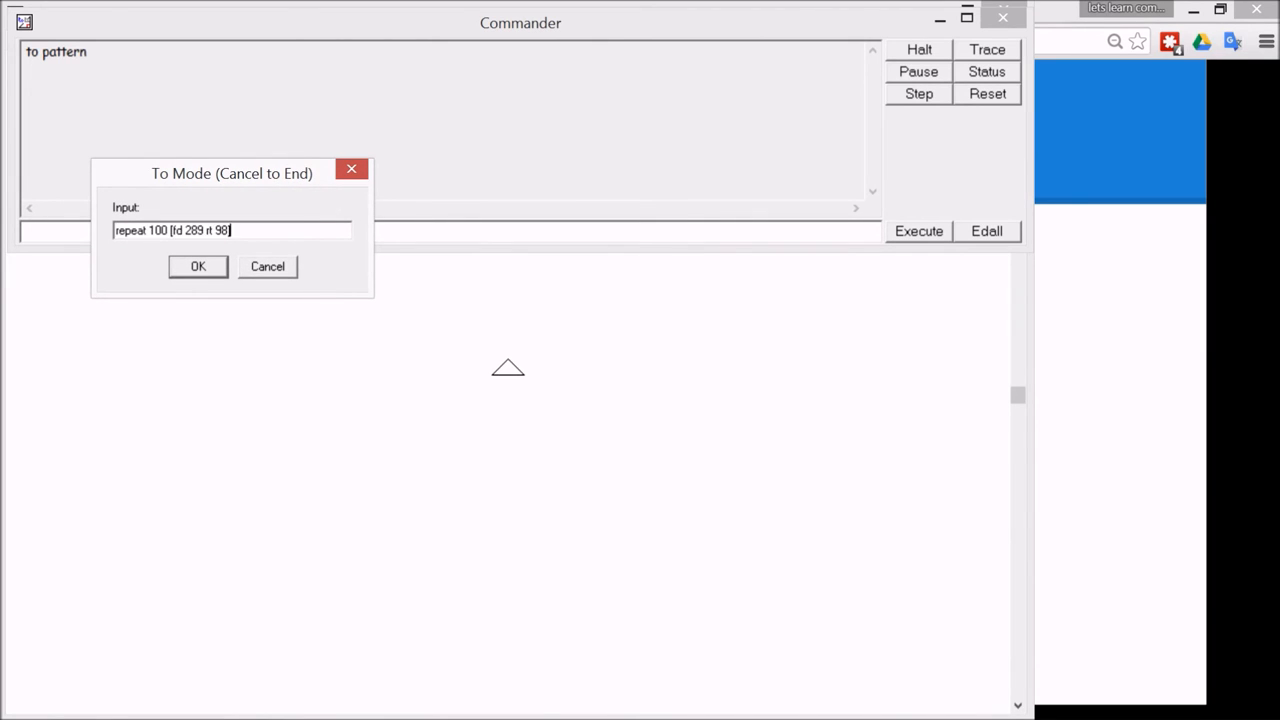
pyautogui.moveTo(145, 252)
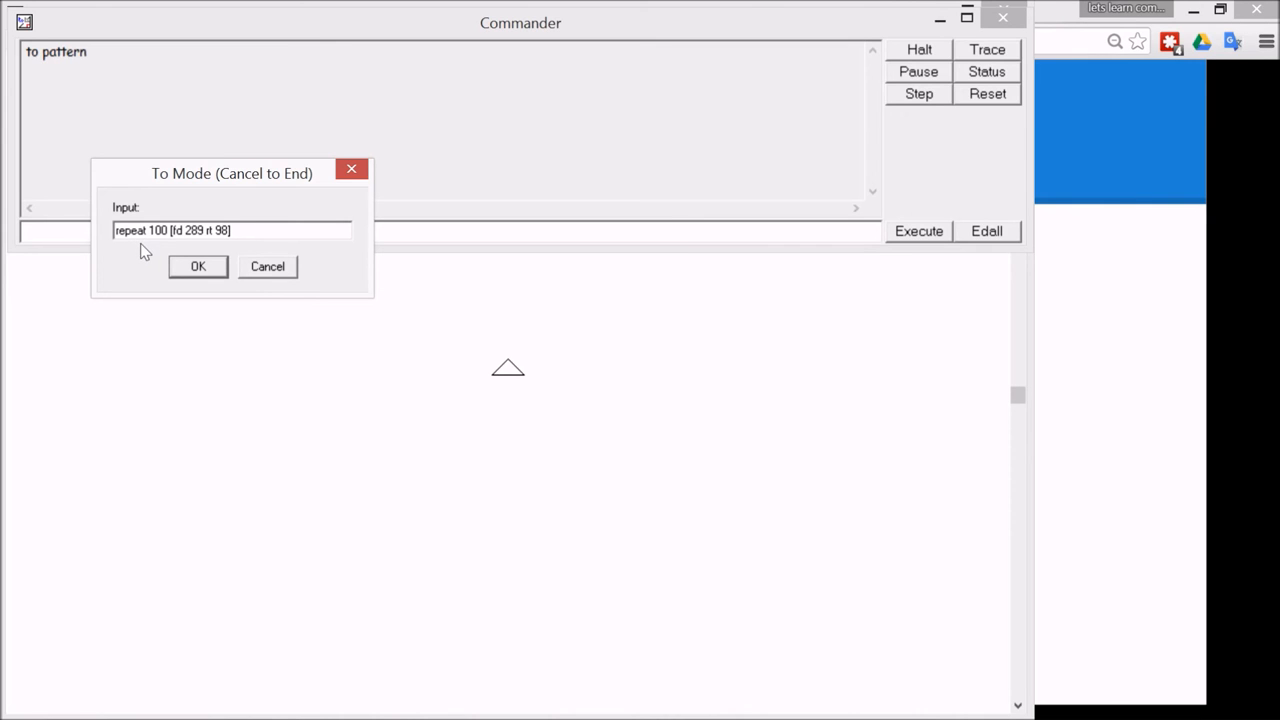
pyautogui.moveTo(178, 252)
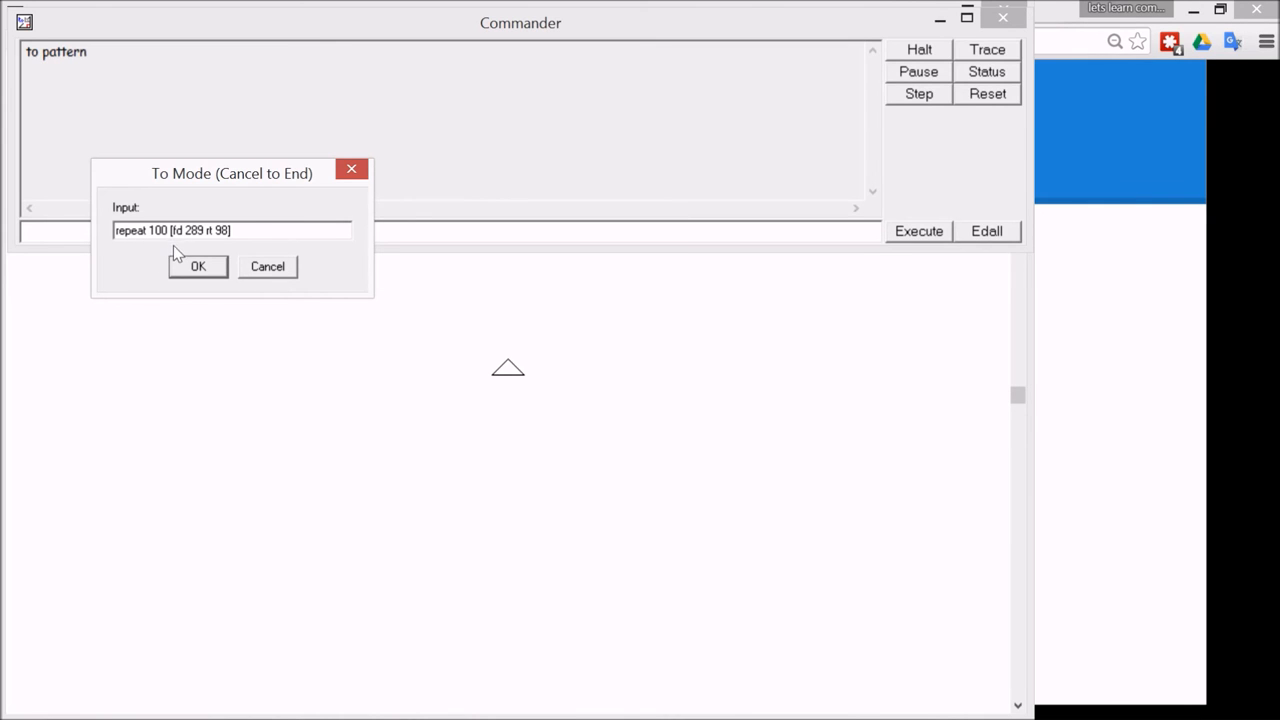
pyautogui.click(197, 266)
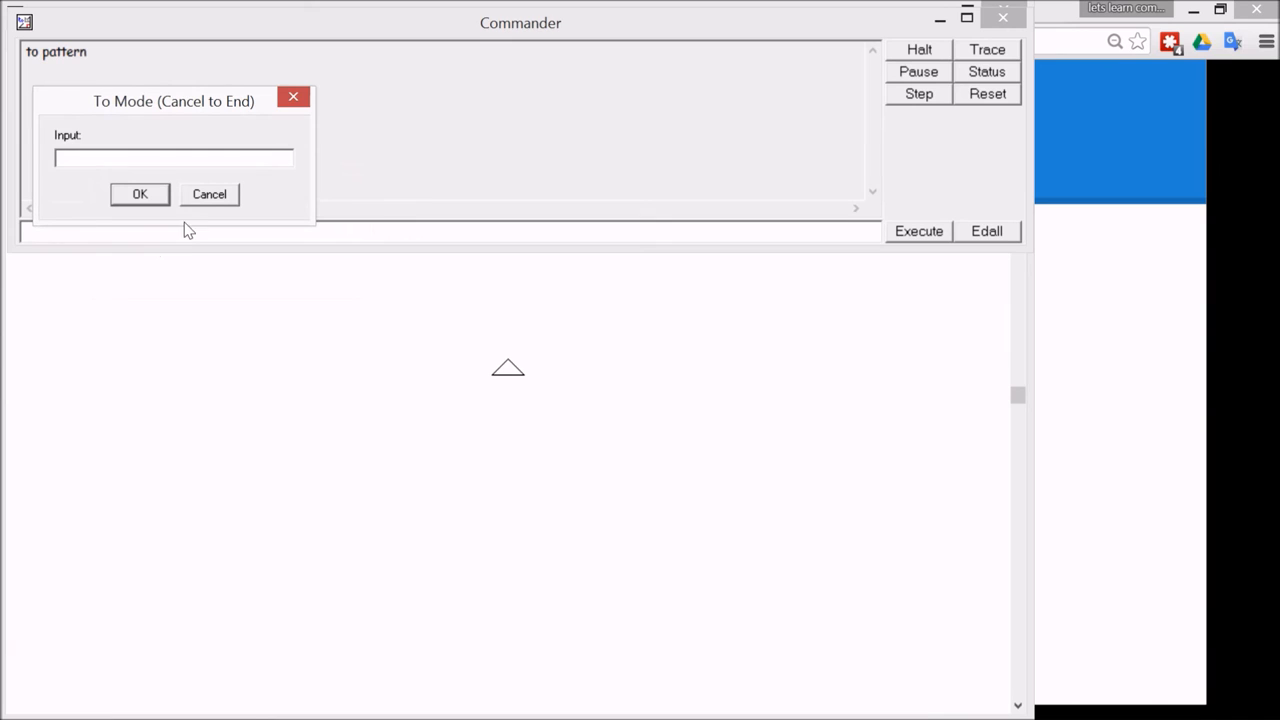
pyautogui.click(140, 194)
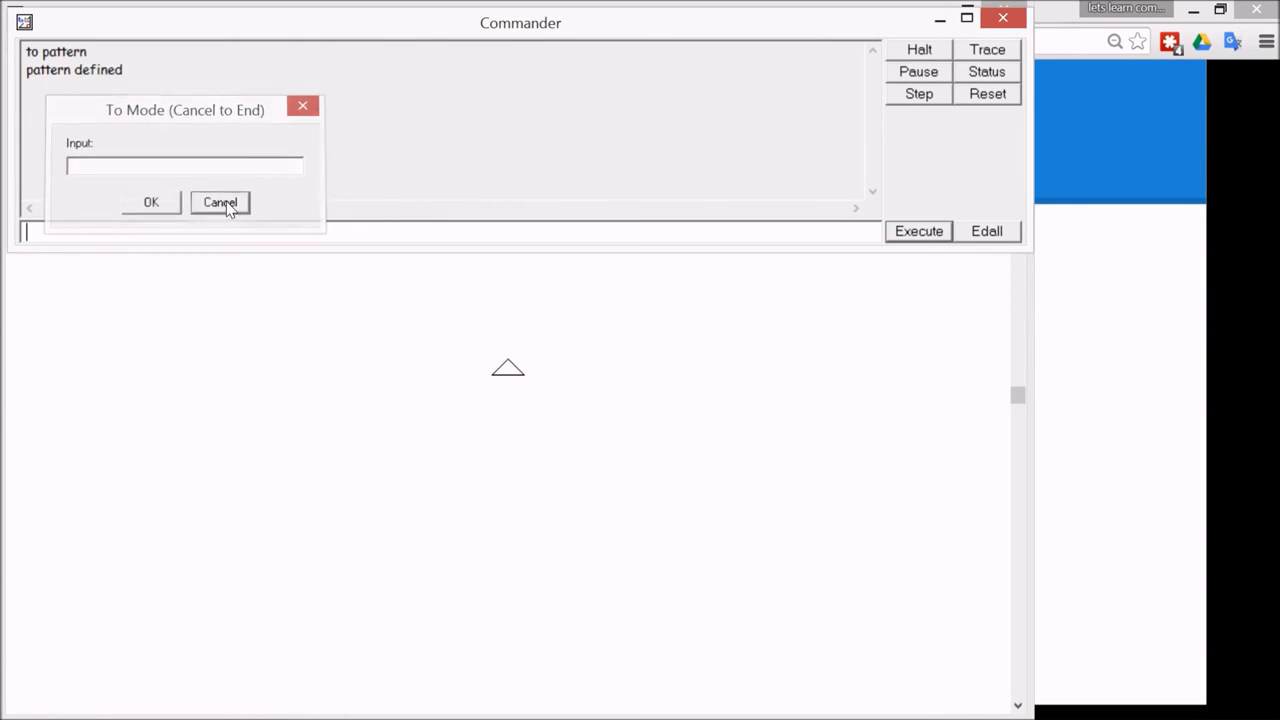
pyautogui.click(219, 202)
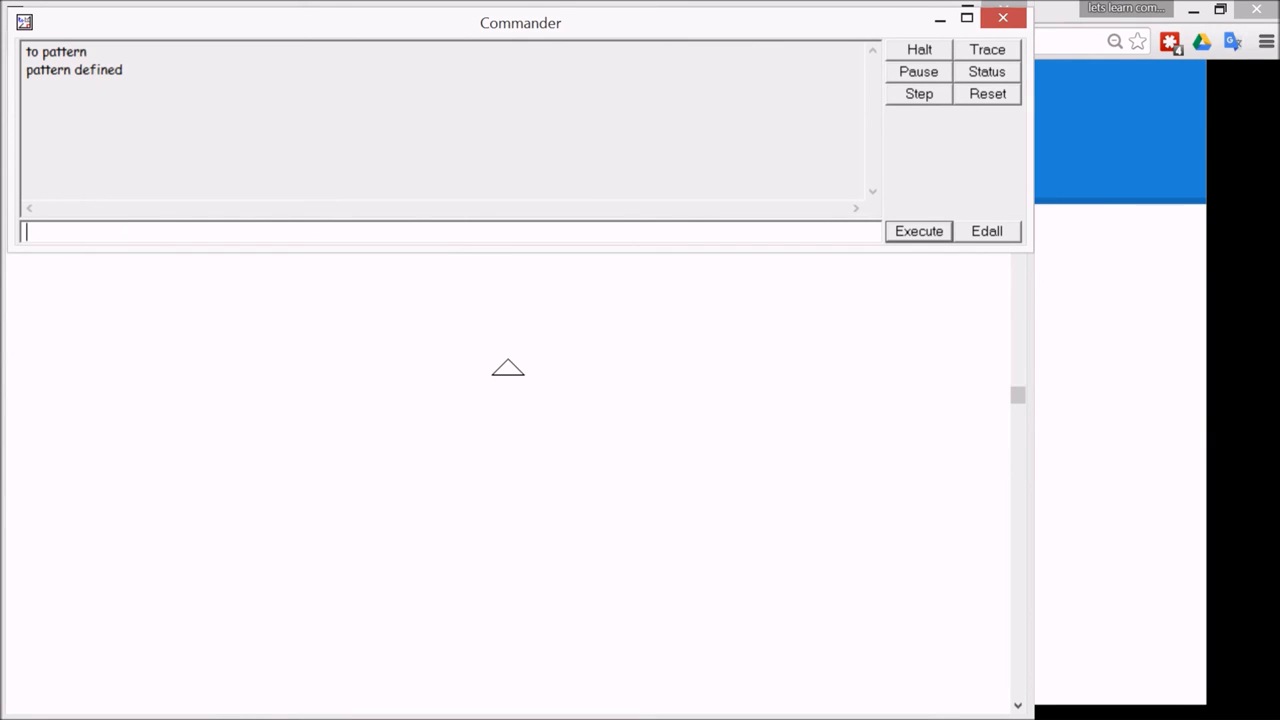
pyautogui.write('patte')
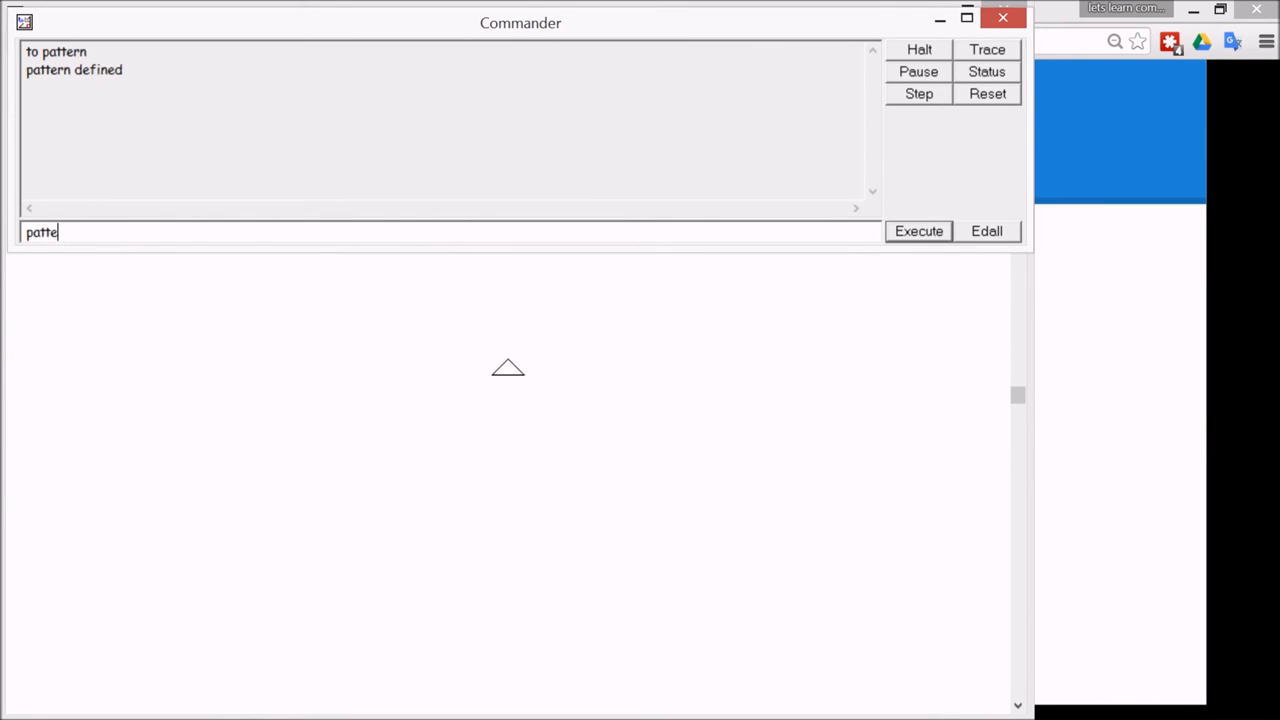